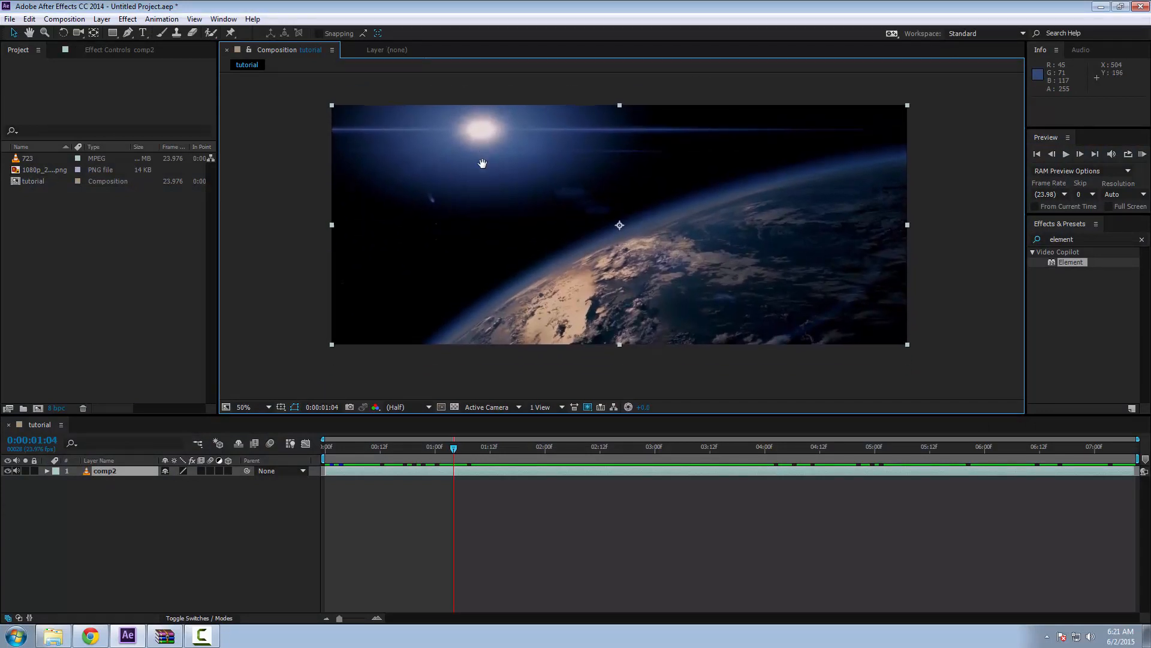
Clear the 'element' search text in Effects & Presets and let the footage play out
left_click(1086, 239)
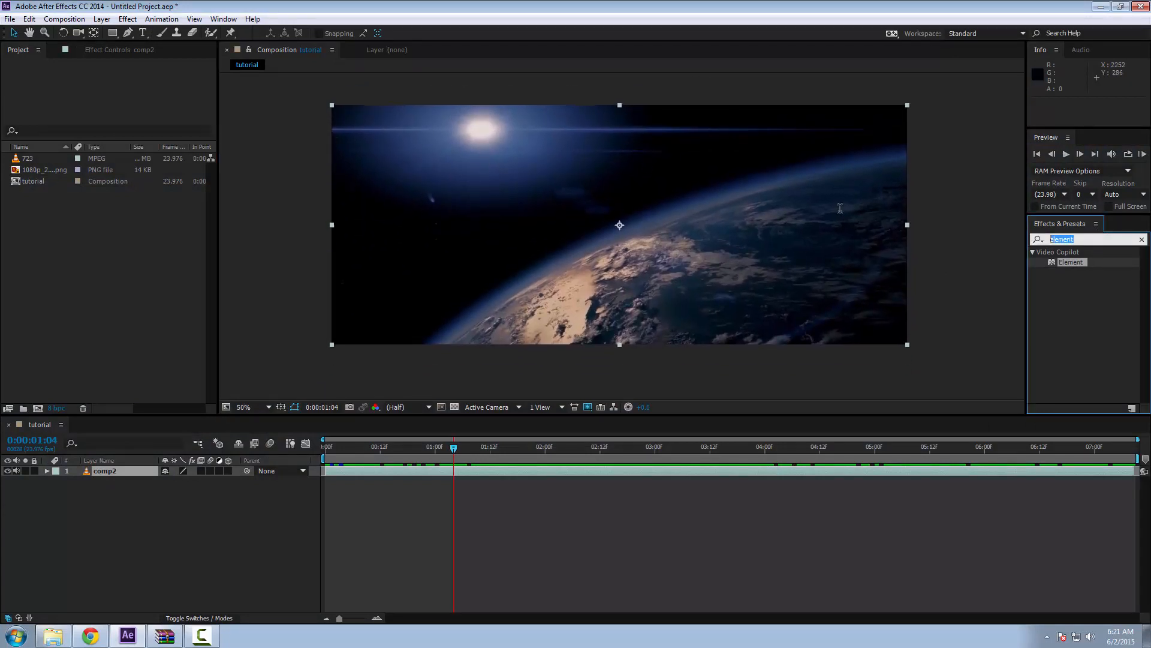
mouse_move(827, 192)
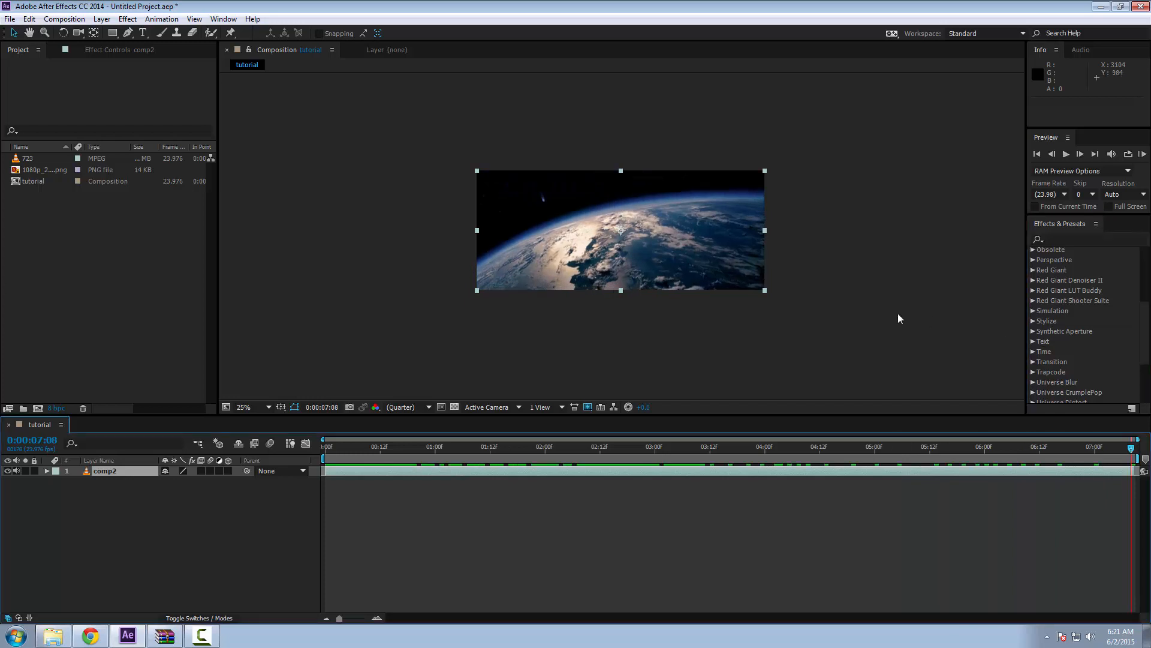
Create a solid layer named 'element 3d' and apply the Video Copilot Element effect to it
left_click(245, 406)
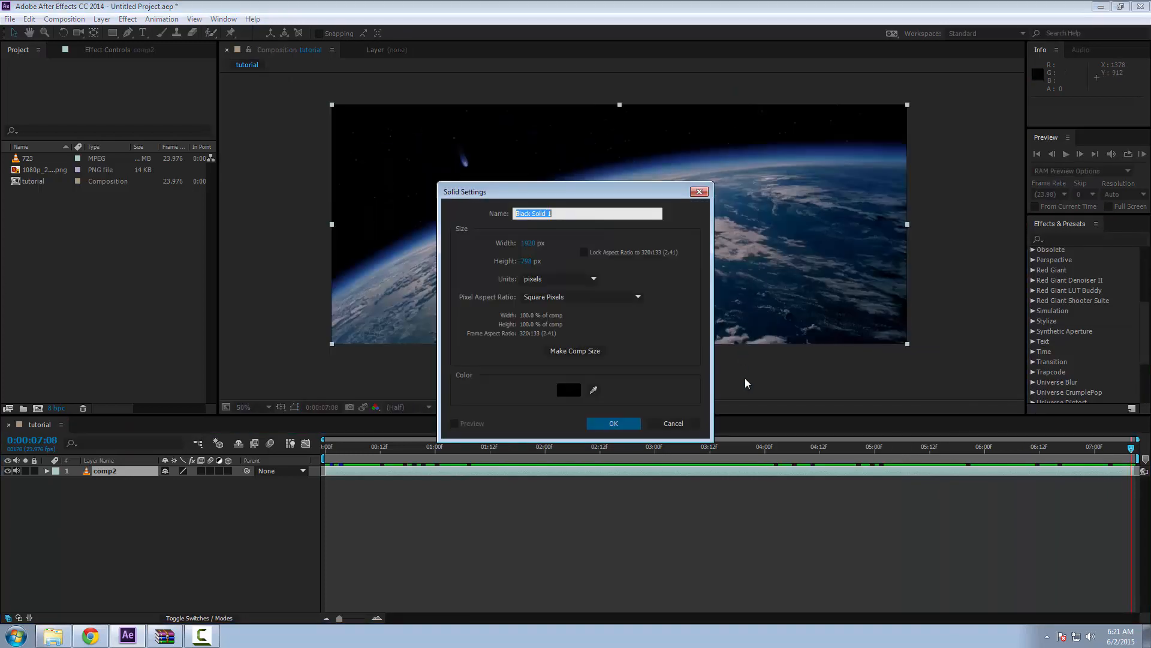
type("ele")
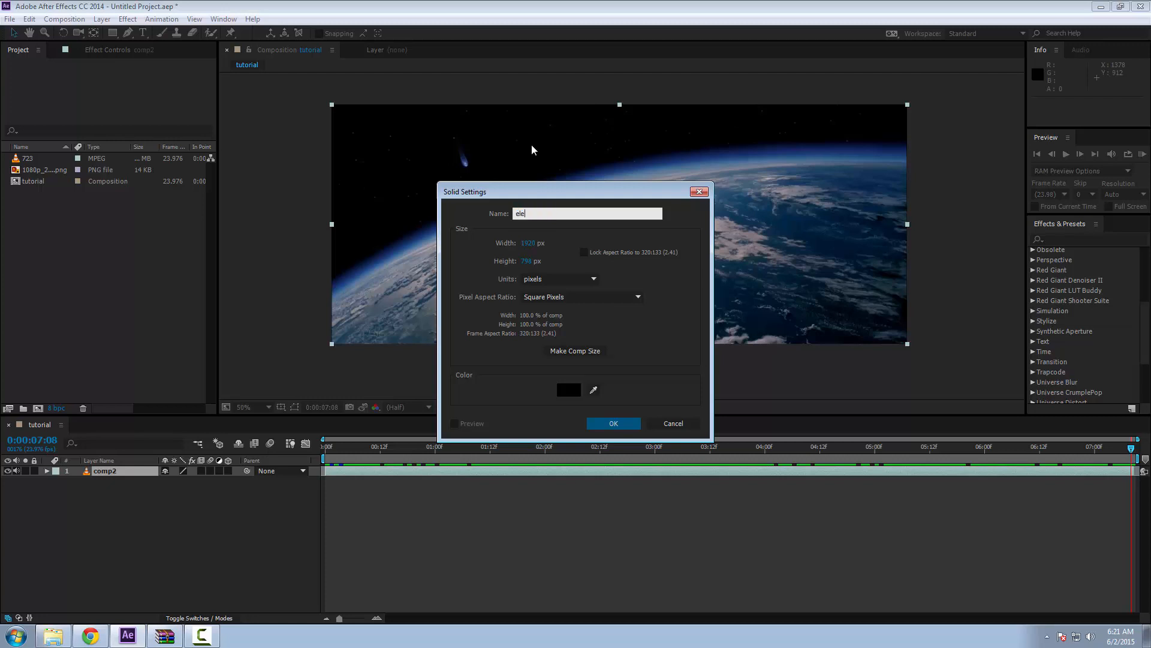
left_click(613, 424)
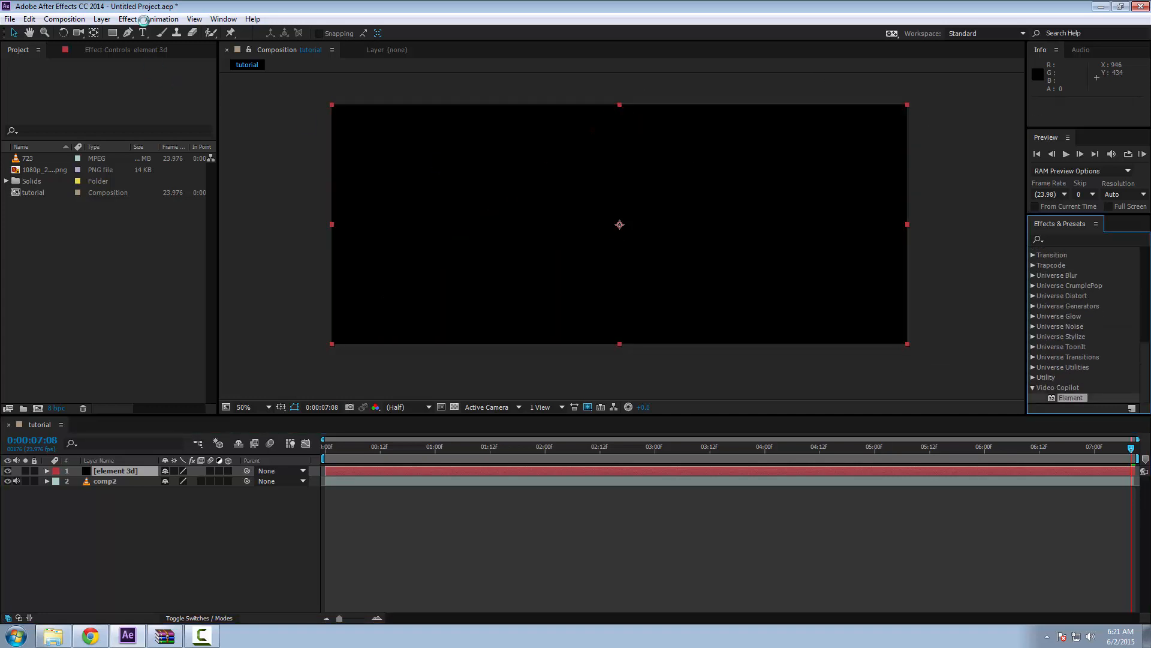
left_click(114, 470)
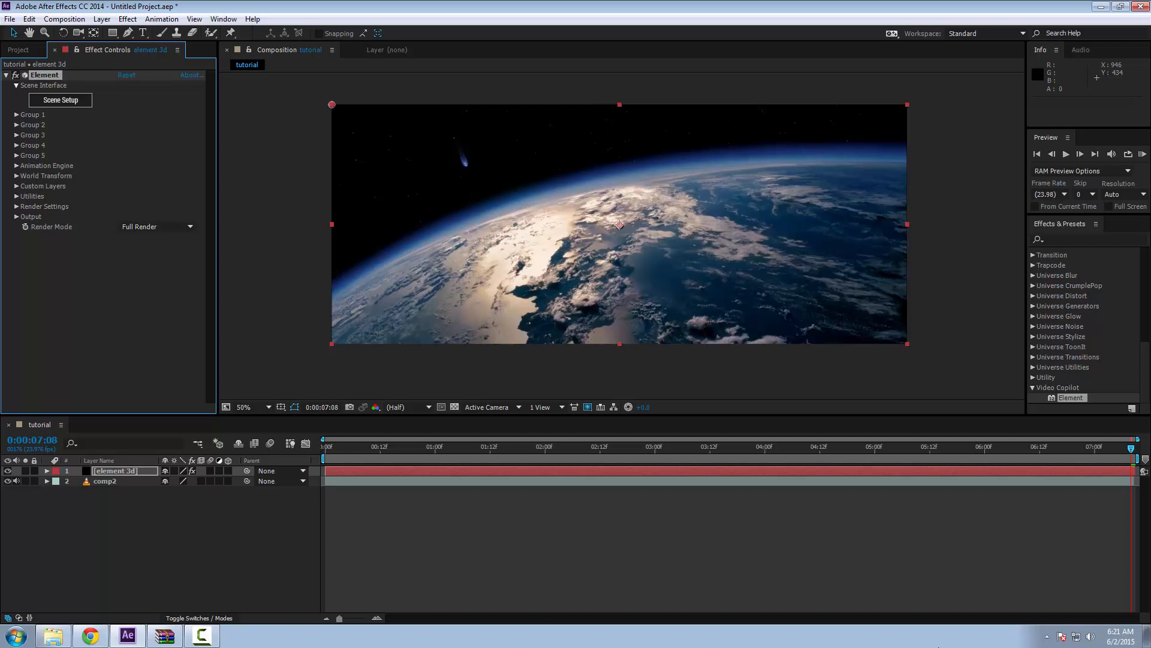
In Scene Setup, import clone-of-vader-tie-fighter.obj with default import preferences
left_click(60, 100)
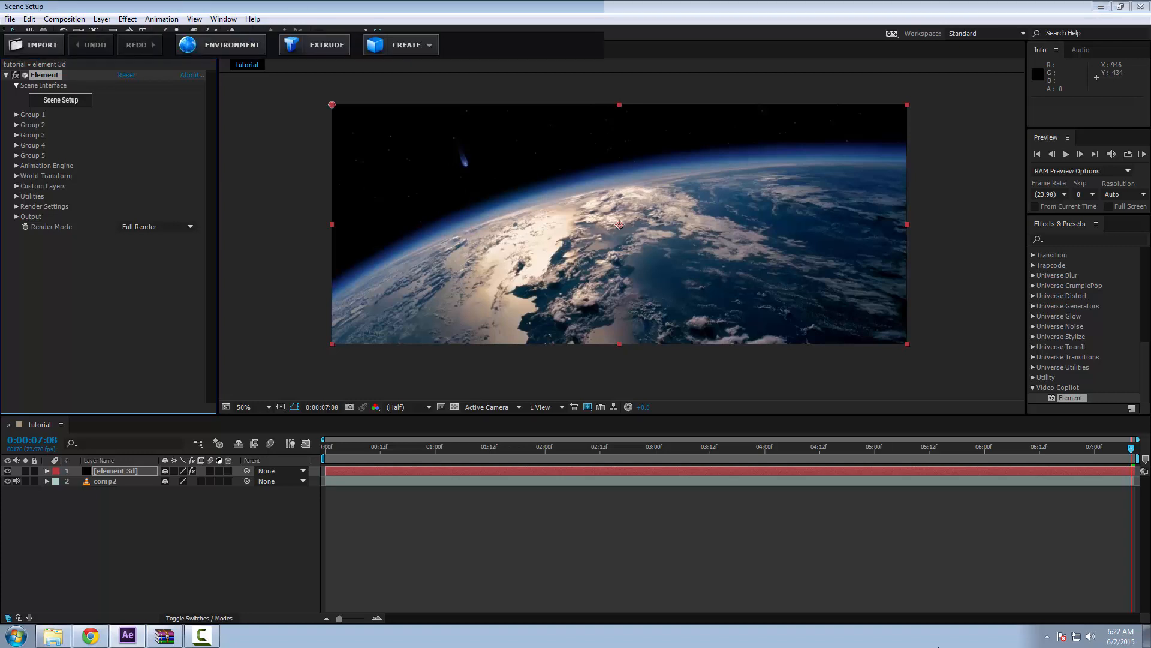
left_click(60, 100)
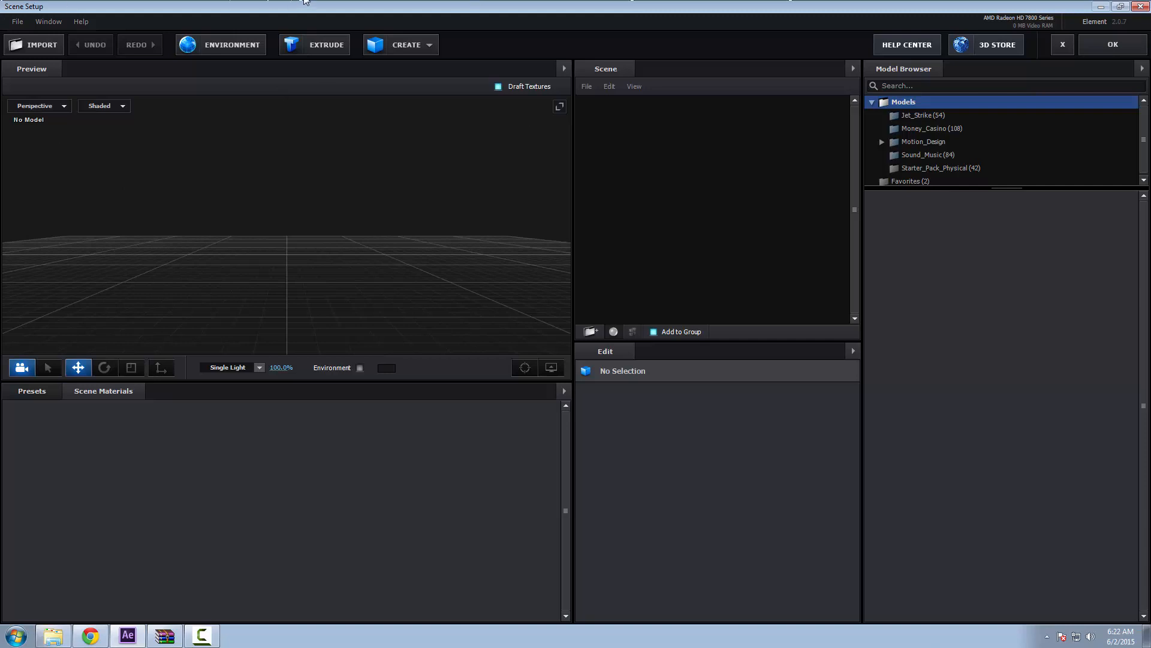
left_click(15, 22)
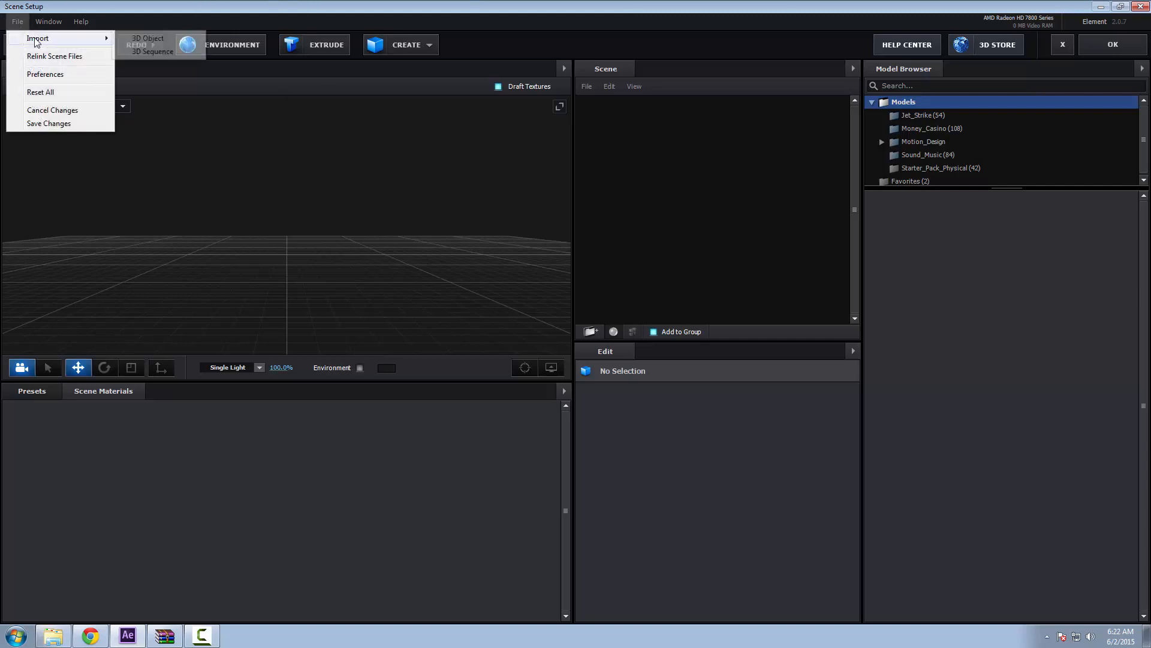
left_click(147, 38)
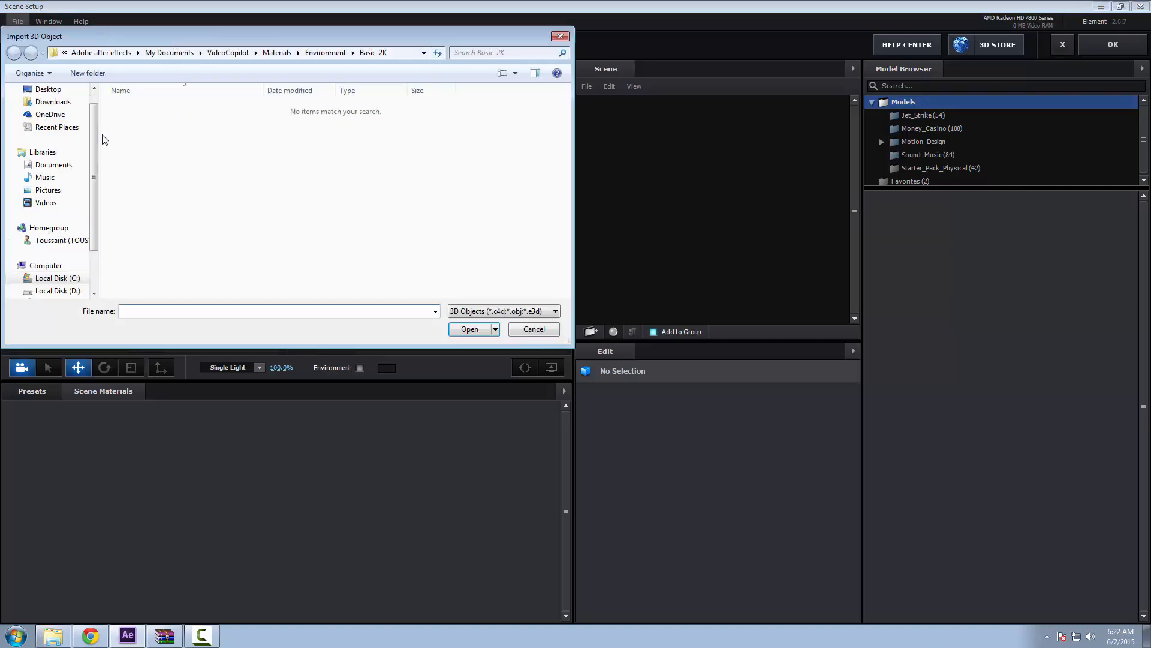
left_click(48, 89)
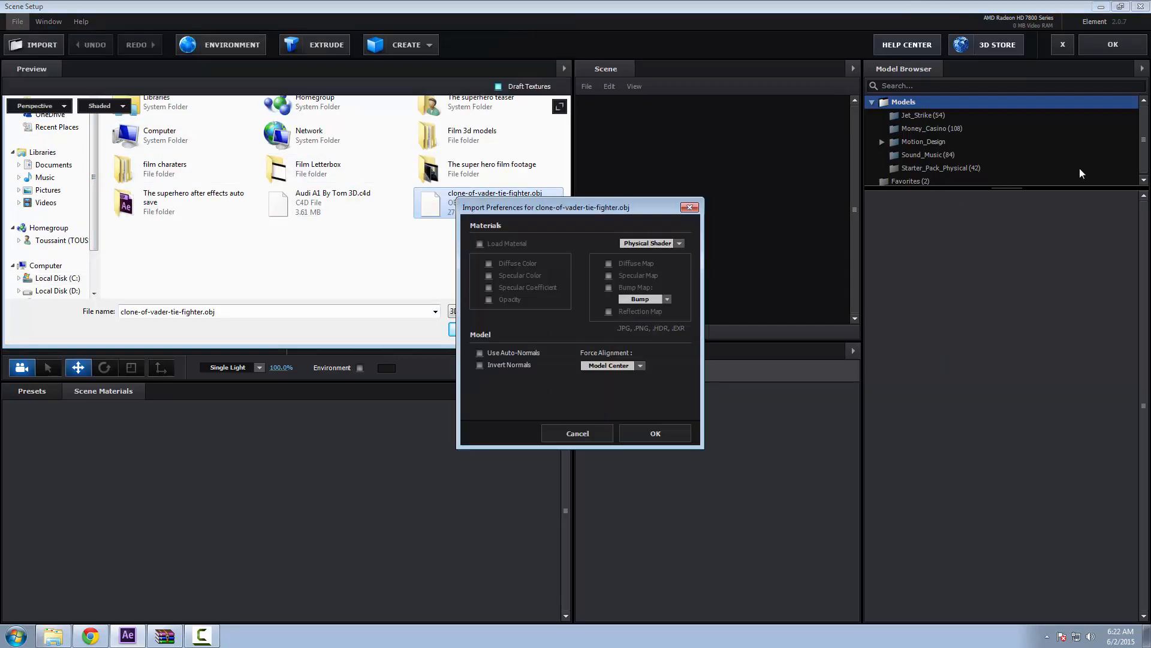
left_click(653, 433)
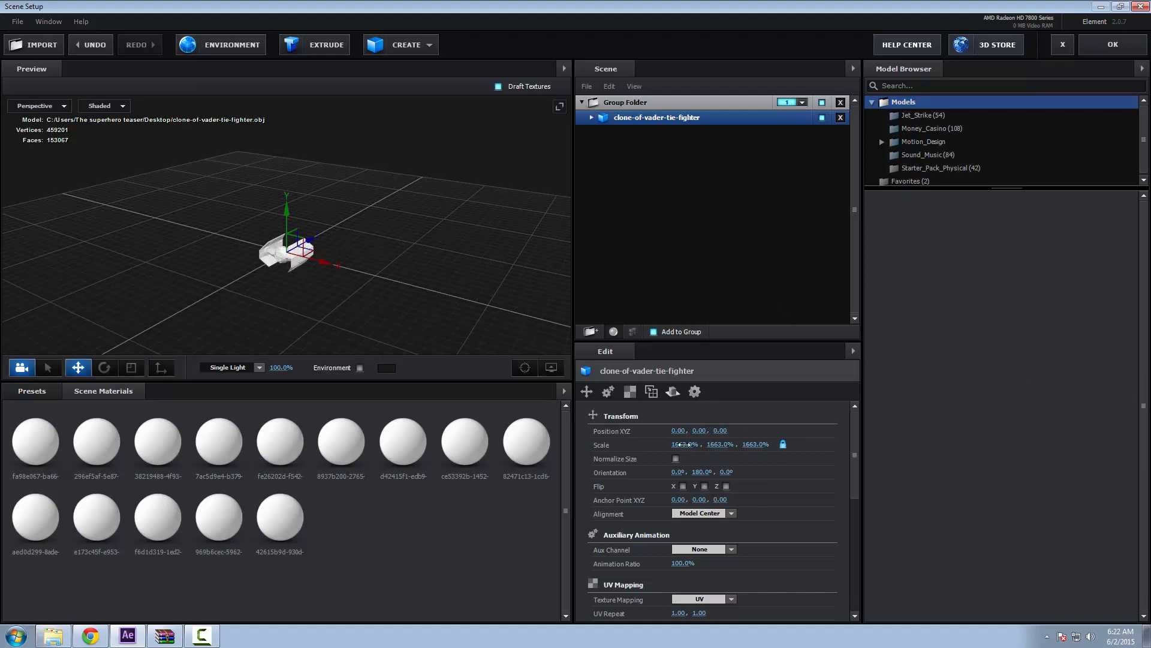
Scale the TIE fighter to about 7464% and expand it to select the windowblack material
left_click_drag(675, 443, 686, 443)
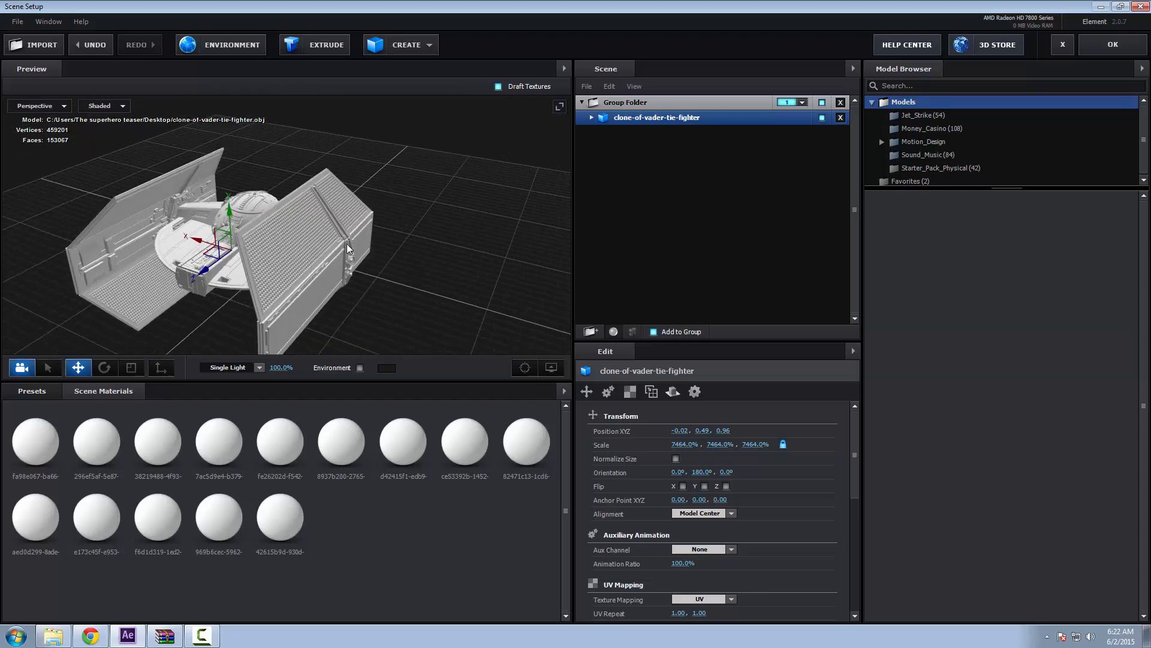
left_click(591, 116)
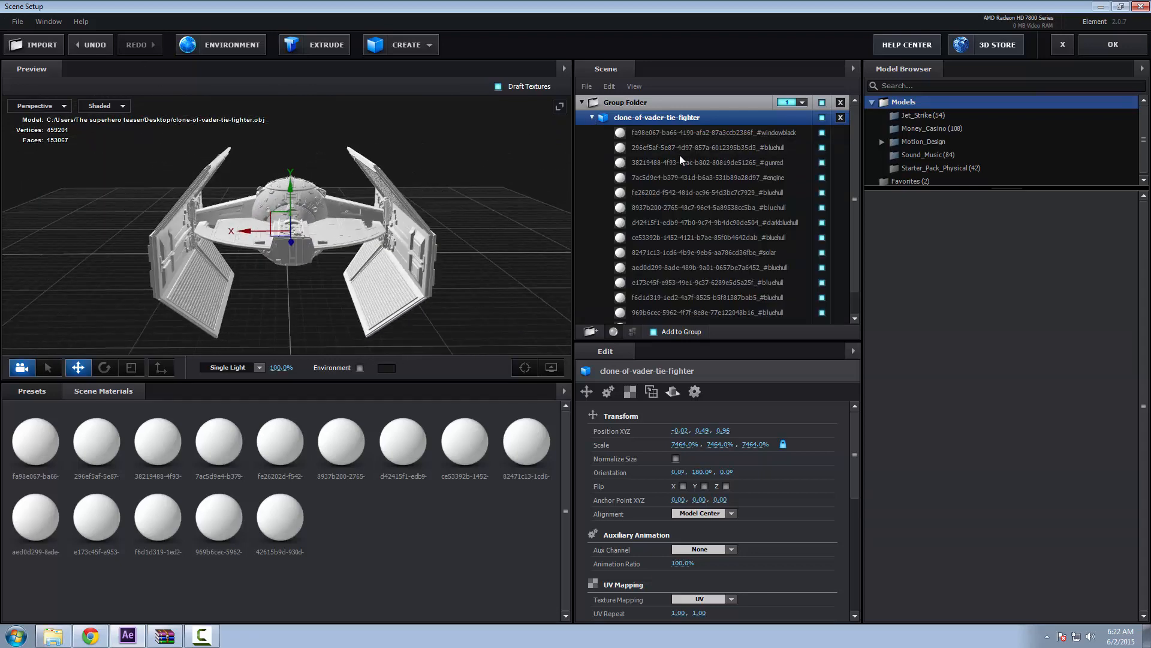
left_click(711, 132)
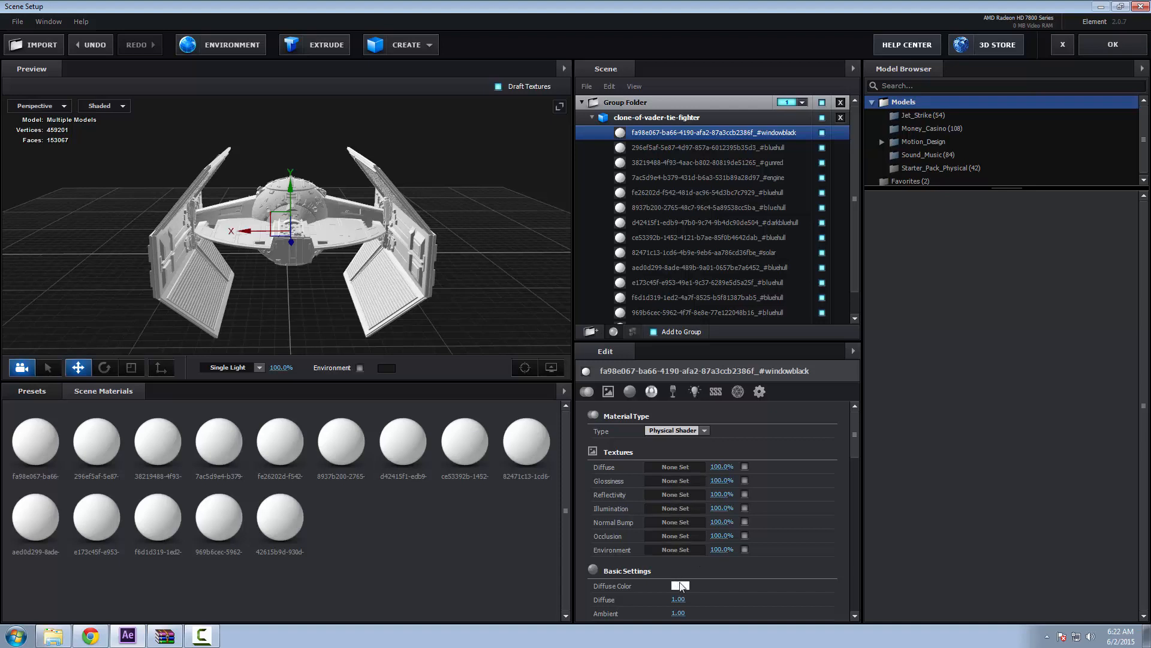
Make windowblack black with zero diffuse, switch preview lighting to Cinema, and select bluehull
left_click(679, 585)
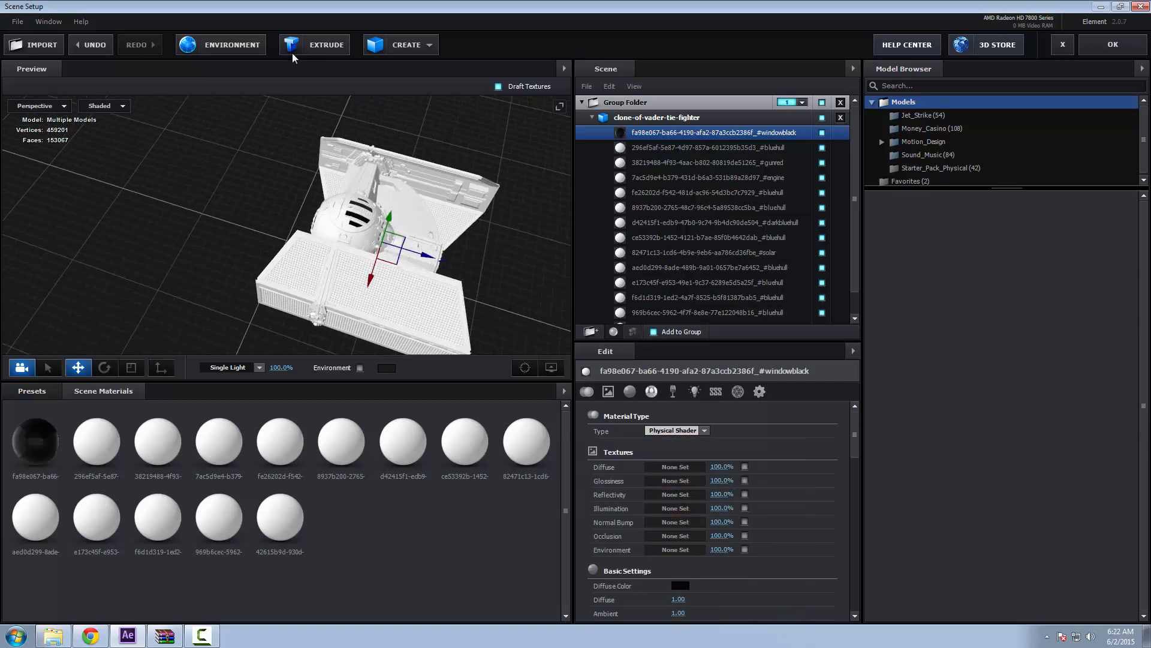
left_click(385, 367)
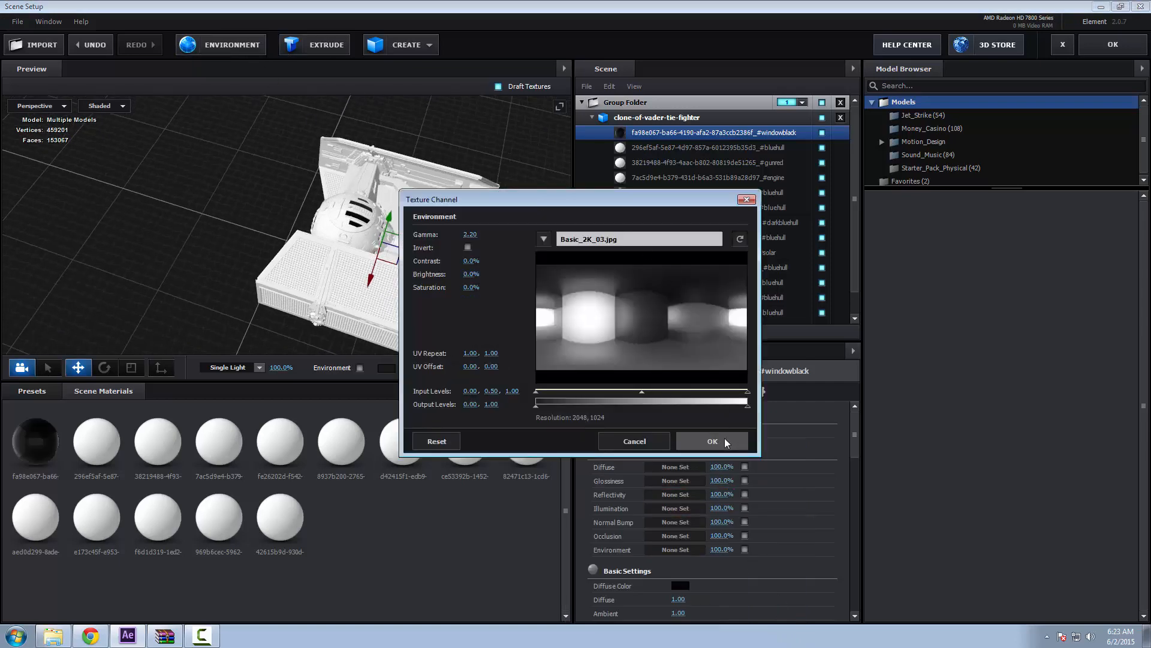
left_click(711, 440)
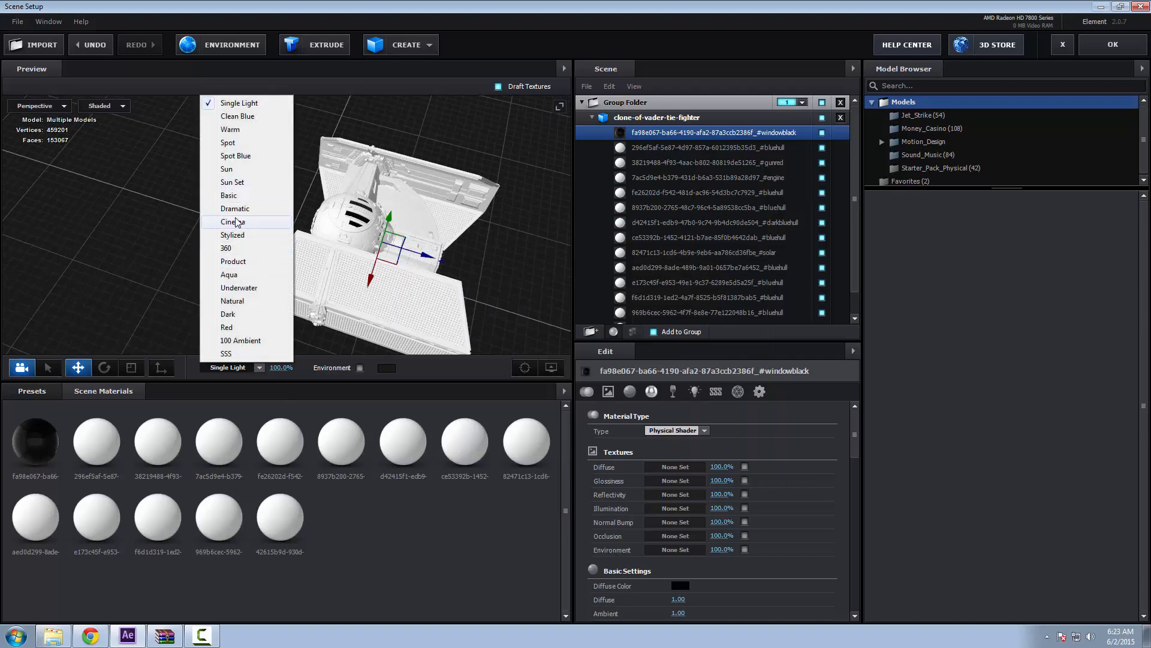
left_click(234, 220)
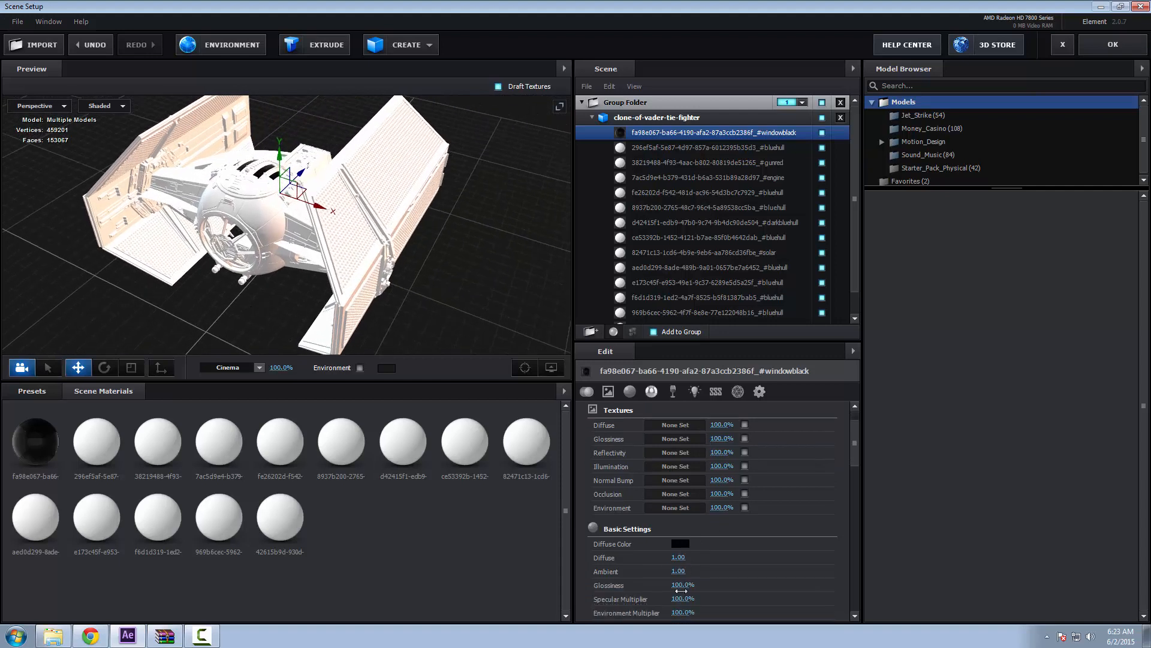
scroll("down", 3)
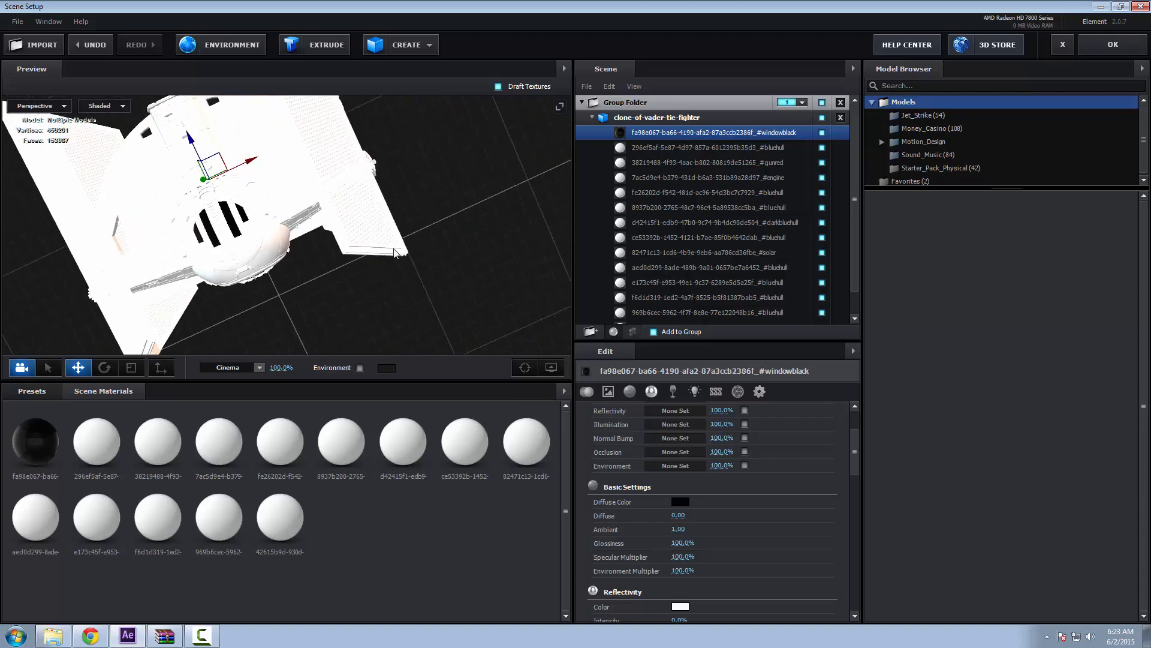
left_click(705, 147)
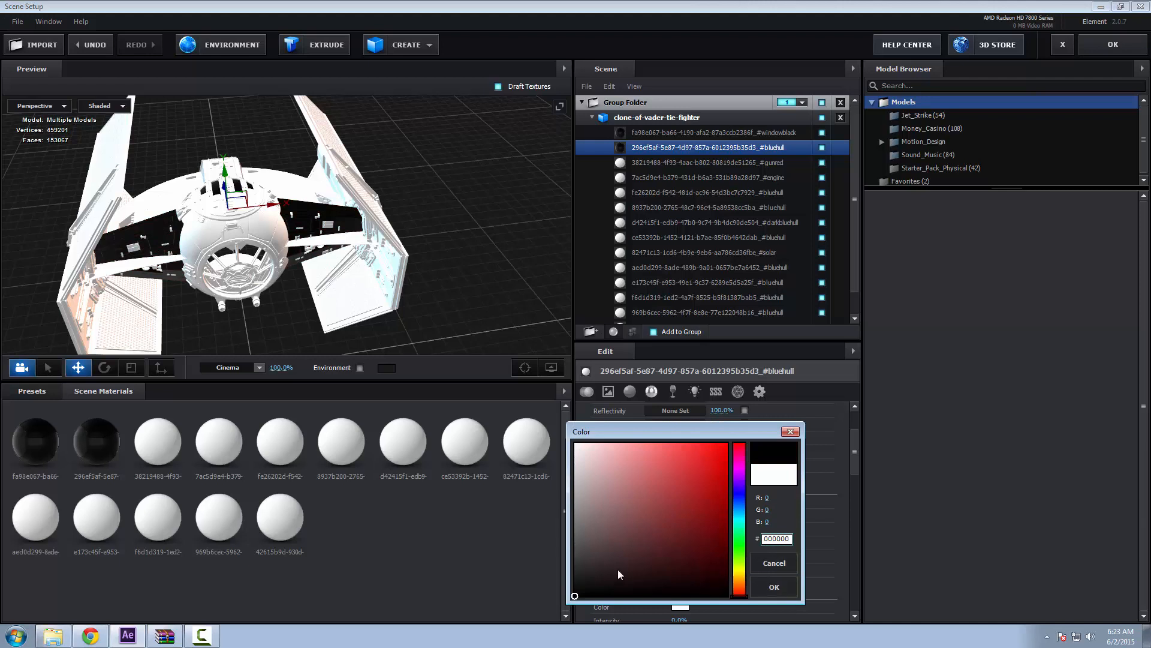
Colour the bluehull material dark grey #262626 and select the gunred material
left_click(574, 572)
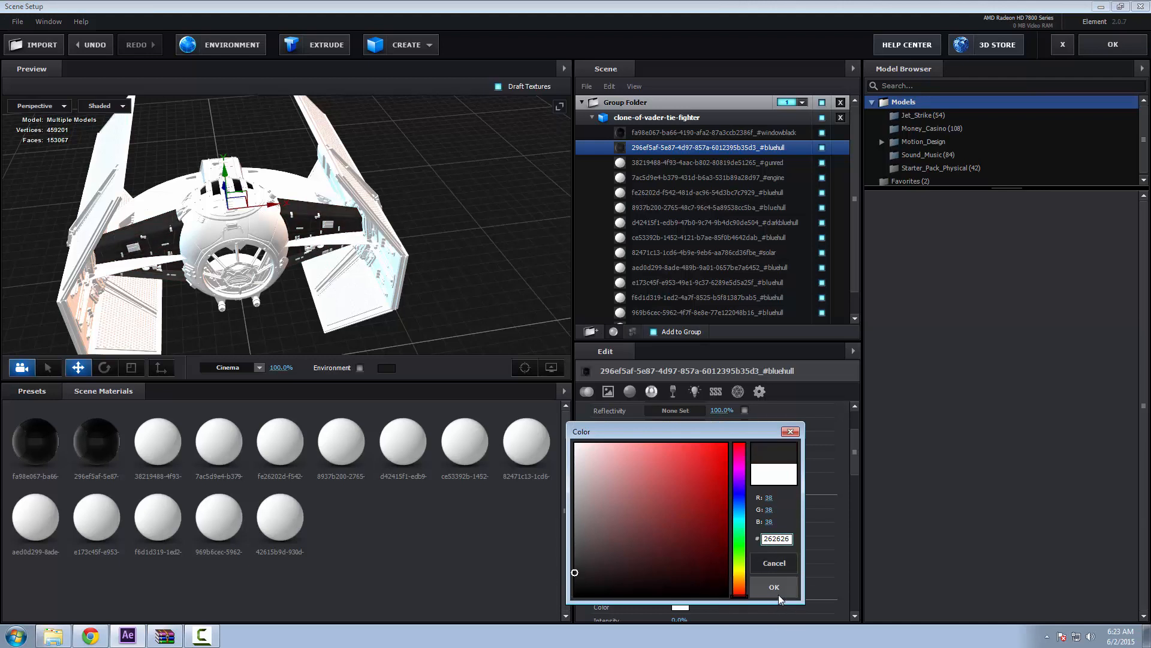
left_click(774, 586)
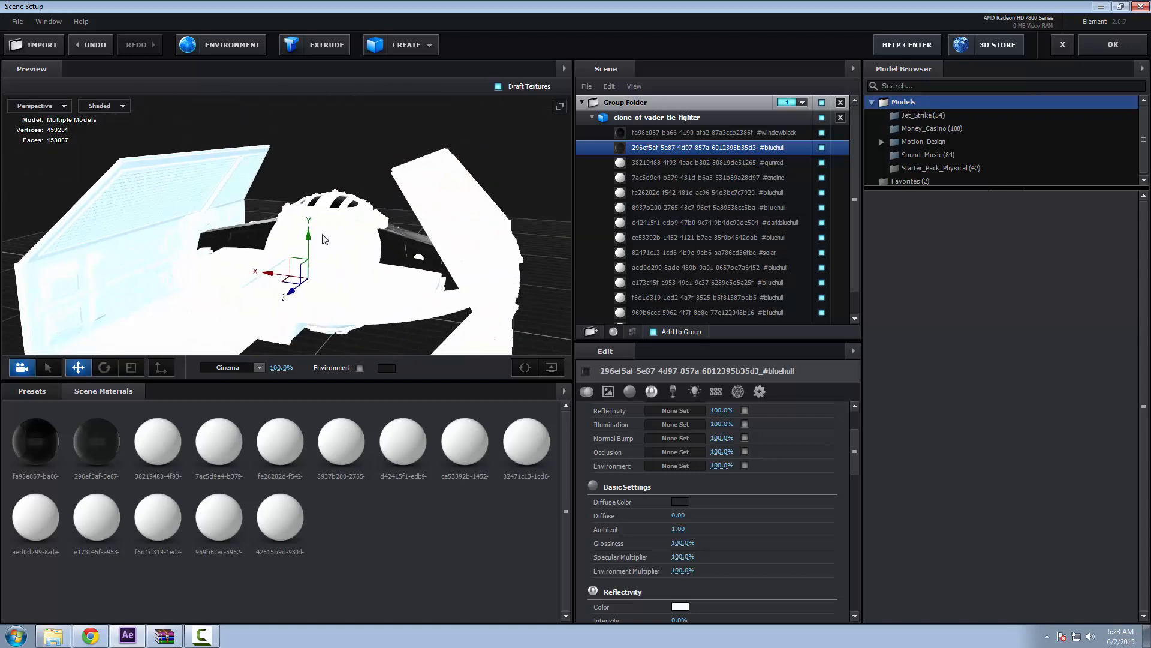
left_click_drag(323, 238, 363, 202)
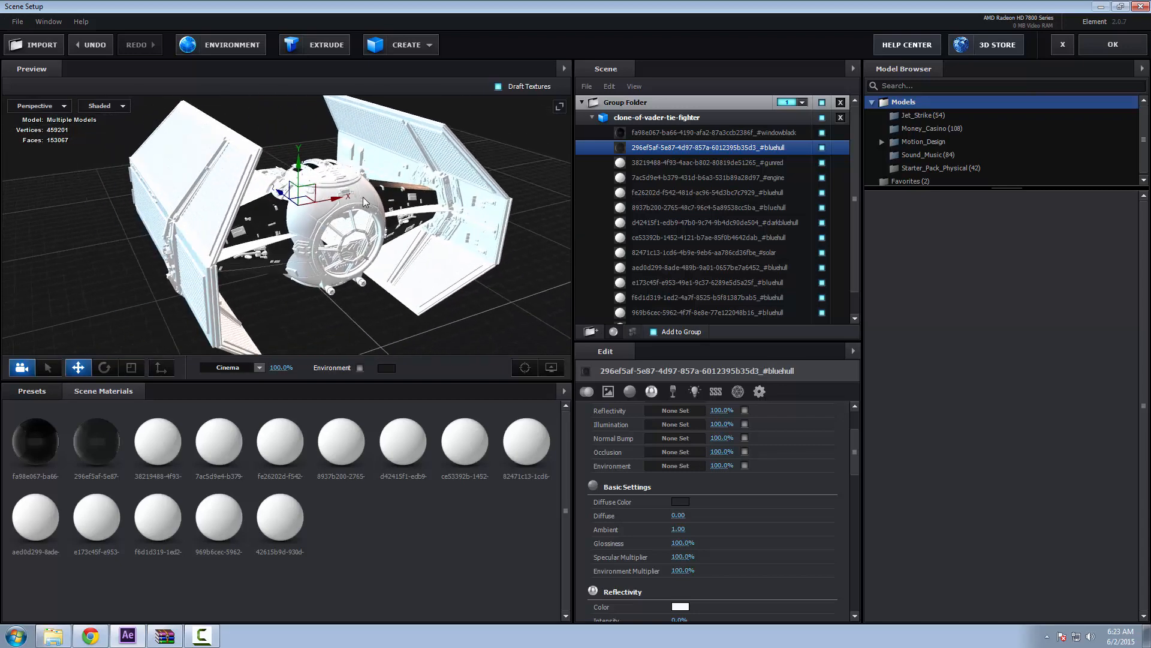
left_click(705, 162)
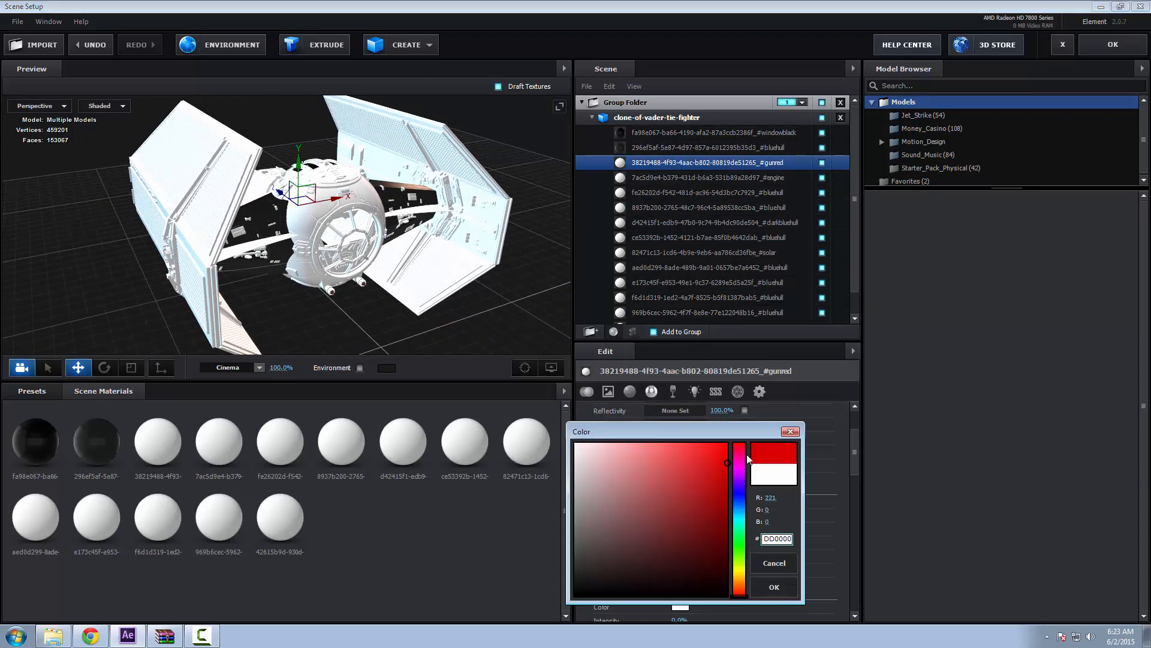
Colour the gunred material deep red #B50000 and select the engine material
left_click_drag(740, 461, 740, 487)
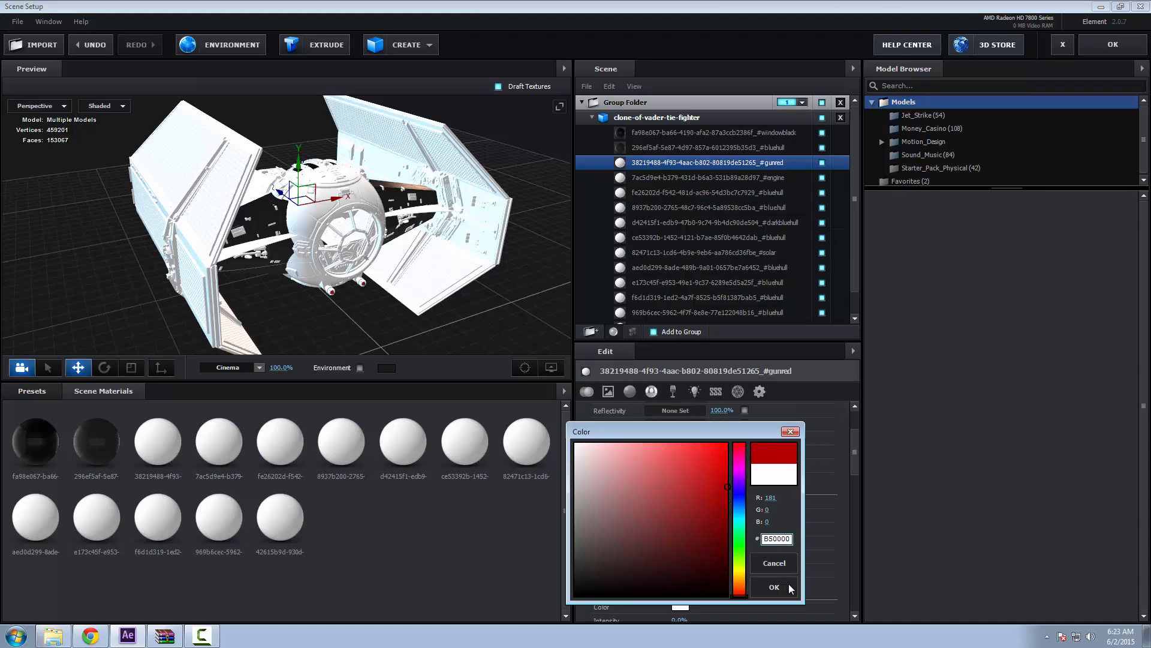
left_click(773, 586)
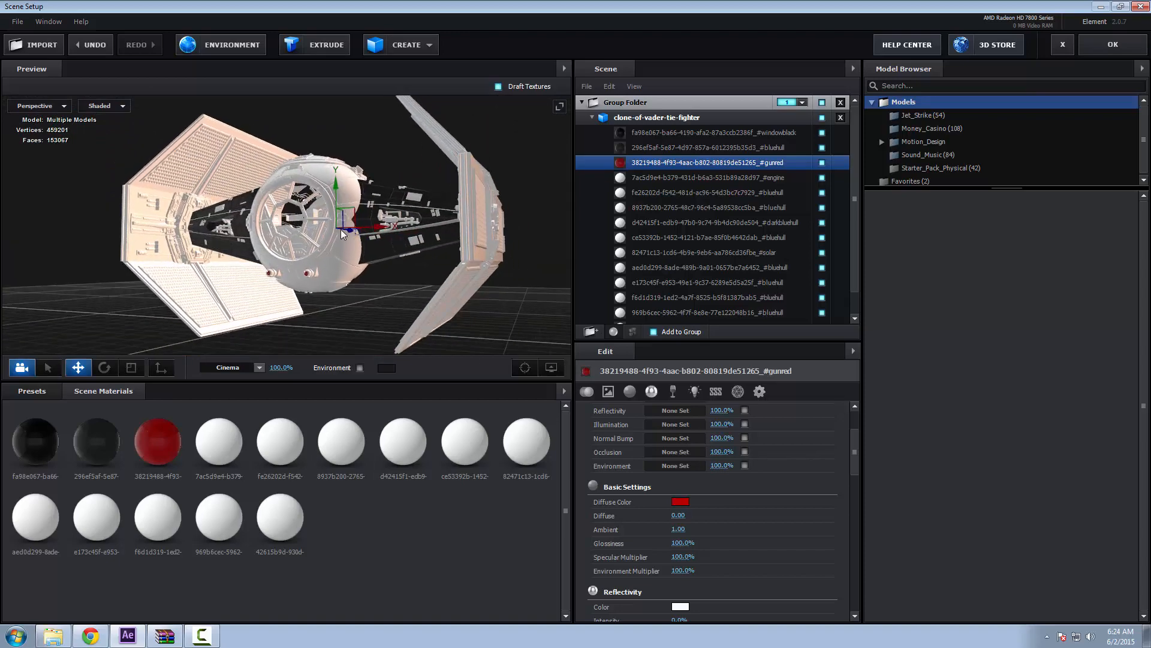
left_click_drag(341, 234, 436, 308)
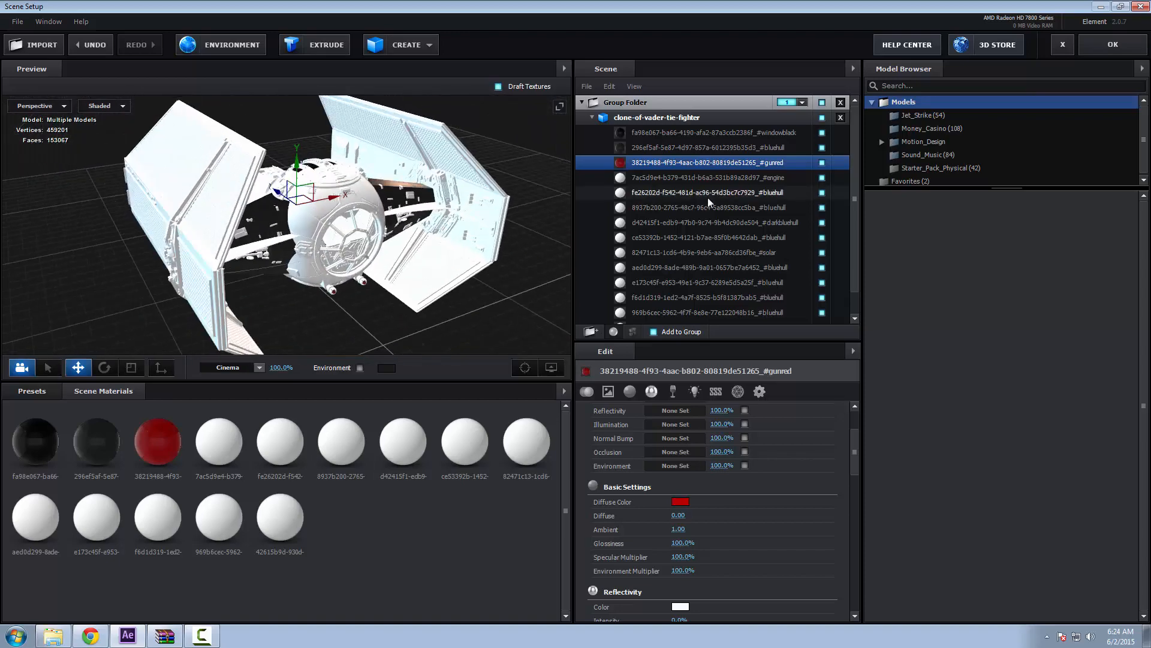
left_click(708, 177)
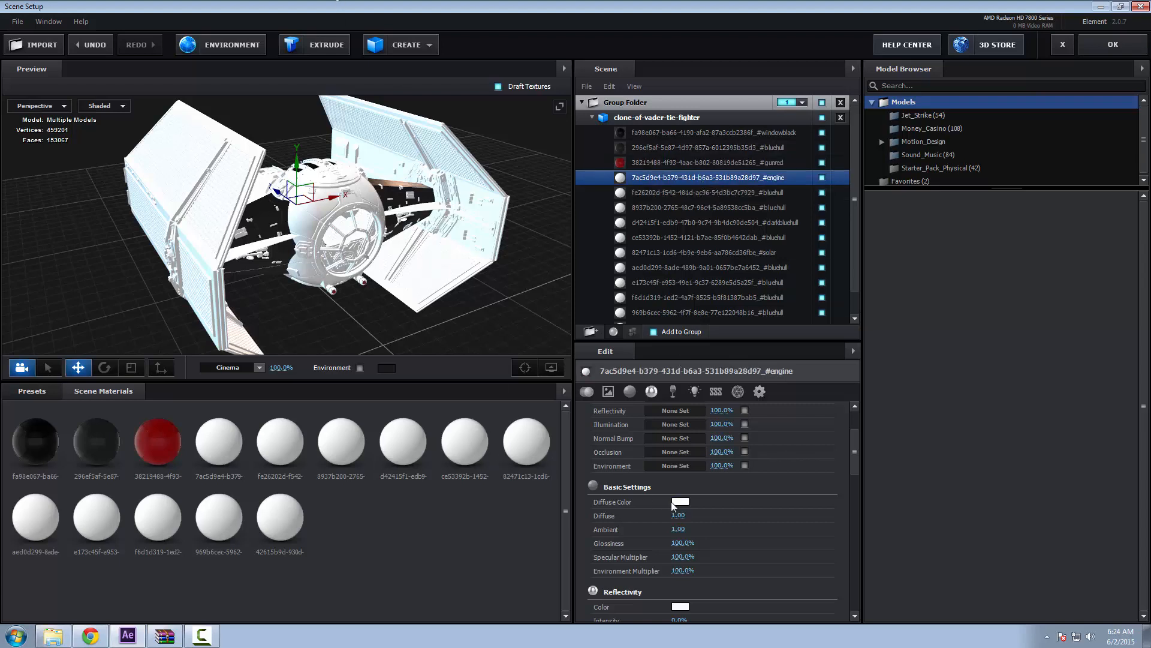
Set the engine material black and the bluehull and darkbluehull parts to greys (636363, 2F2F2F)
left_click(679, 502)
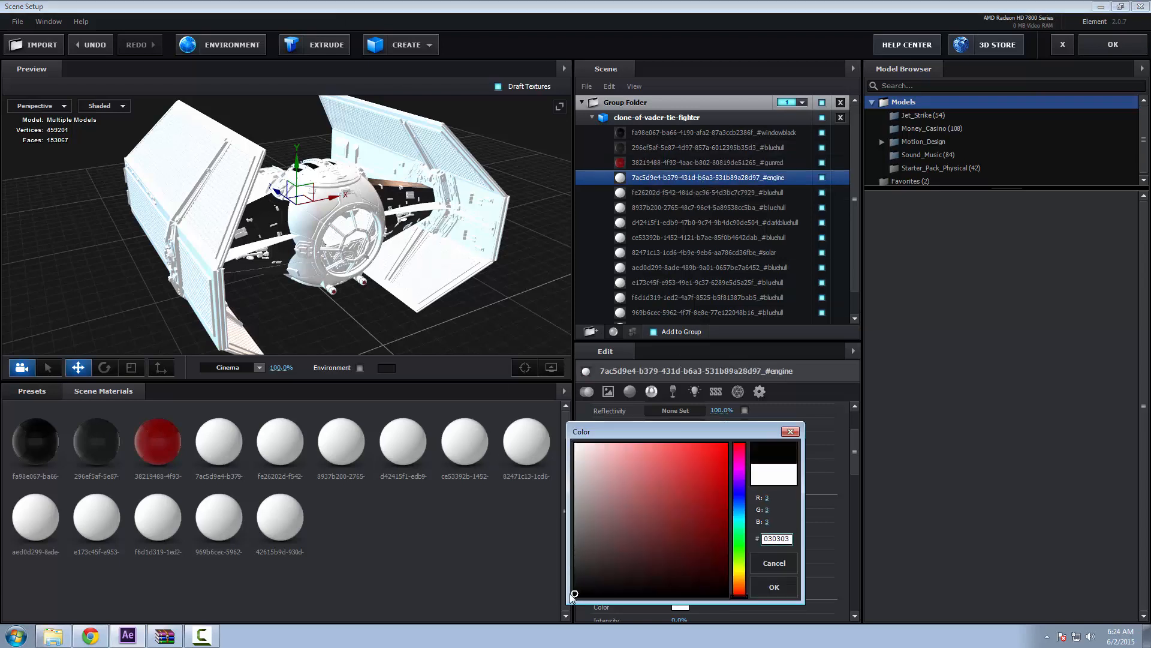
left_click(686, 488)
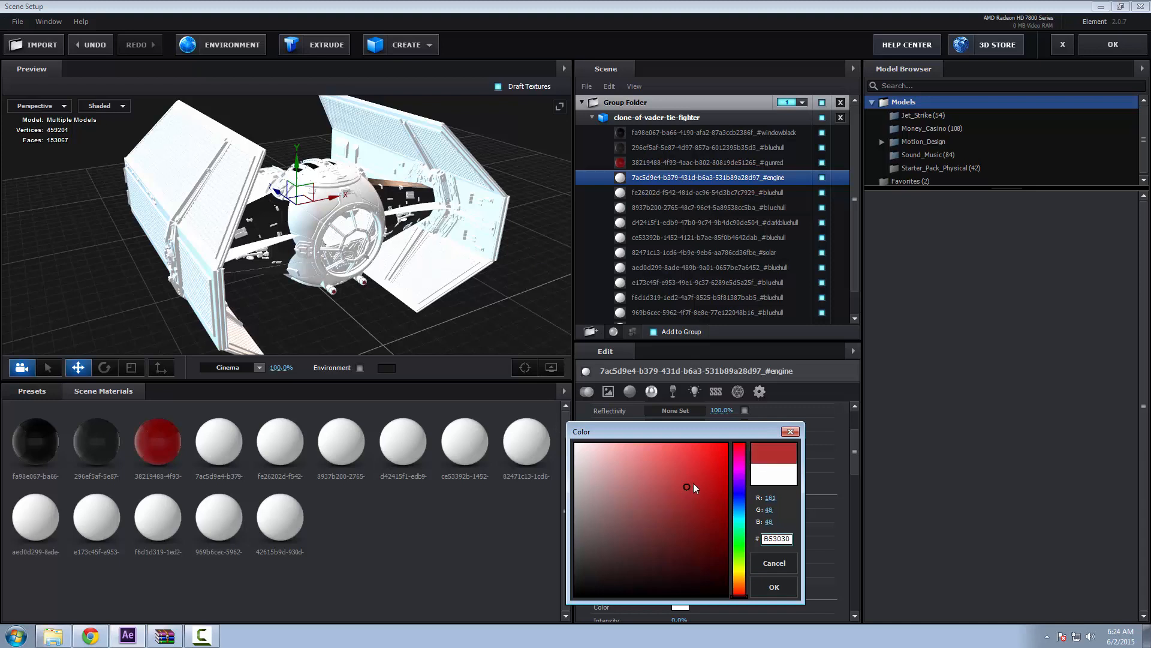
left_click(672, 595)
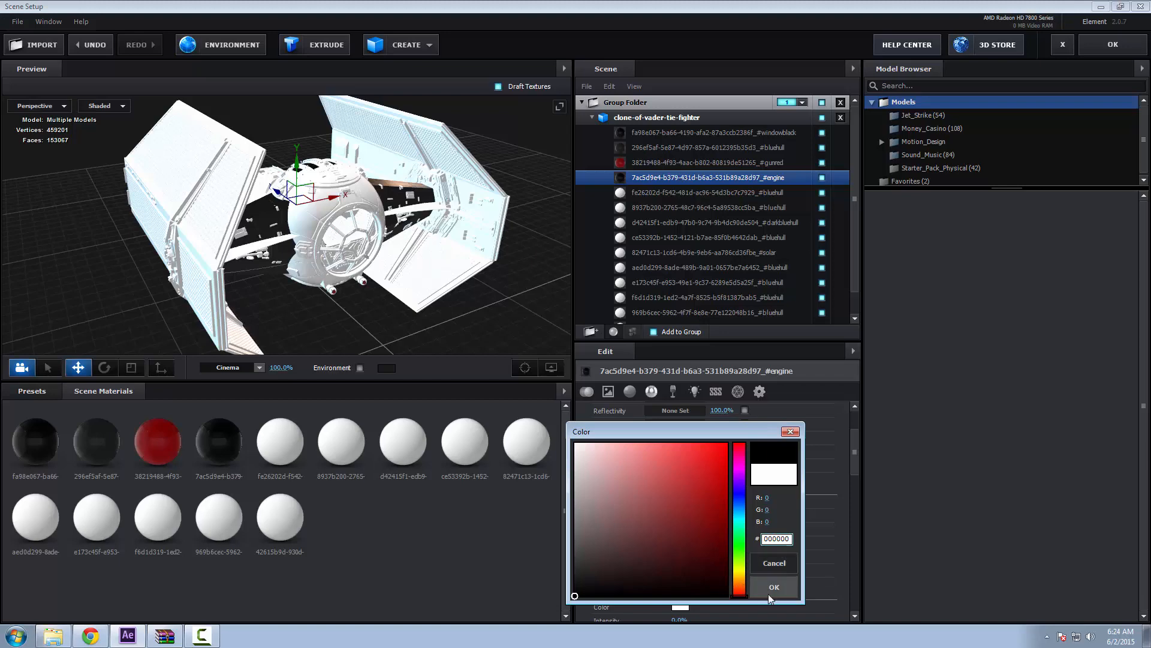
left_click(772, 586)
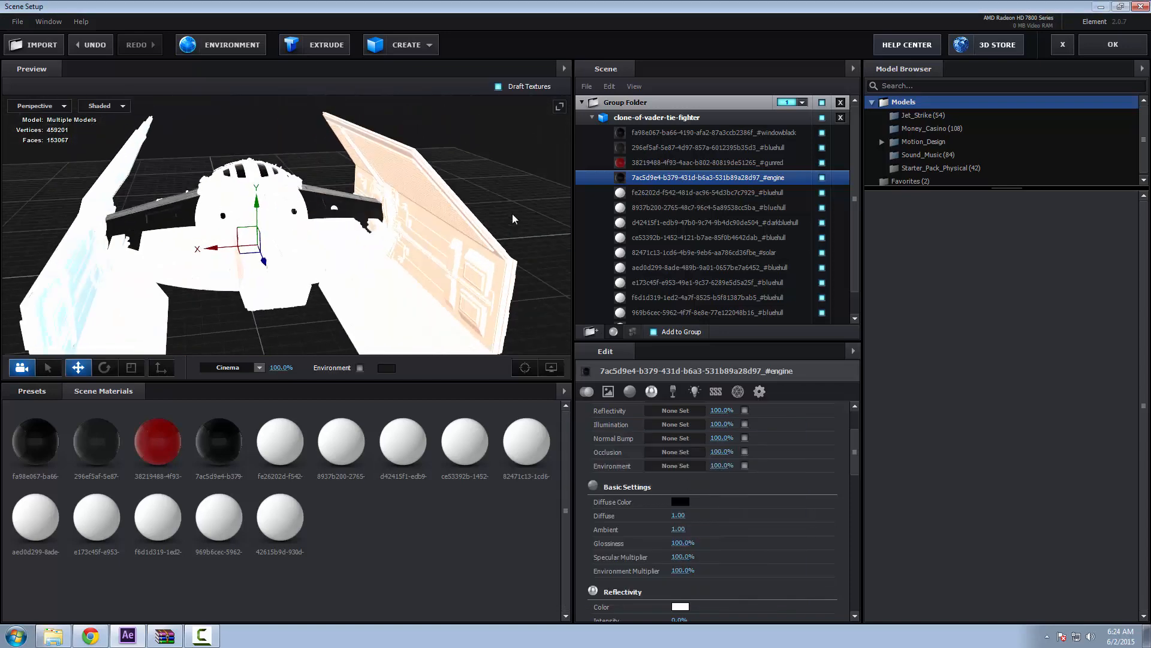
left_click(705, 192)
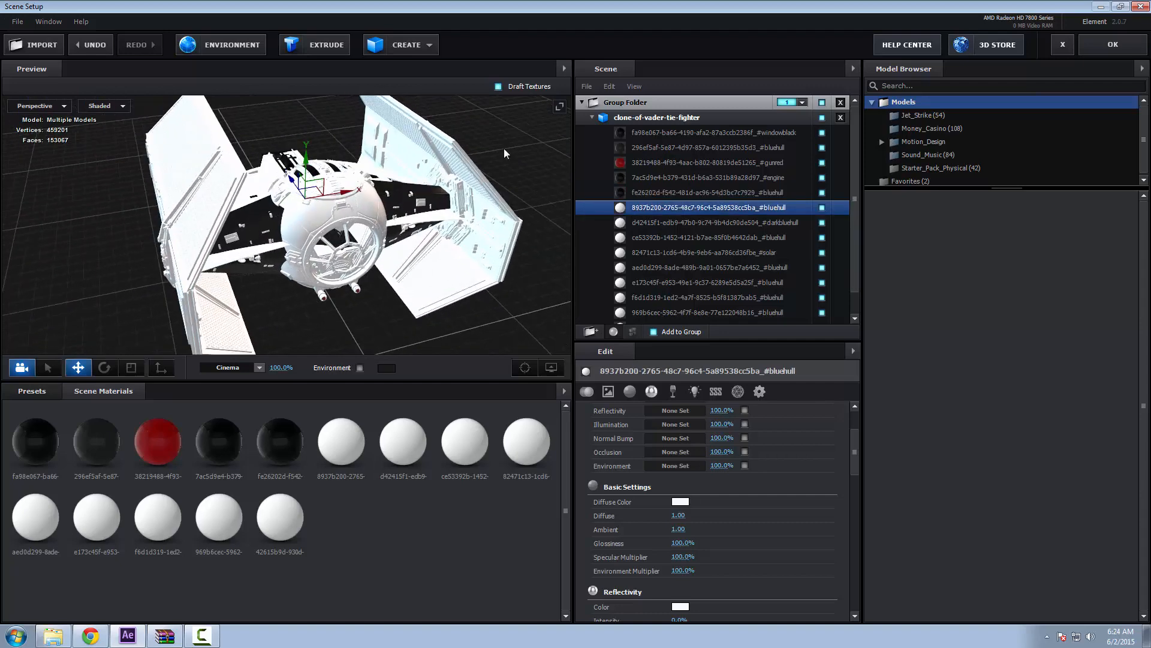
scroll("down", 3)
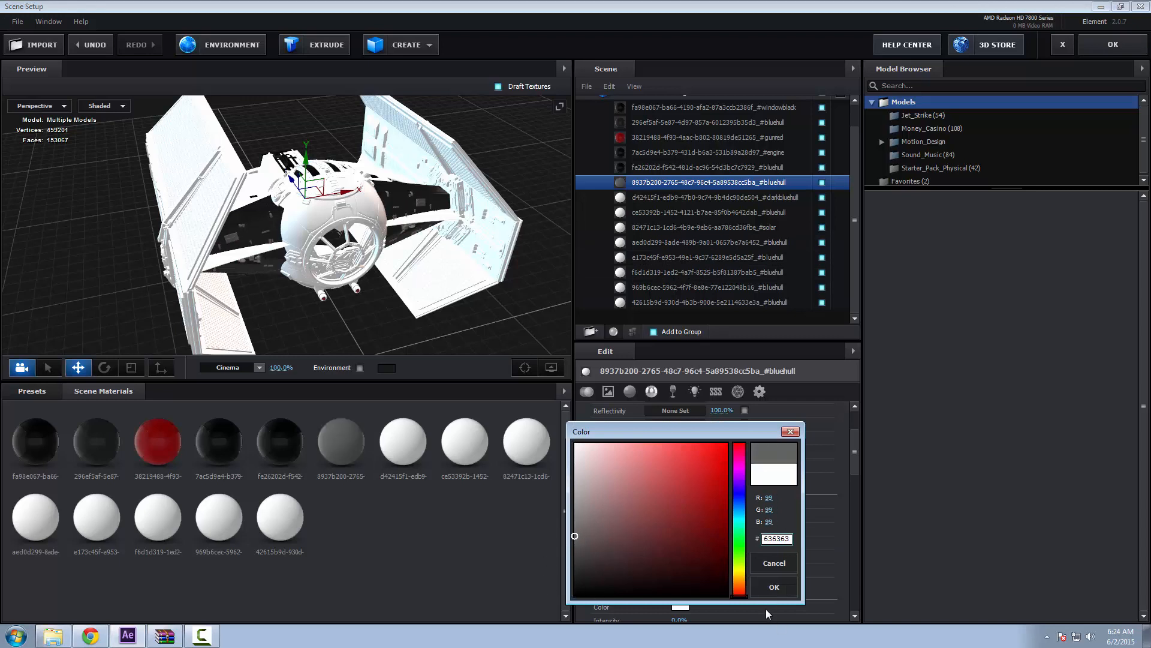
left_click(774, 586)
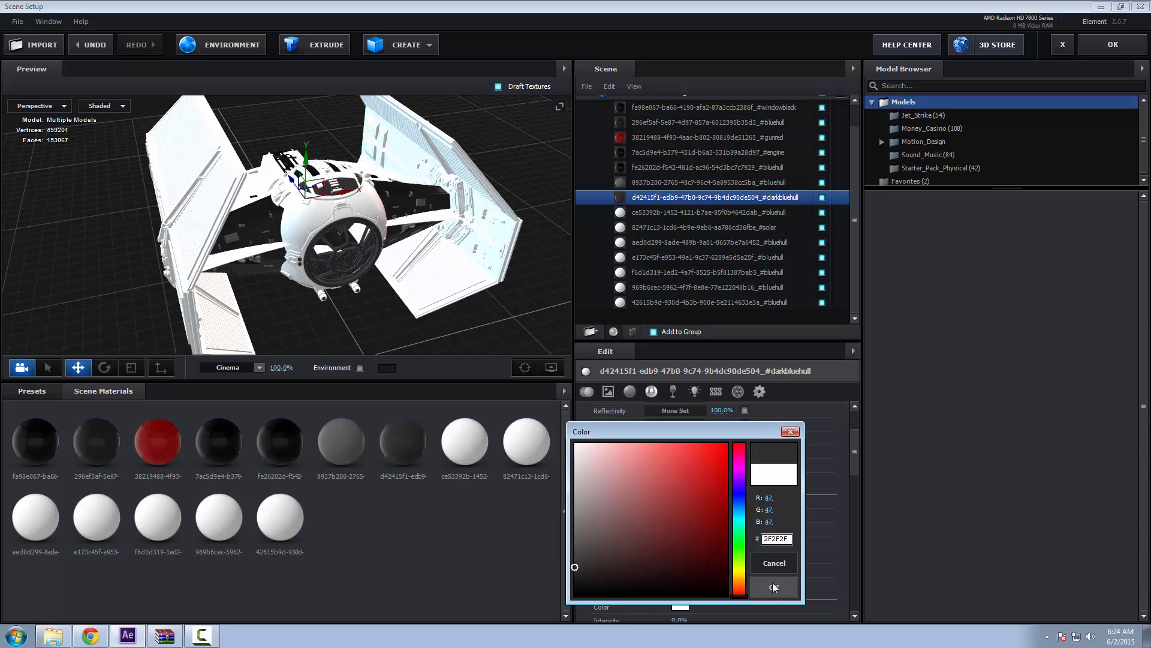
left_click(773, 588)
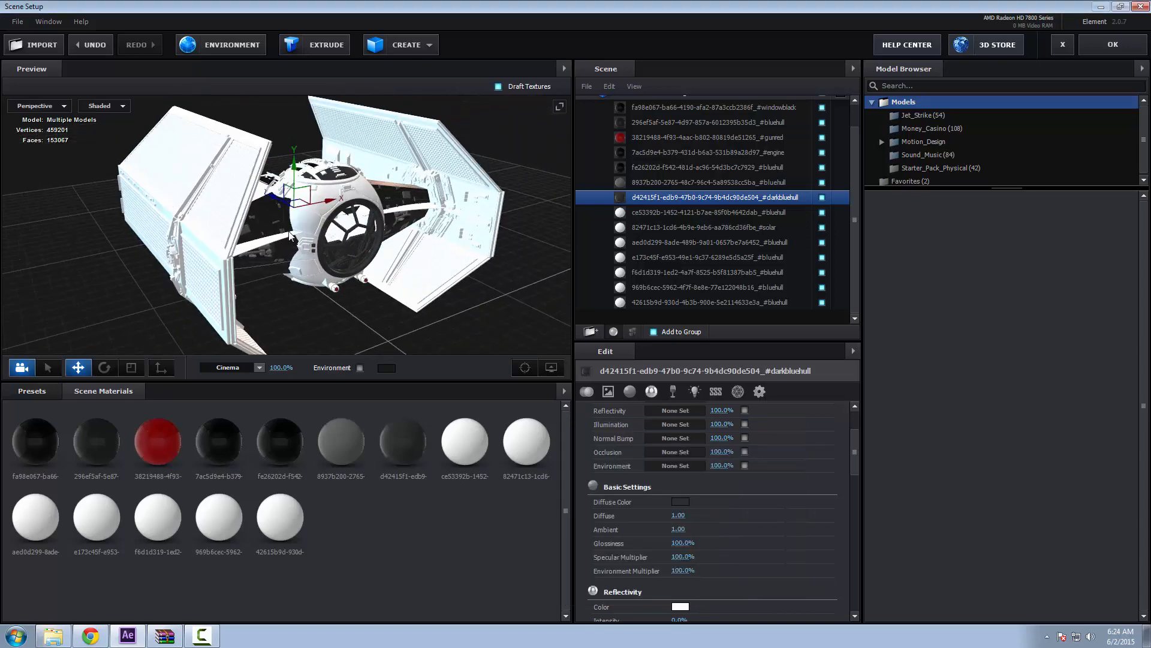
Recolour the remaining bluehull and solar panel materials black and grey 6D6D6D, then view from below
left_click(702, 213)
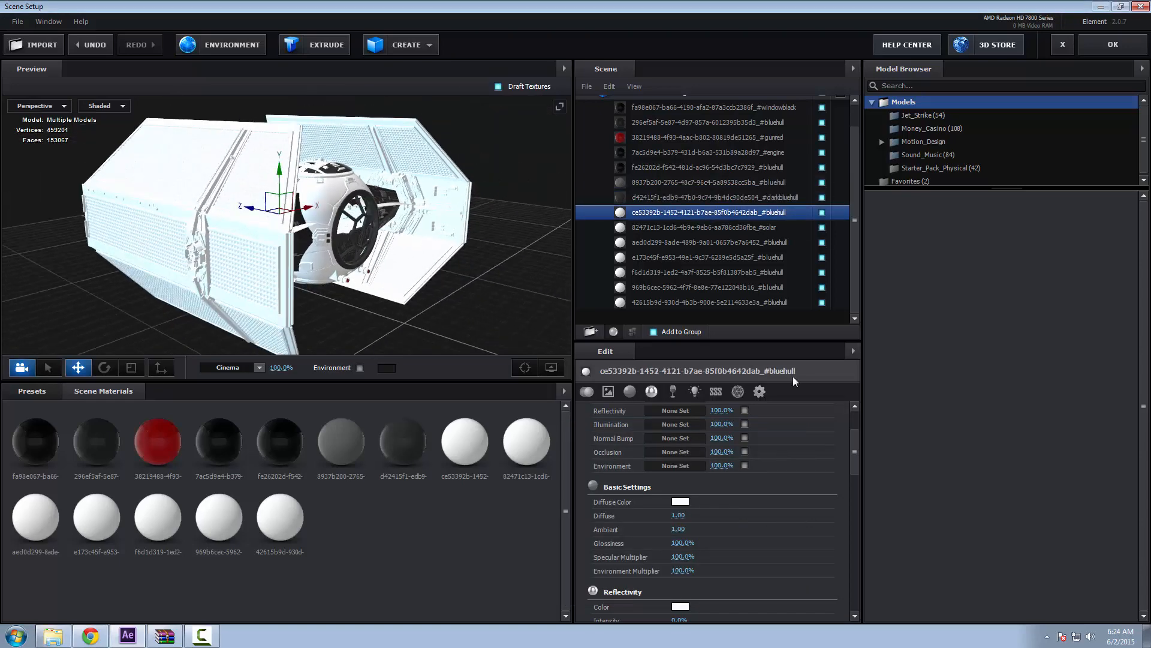
left_click(679, 501)
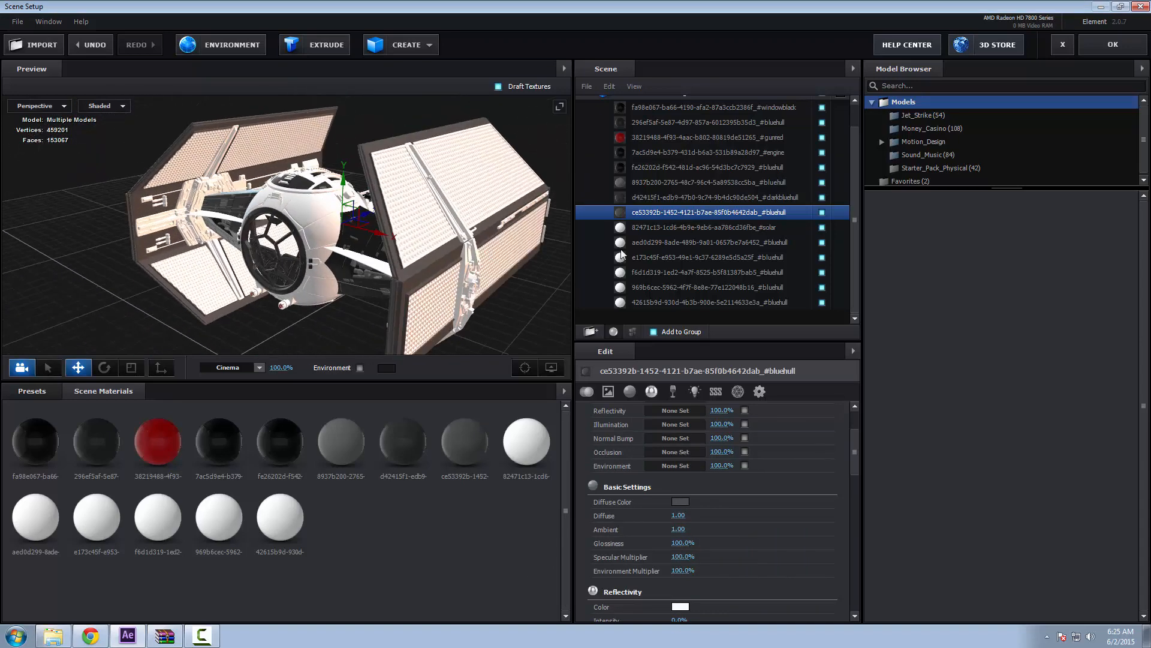
left_click(705, 226)
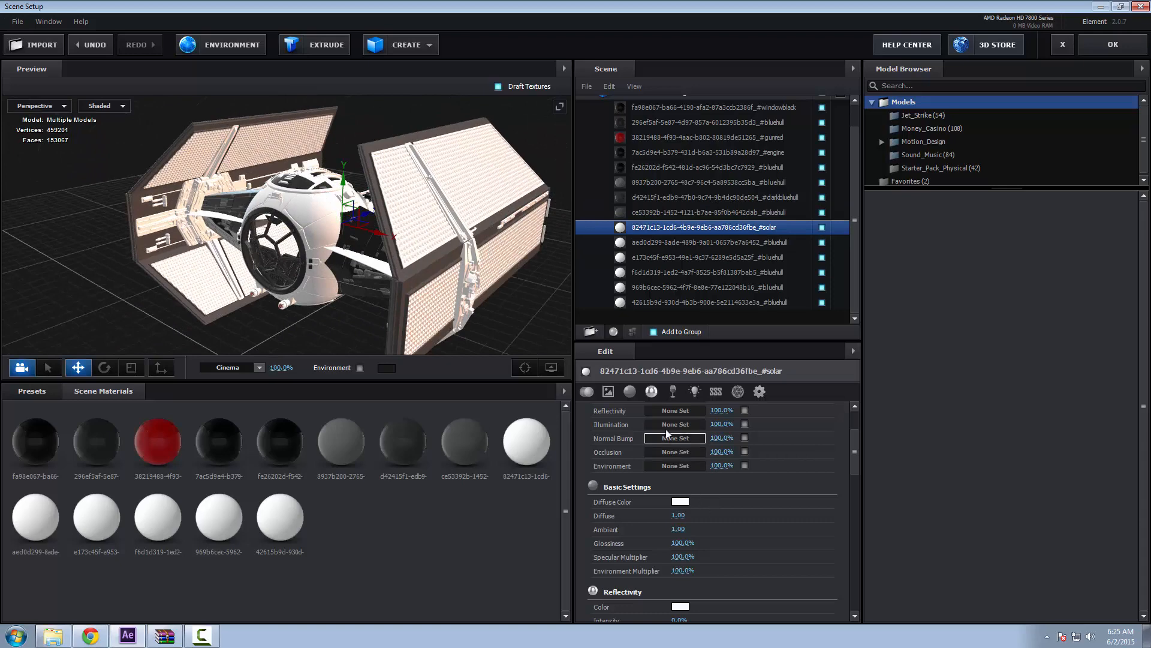
left_click(679, 501)
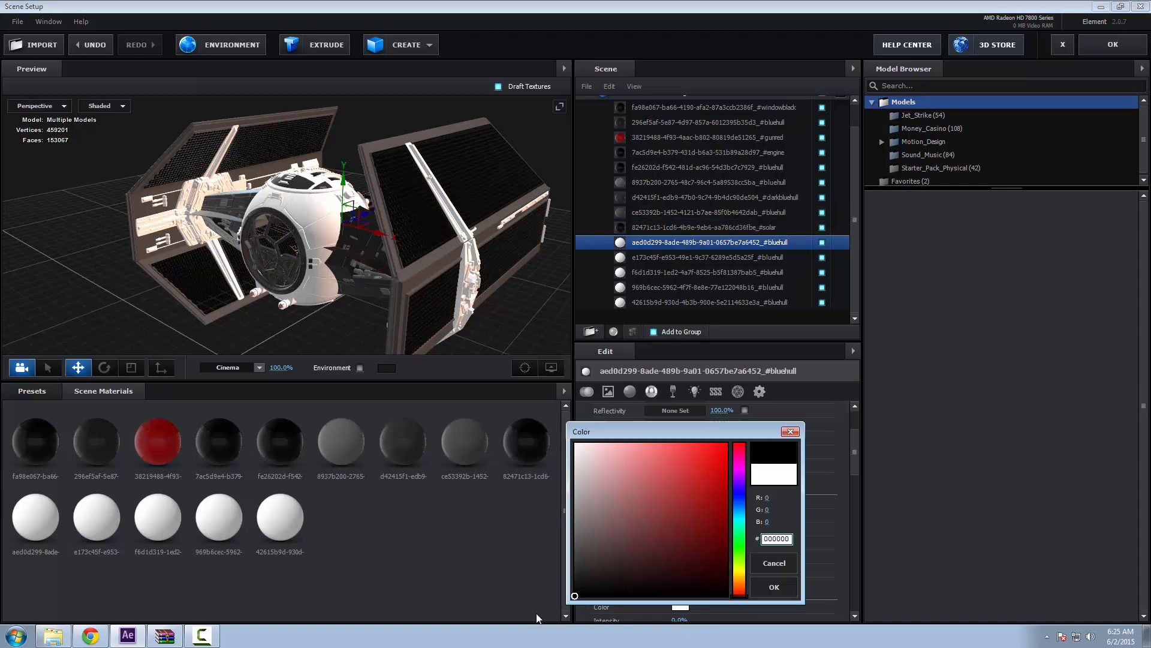
left_click(772, 586)
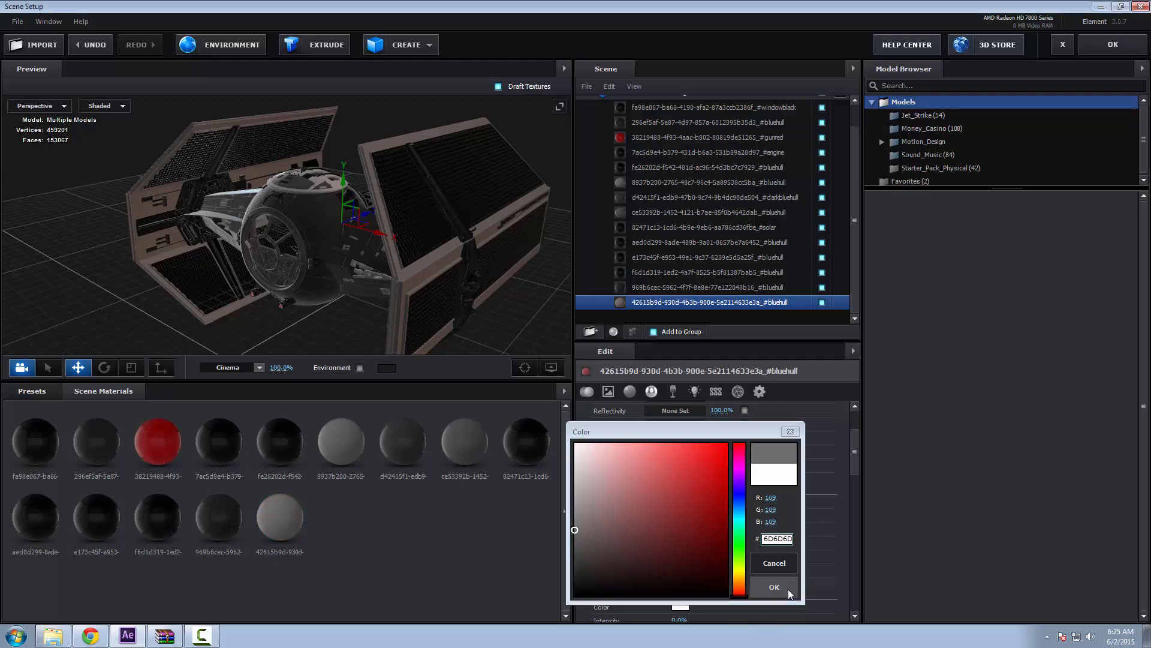
left_click(774, 586)
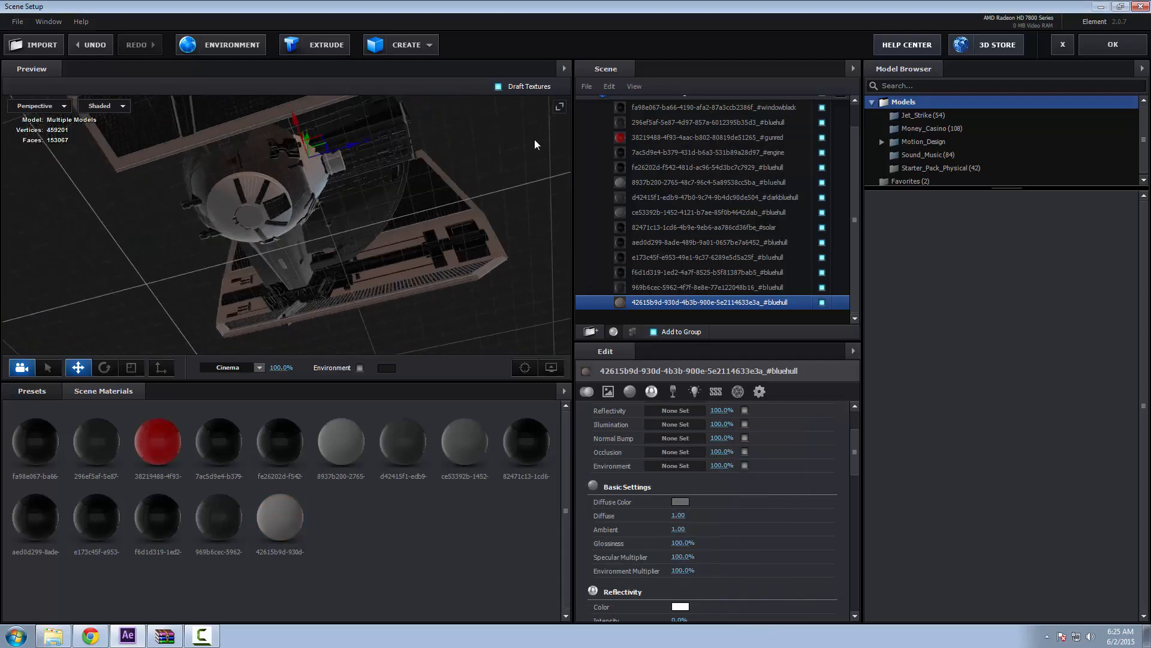
left_click_drag(536, 144, 378, 205)
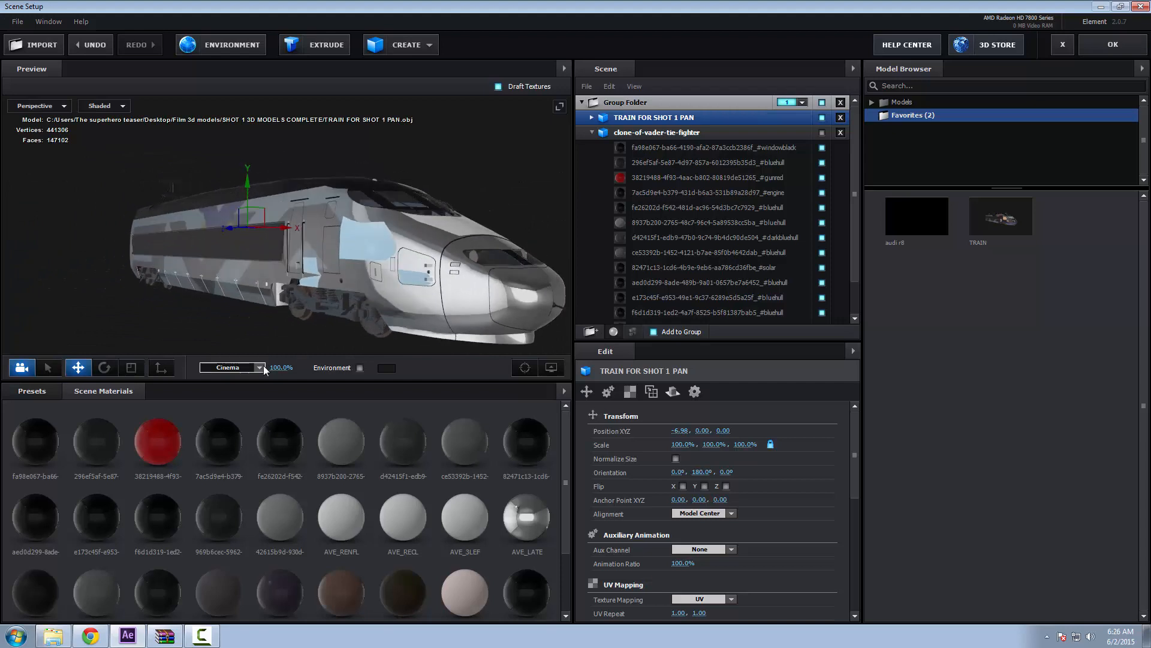
Switch the preview to Dramatic lighting and remove the TRAIN FOR SHOT 1 PAN model from the scene
left_click(231, 367)
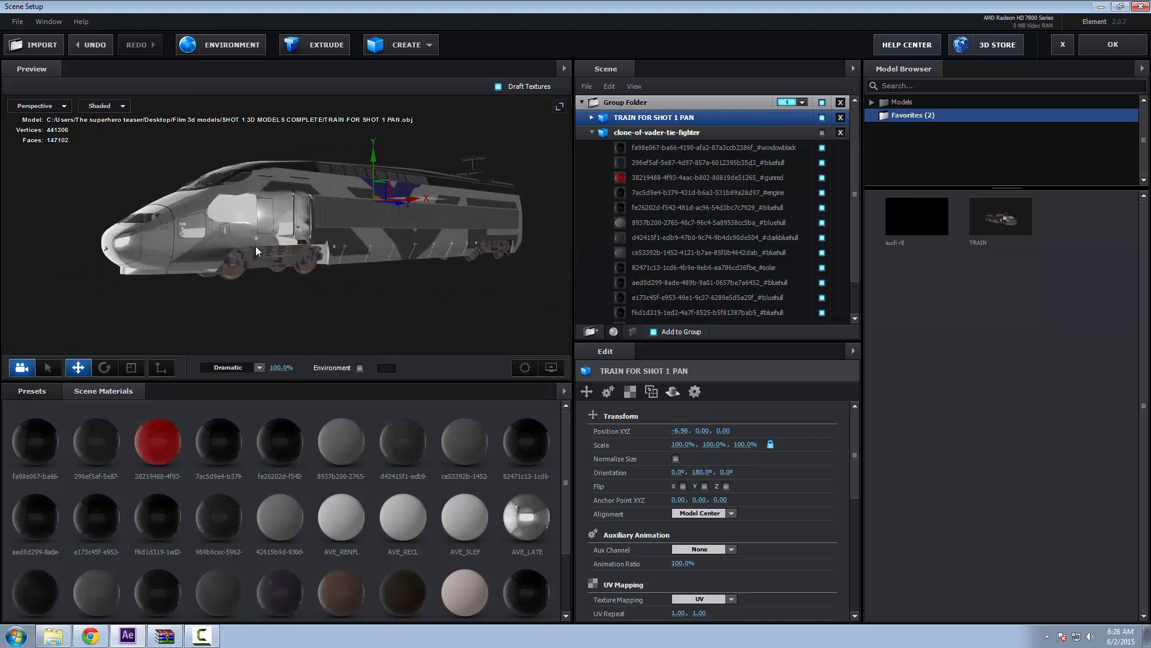
left_click_drag(257, 250, 245, 225)
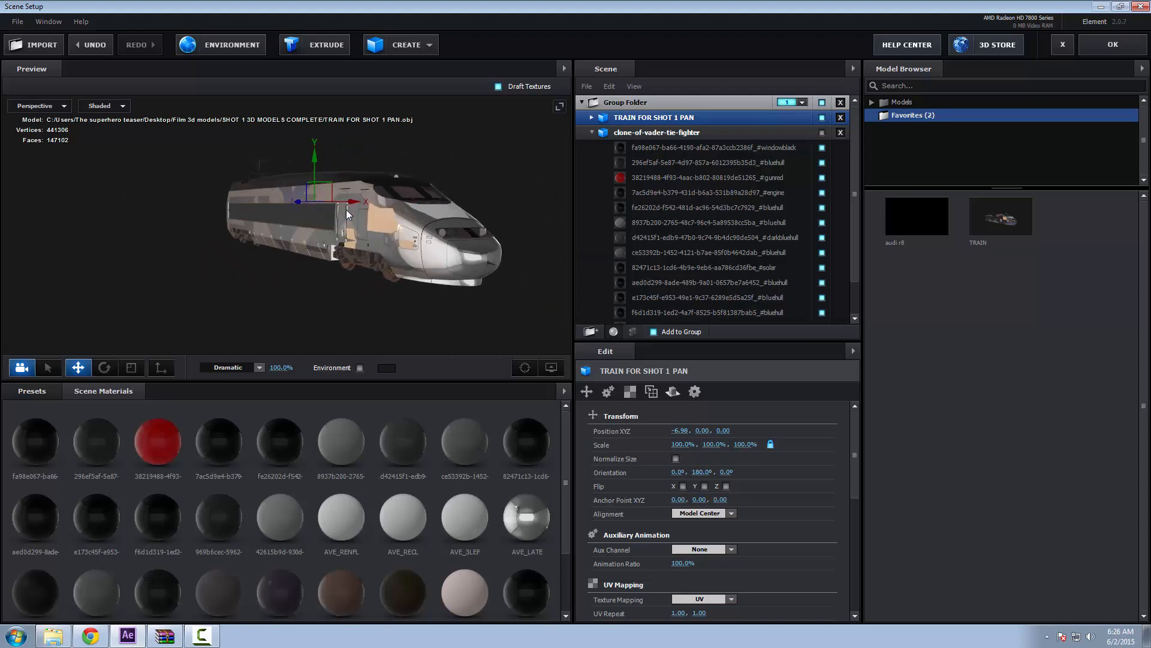
left_click_drag(349, 213, 397, 260)
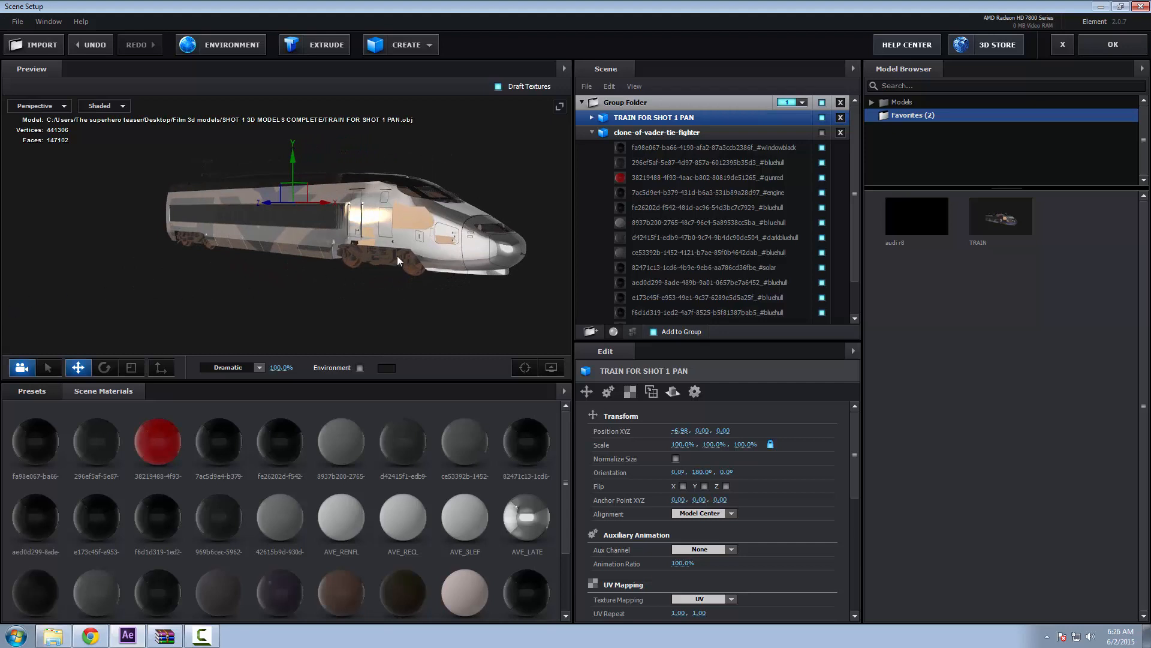
mouse_move(374, 262)
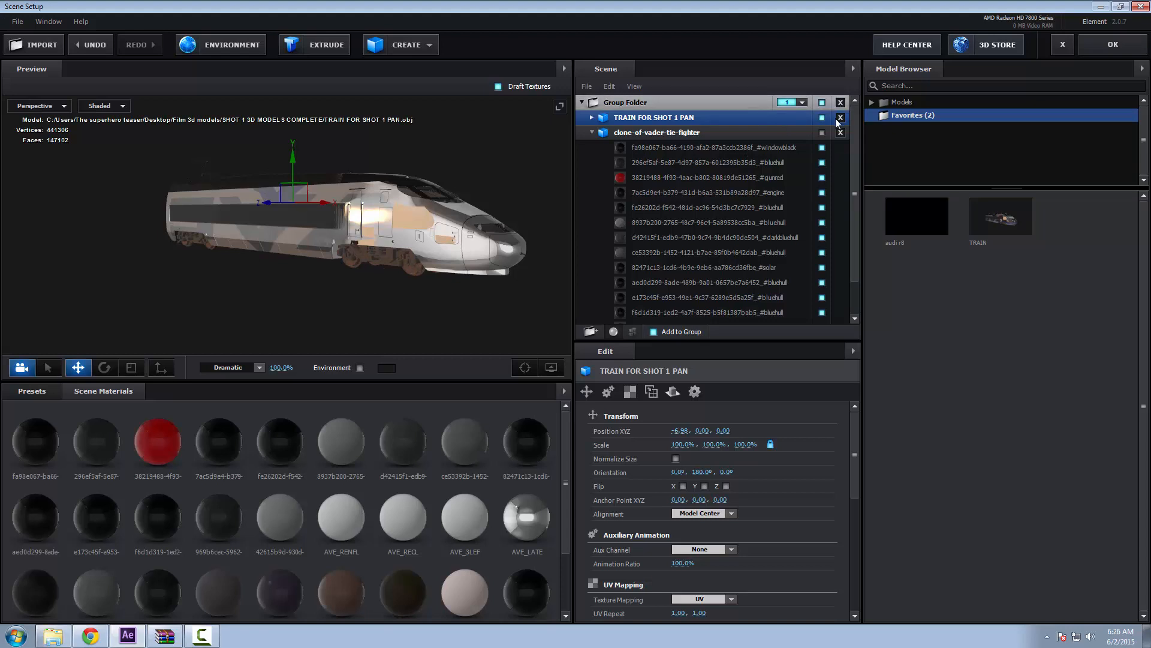
mouse_move(841, 117)
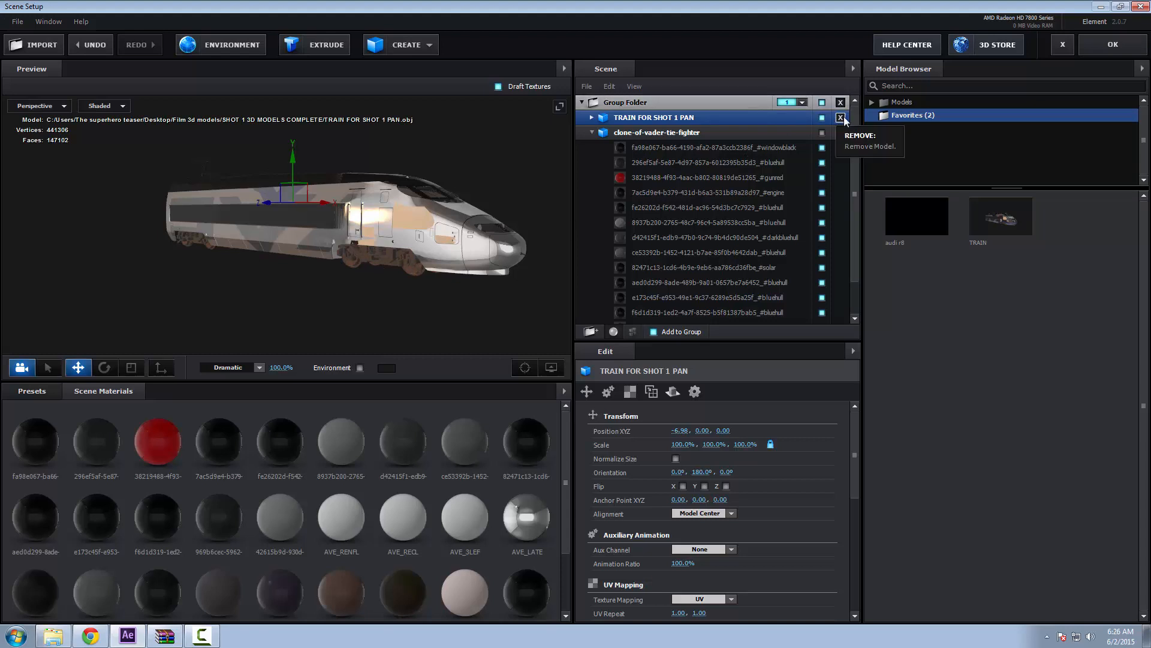
left_click(841, 118)
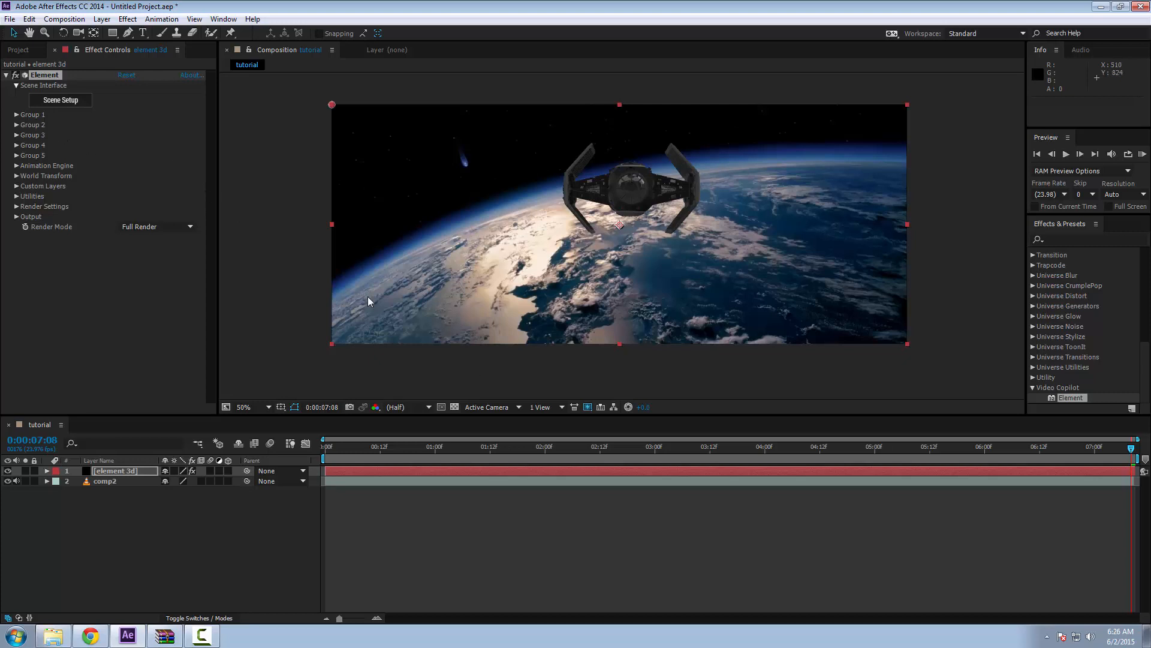
mouse_move(32, 560)
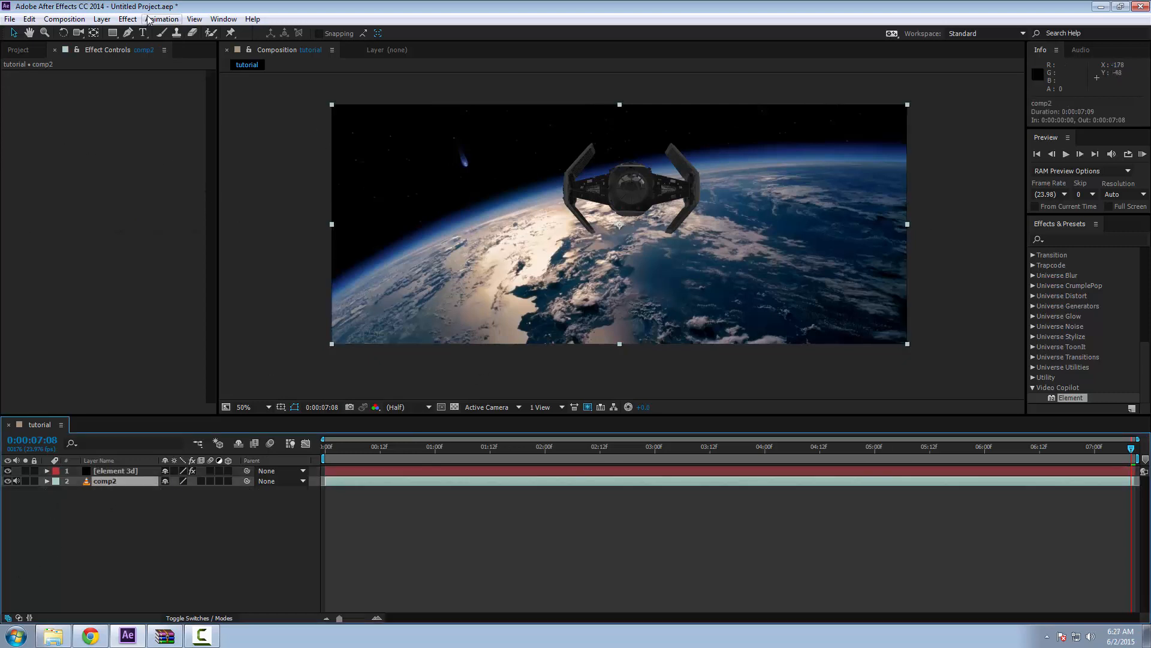
Apply Track Camera to the Earth footage layer and flip it horizontally
left_click(161, 18)
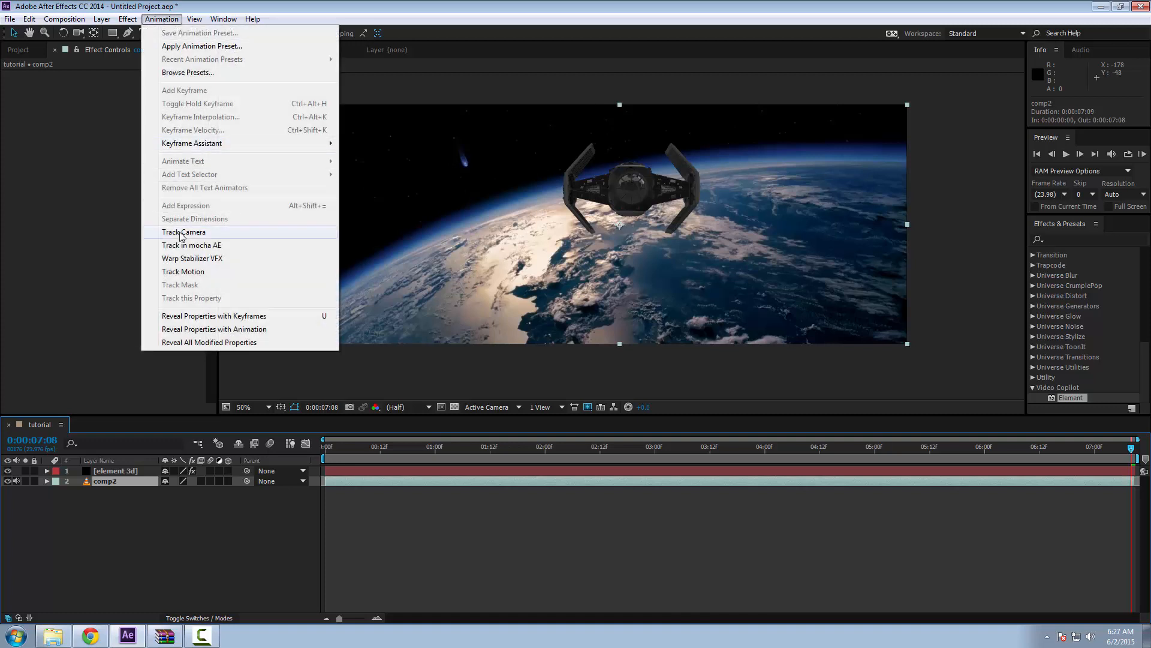
left_click(183, 231)
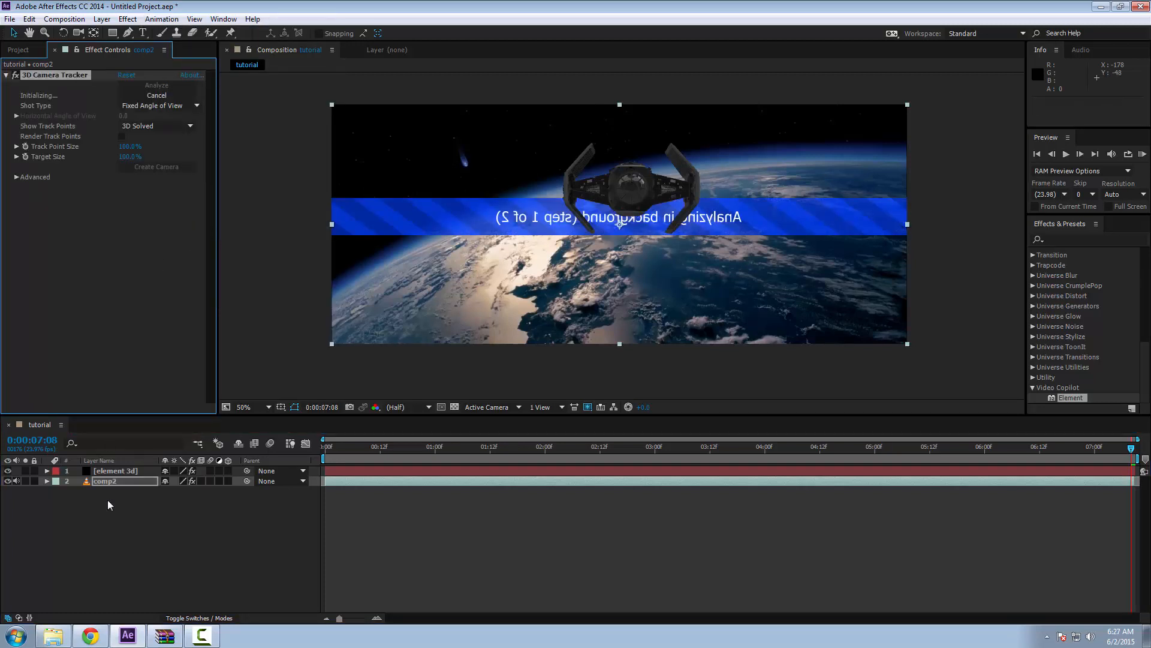
left_click(156, 95)
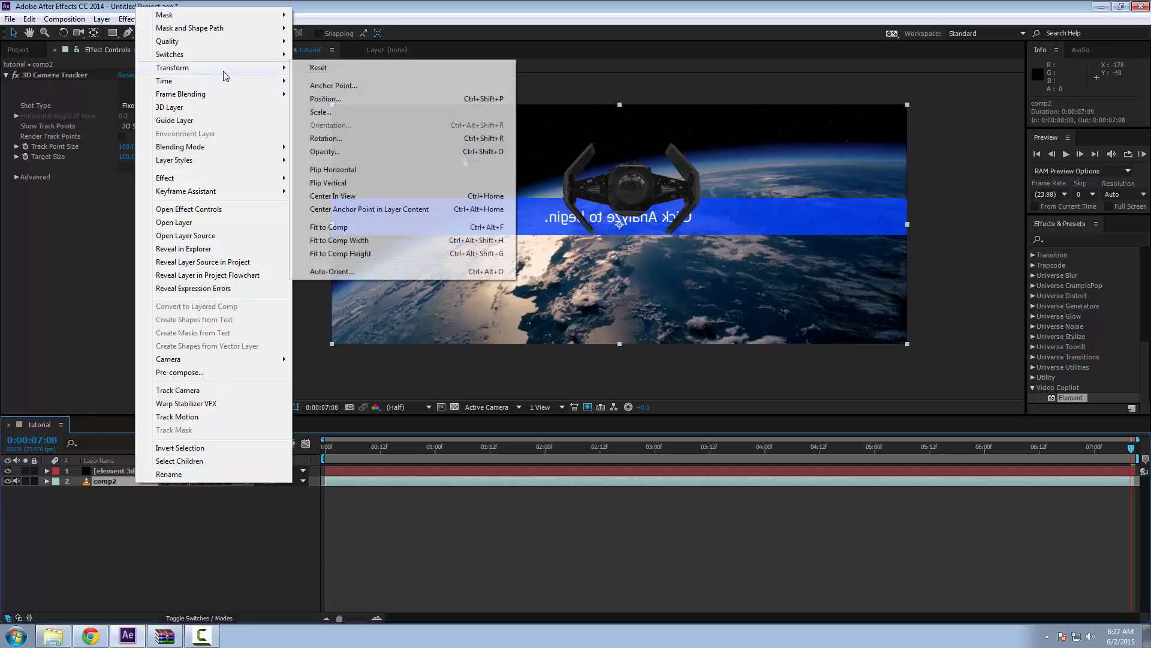
left_click(333, 169)
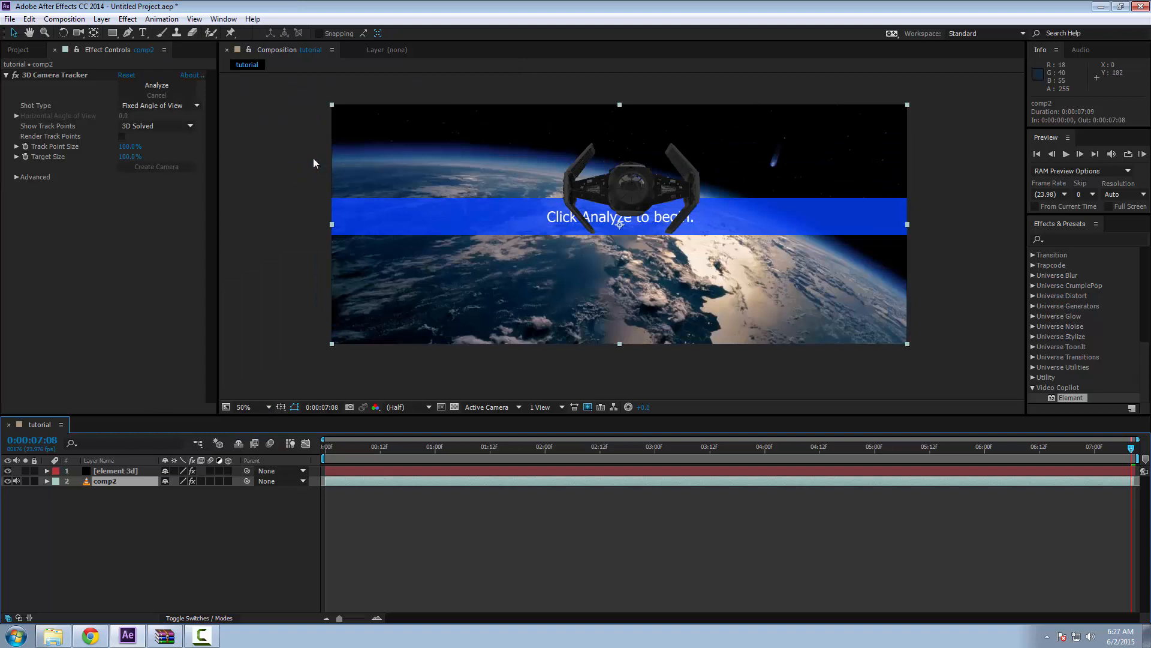
Run Analyze on the 3D Camera Tracker and wait for the footage analysis to finish
left_click(156, 85)
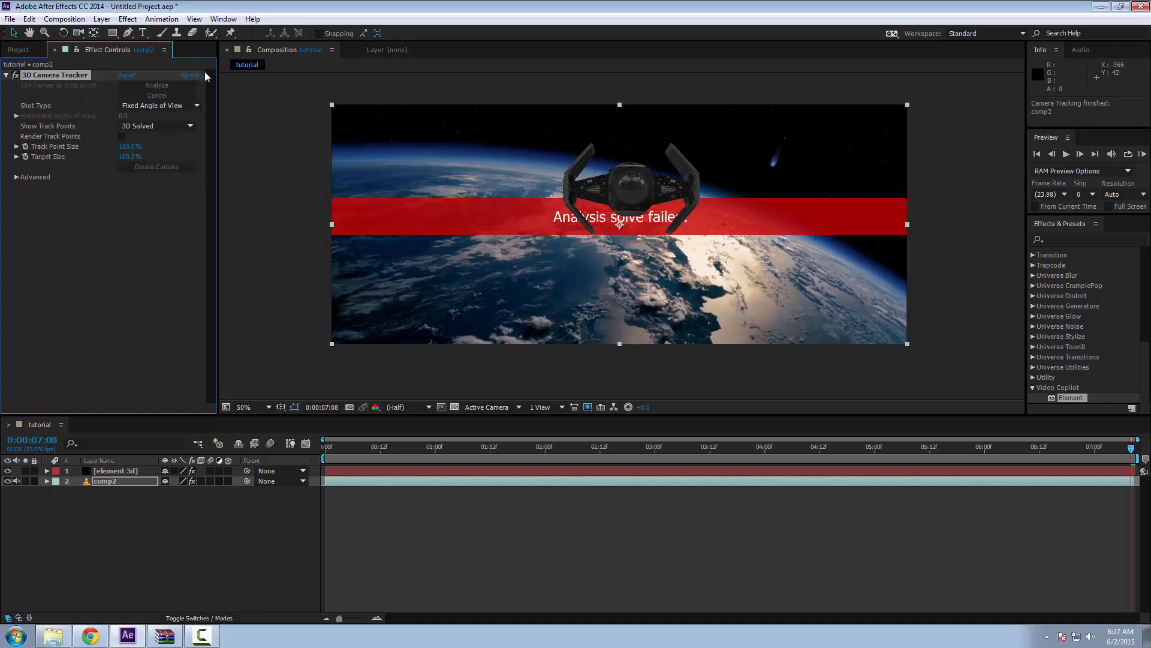
mouse_move(577, 188)
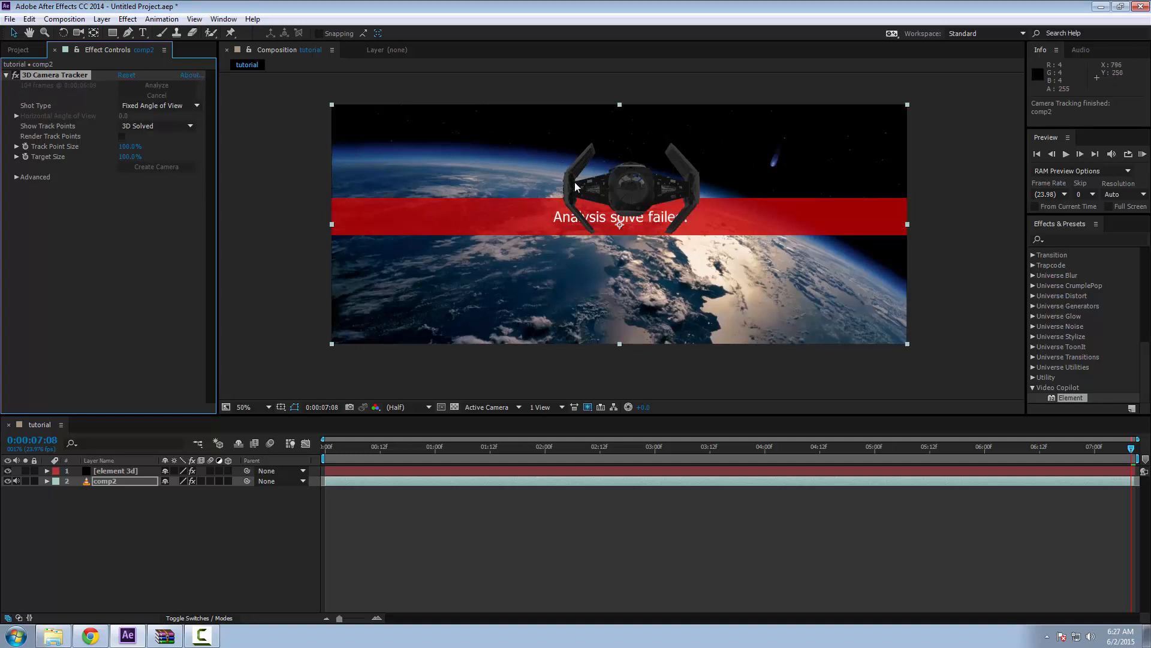
mouse_move(636, 186)
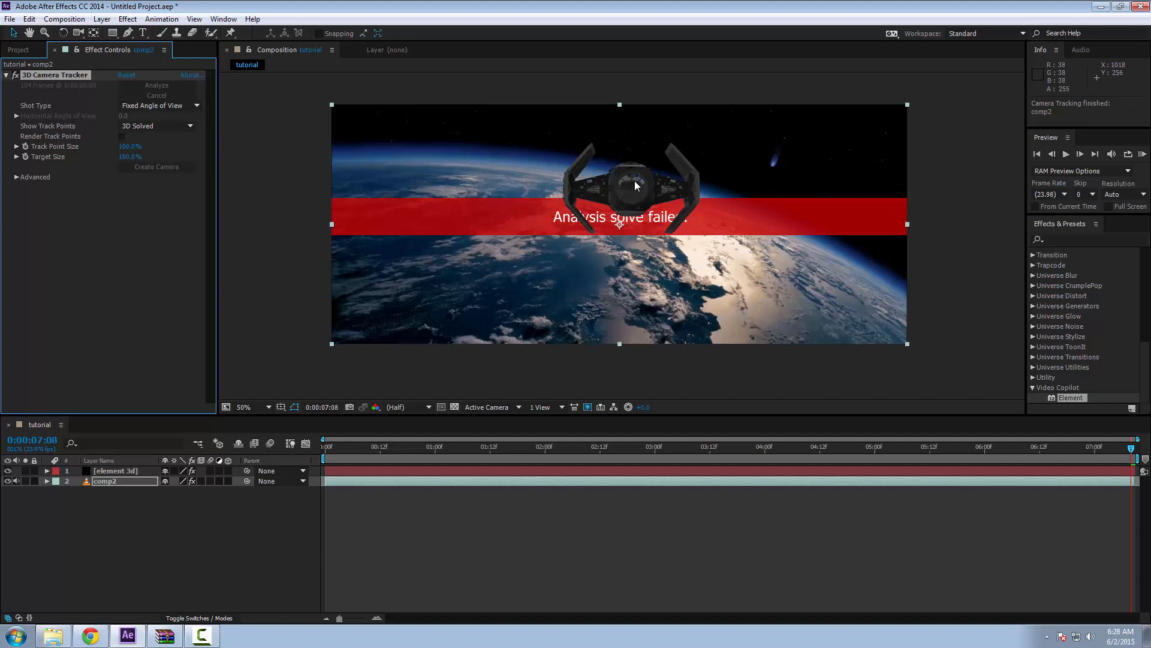
mouse_move(626, 183)
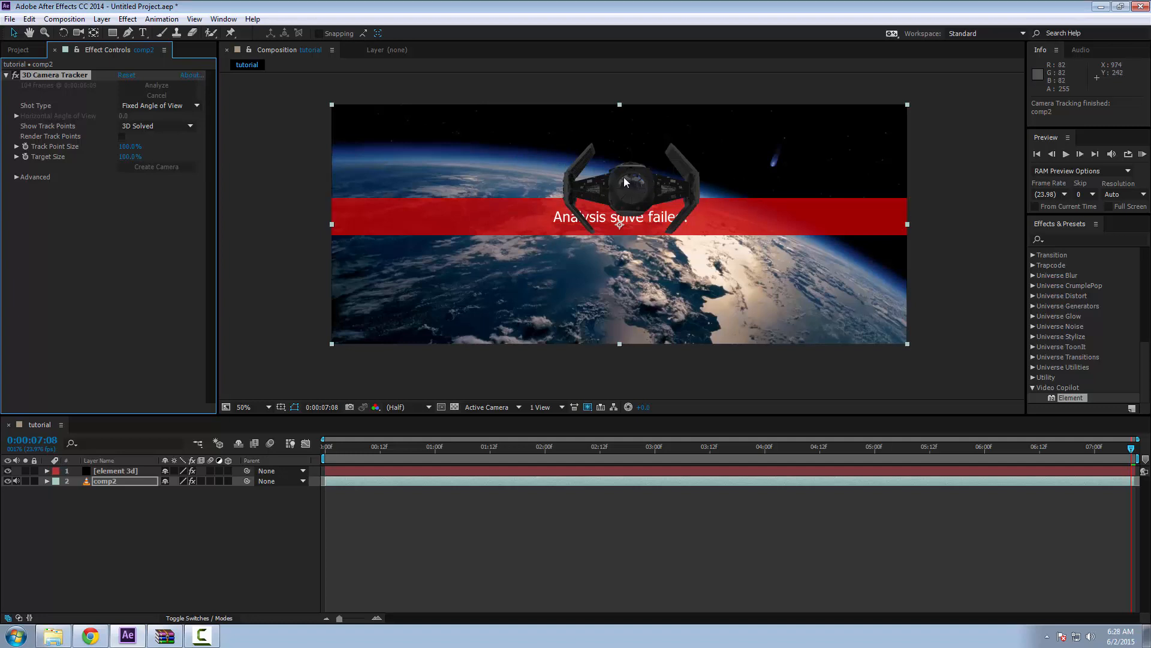
mouse_move(431, 130)
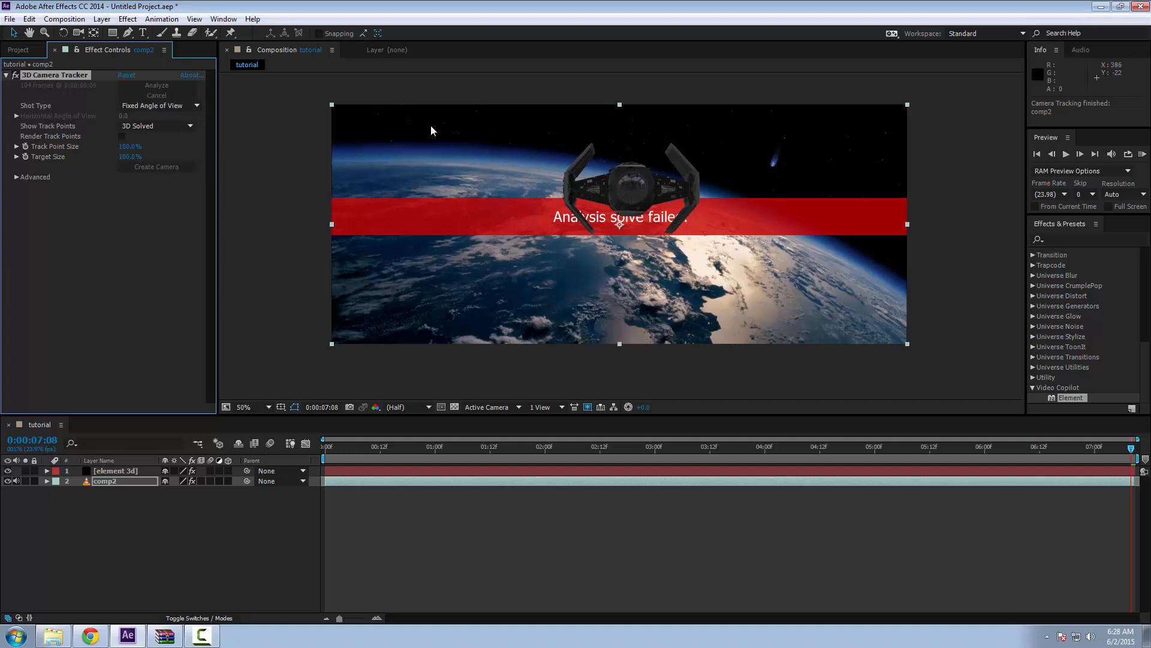
mouse_move(96, 88)
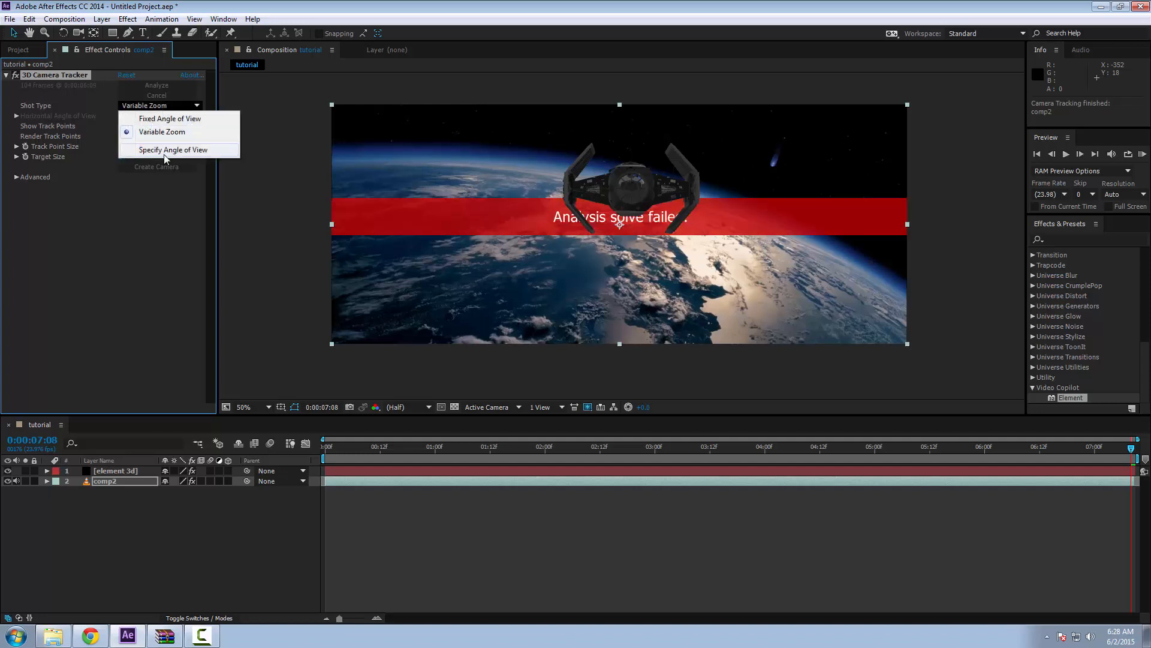
Re-solve the camera track with Solve Method set to Tripod Pan under the Advanced settings
left_click(174, 149)
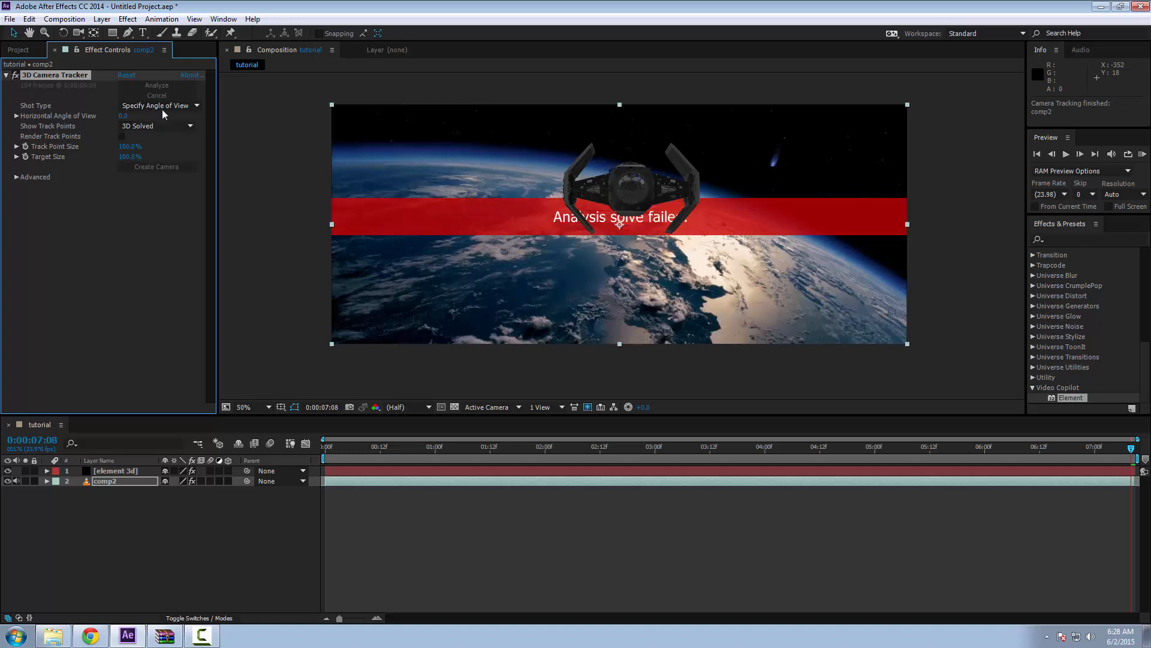
left_click(155, 105)
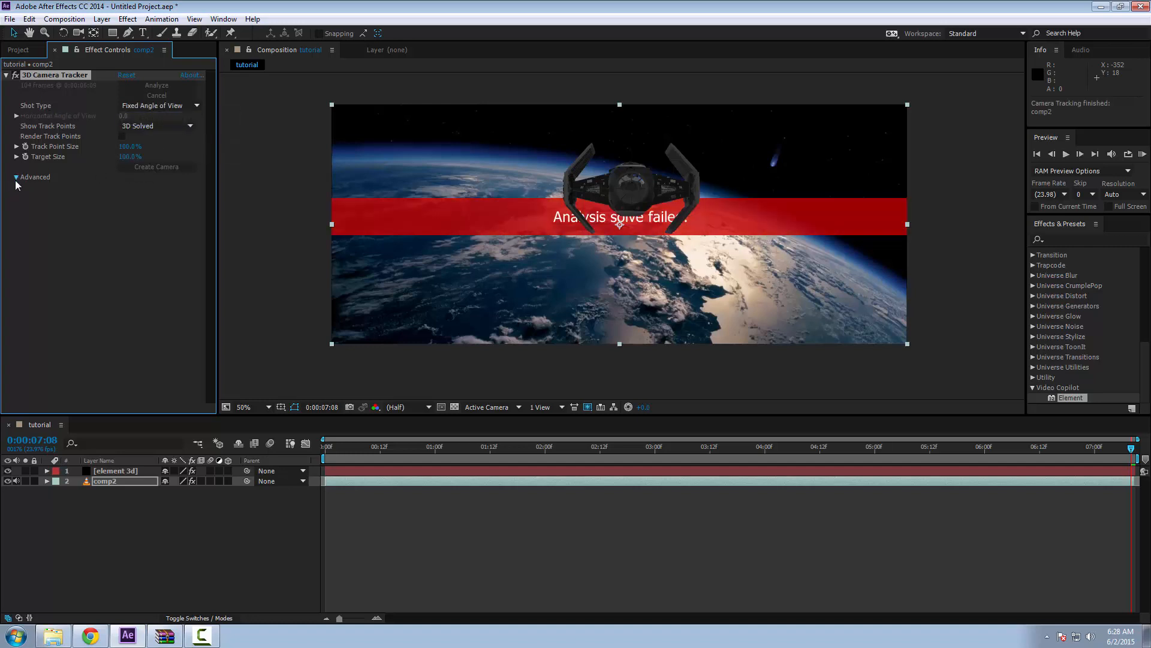
left_click(159, 187)
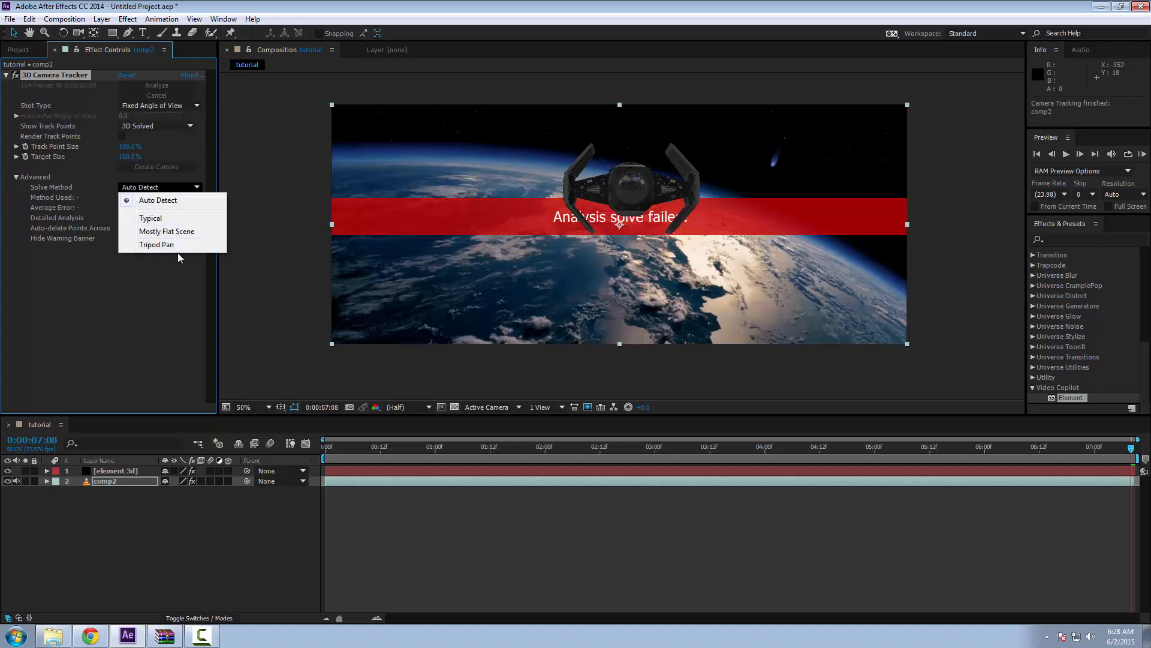
left_click(156, 245)
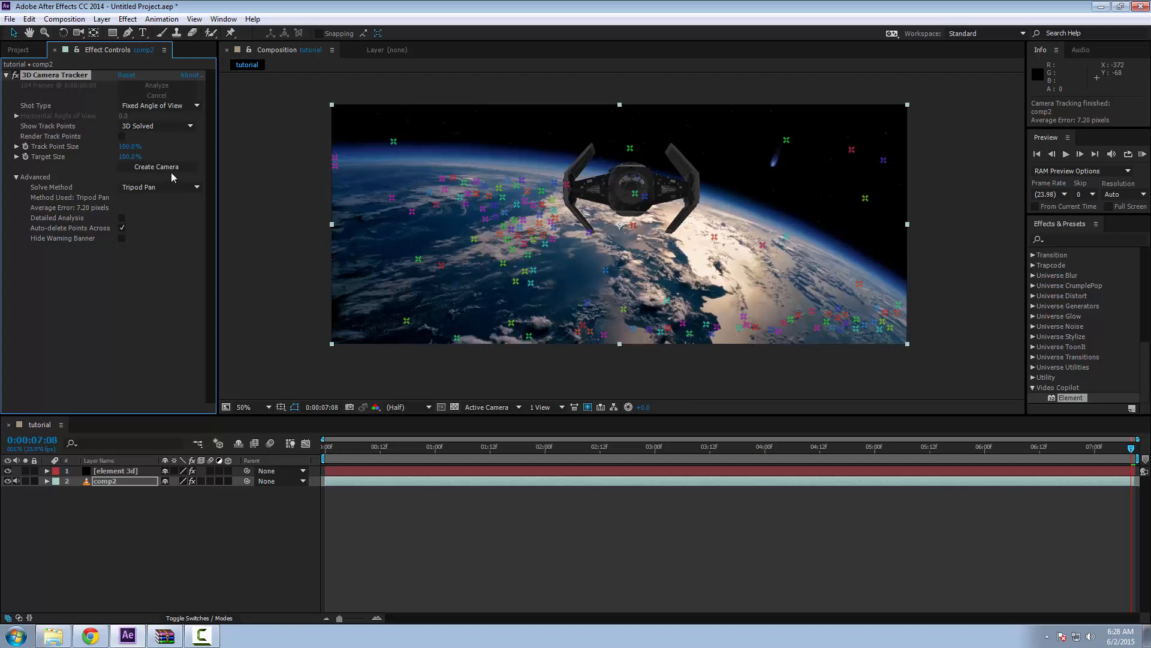
left_click(158, 187)
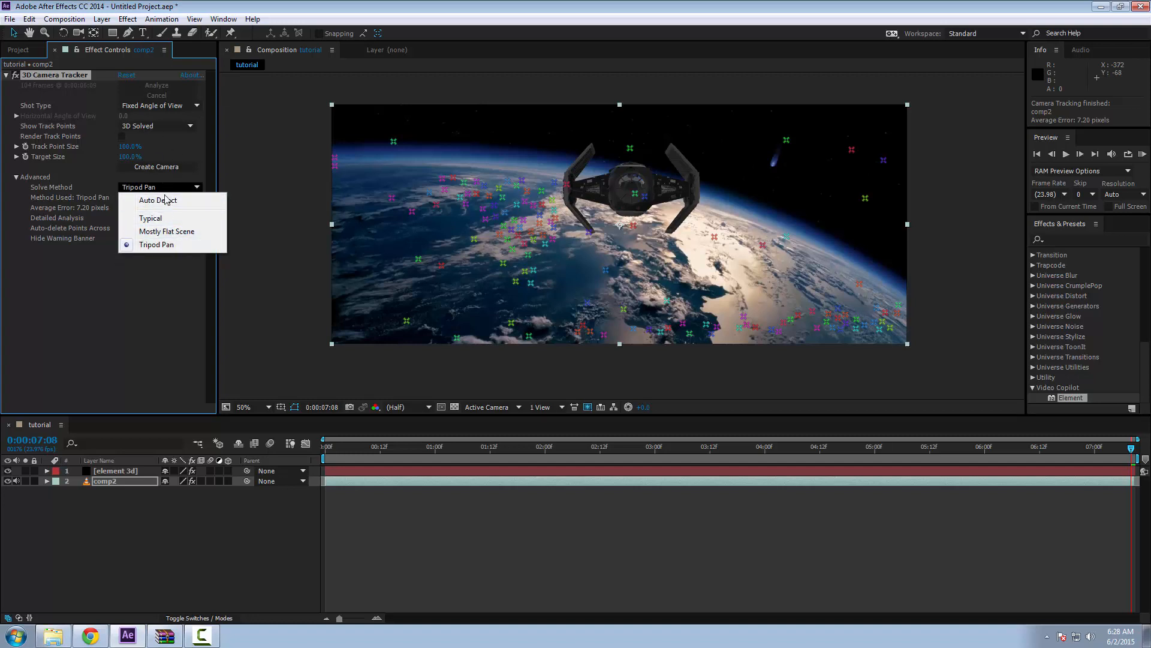
mouse_move(75, 359)
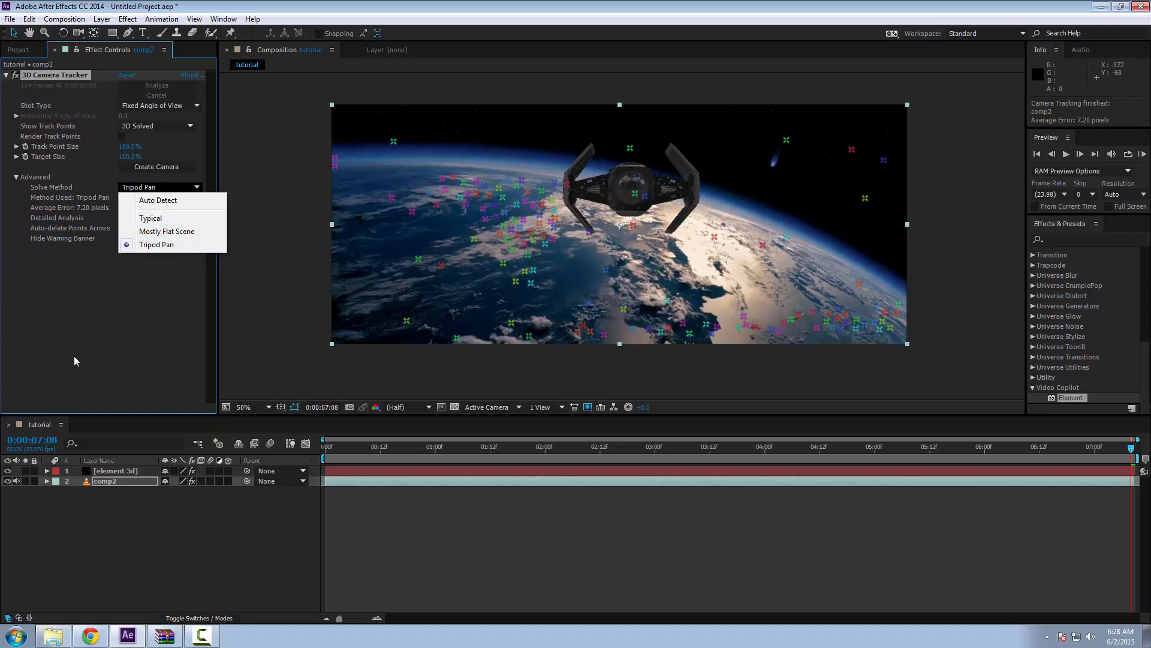
mouse_move(108, 275)
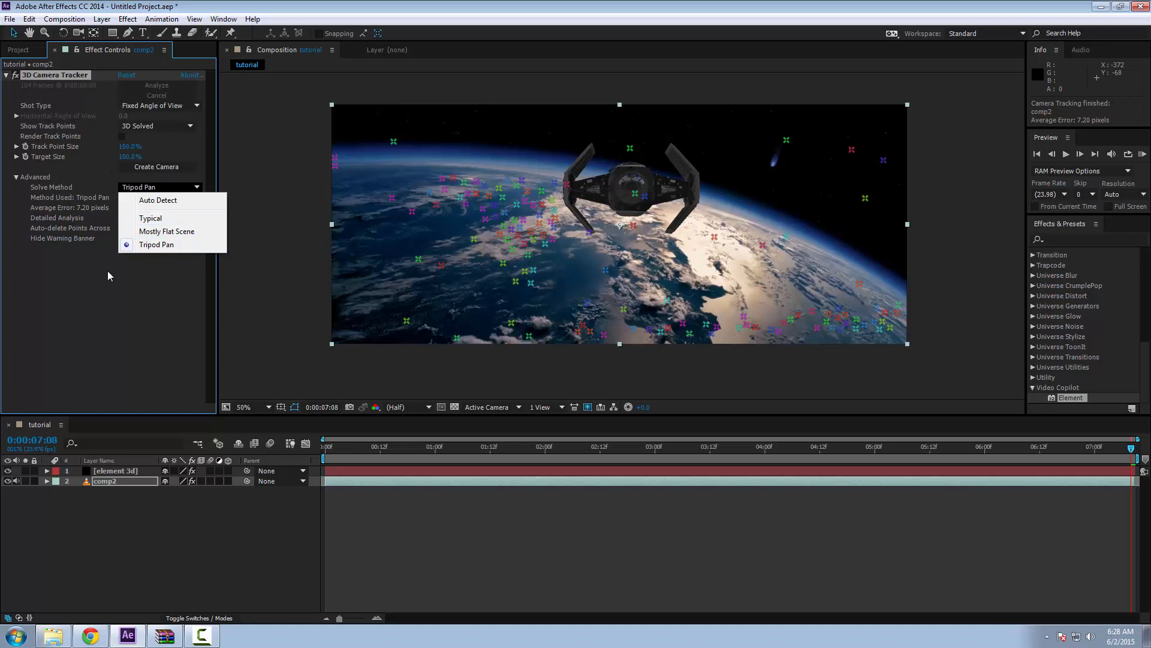
left_click(156, 244)
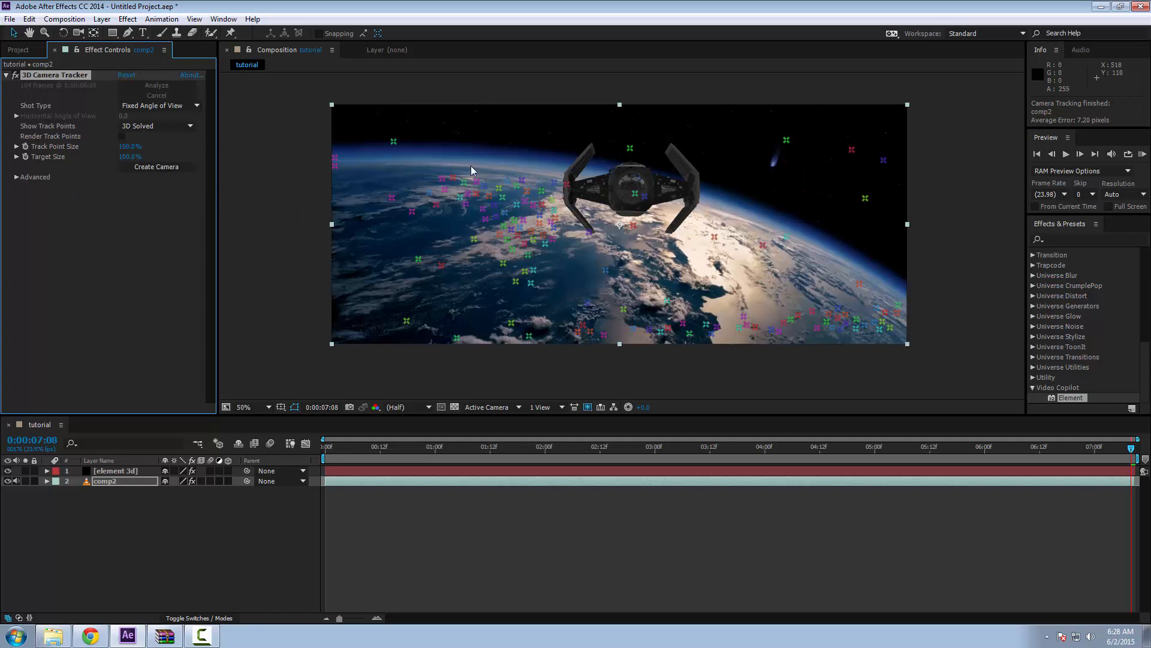
Create a camera from the solved track and scrub to check the fighter follows the footage
left_click(156, 167)
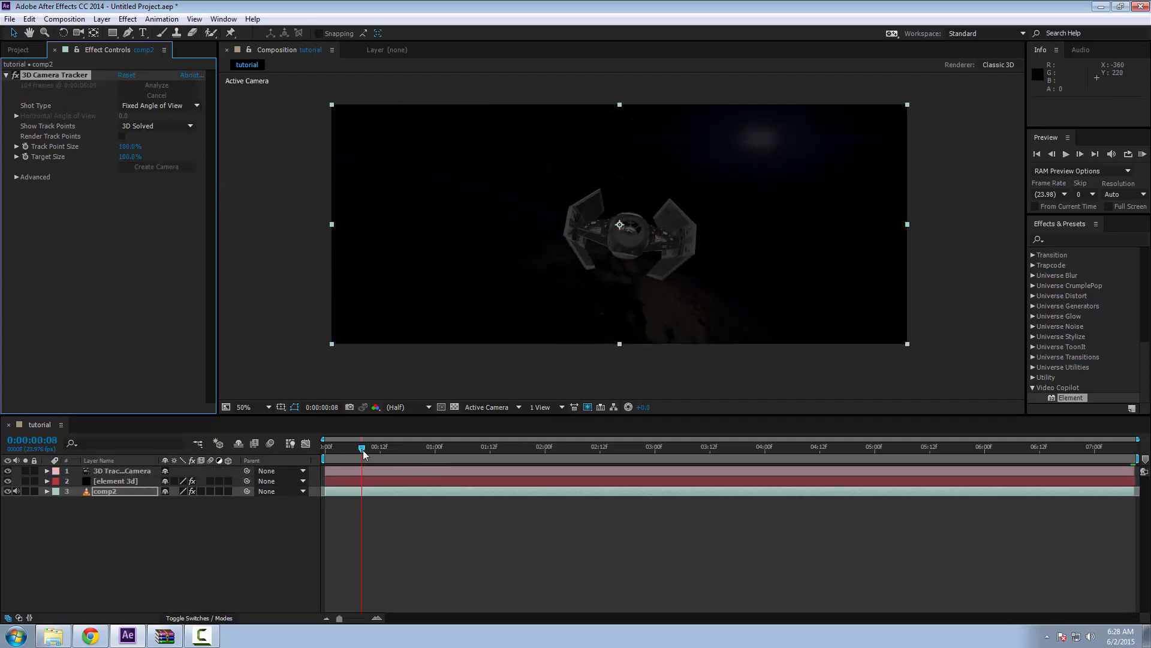
left_click(741, 446)
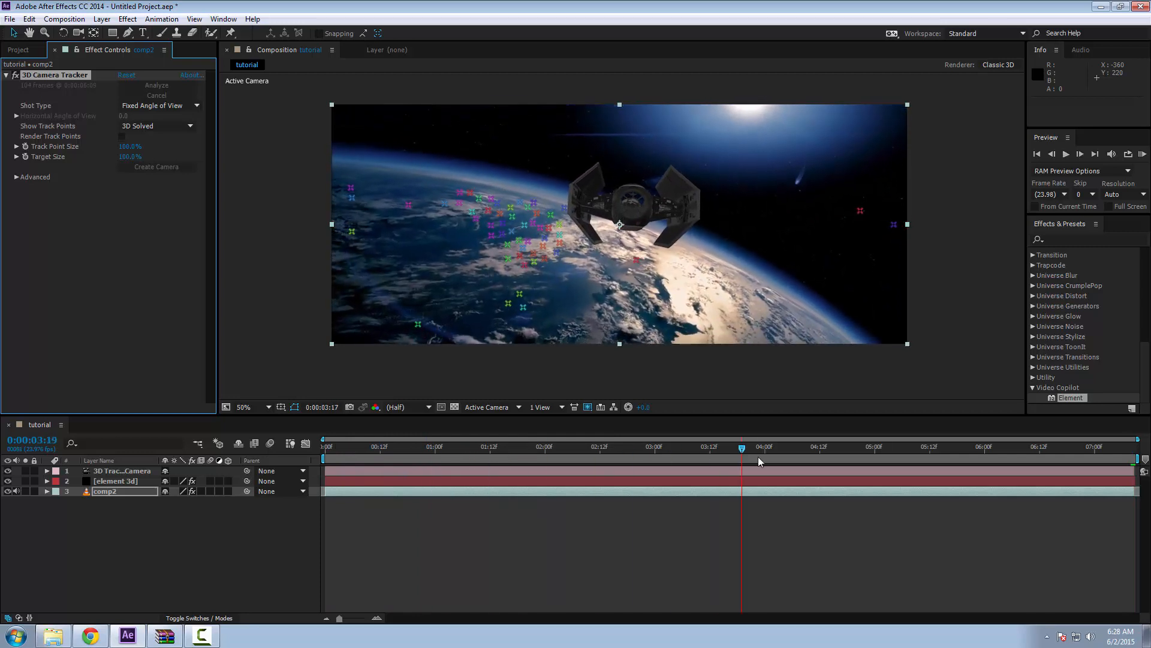
left_click_drag(742, 446, 757, 446)
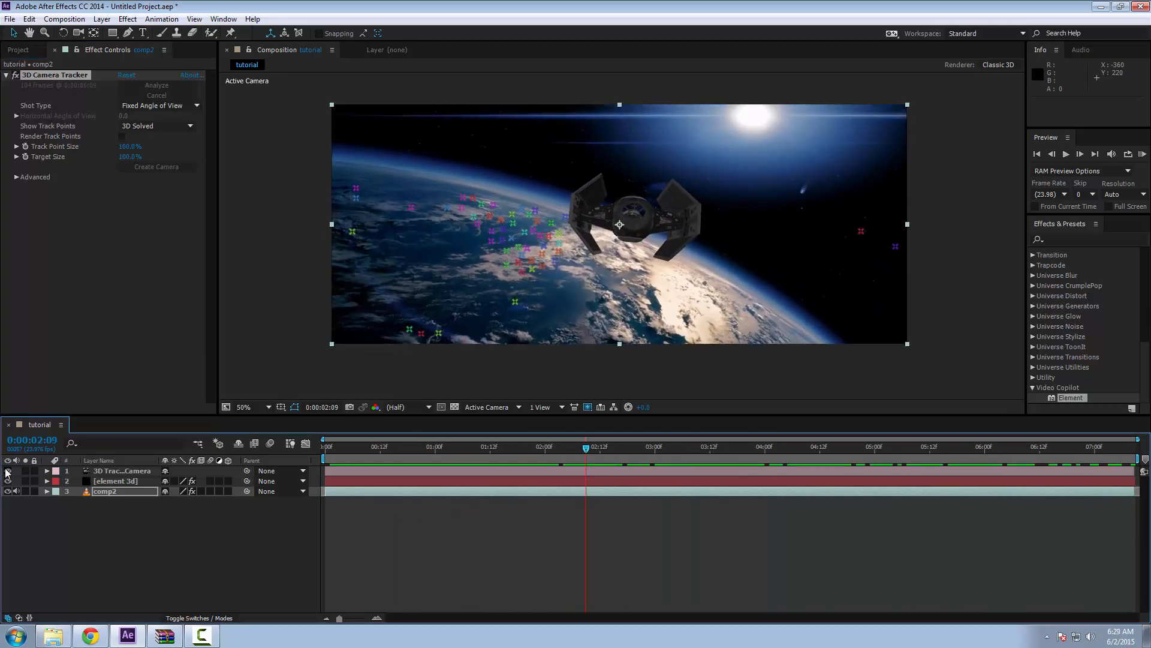
left_click(495, 446)
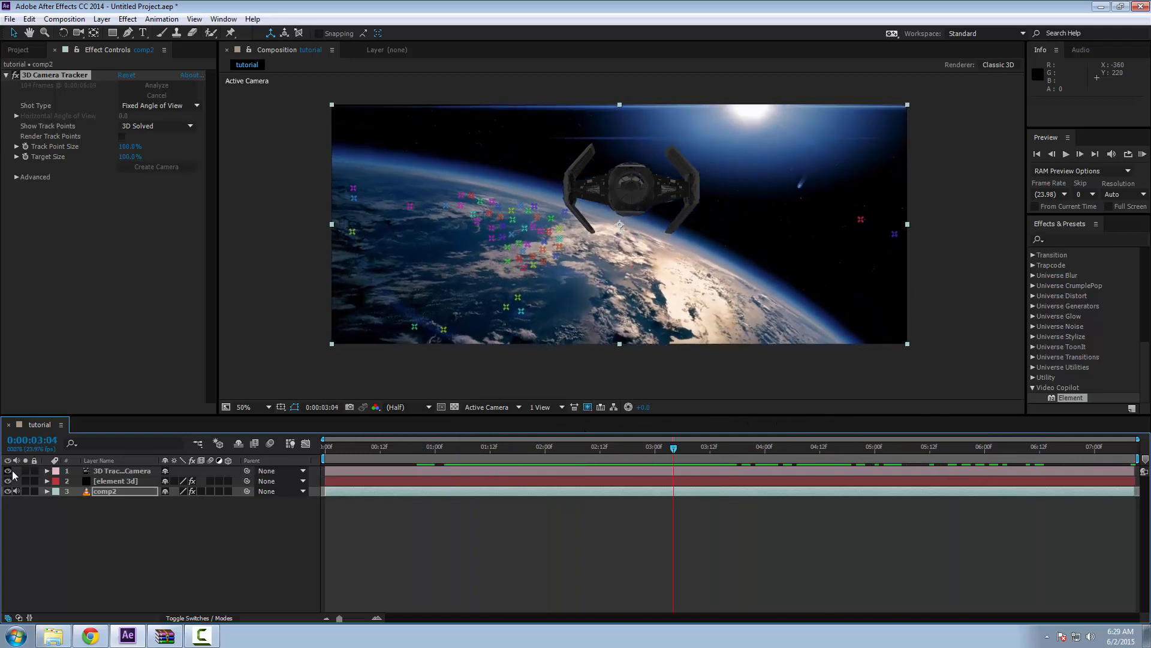
left_click(494, 446)
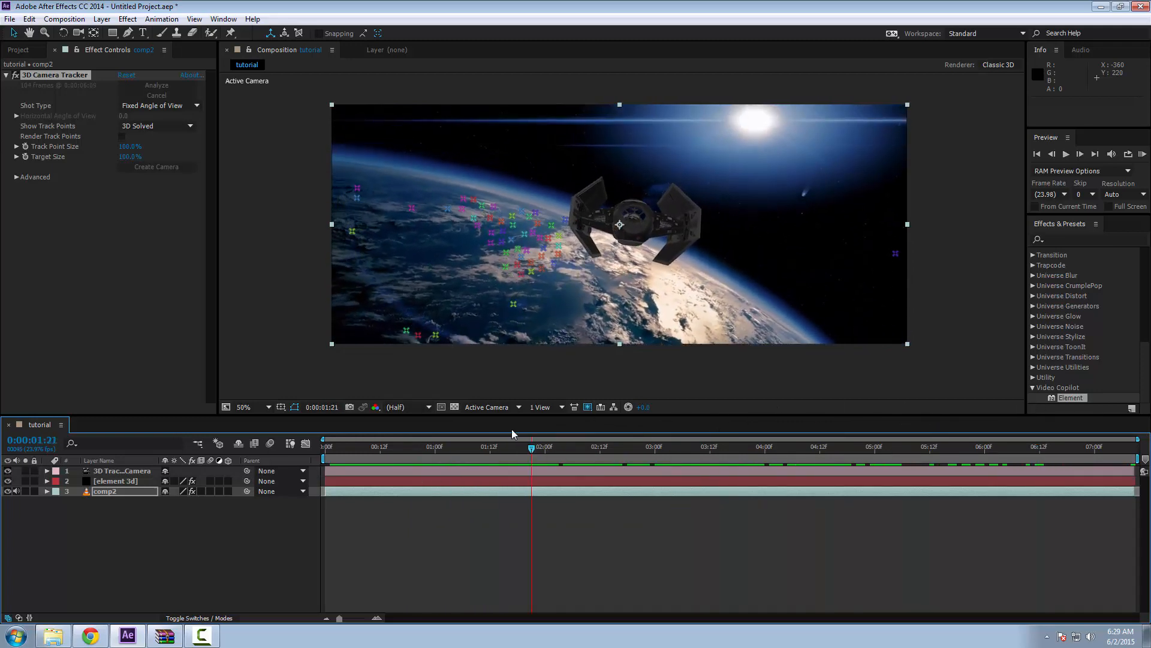
Jump around the shot and play it through from the start to verify the tracking holds
left_click(947, 446)
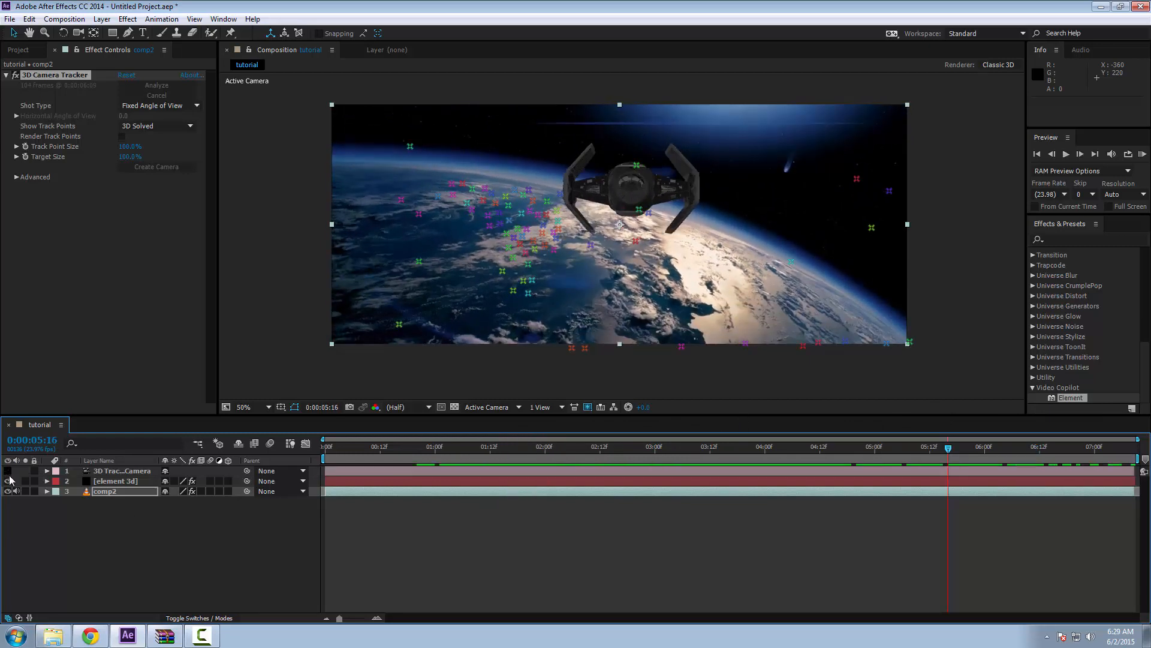
left_click(742, 446)
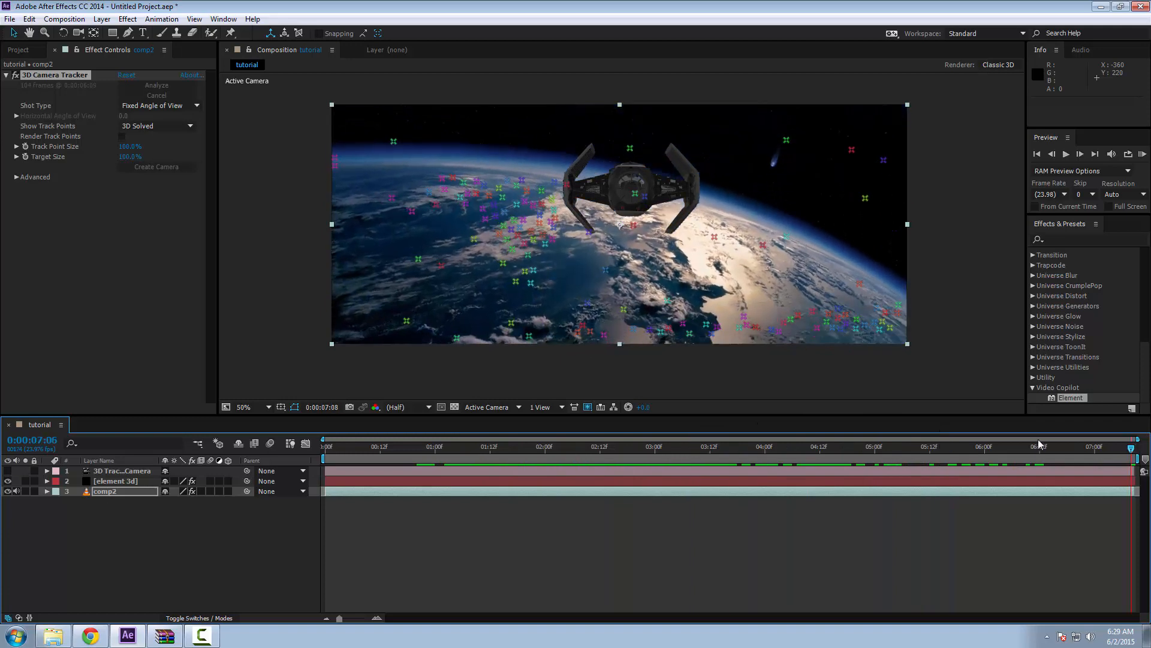
left_click(660, 446)
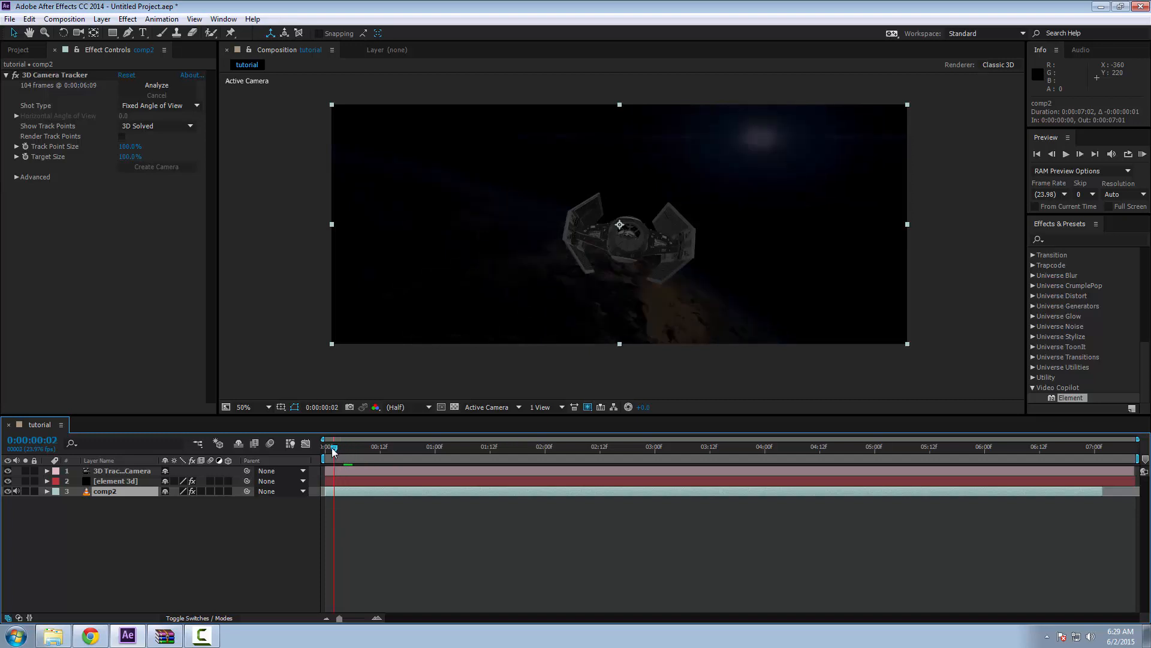
left_click(518, 446)
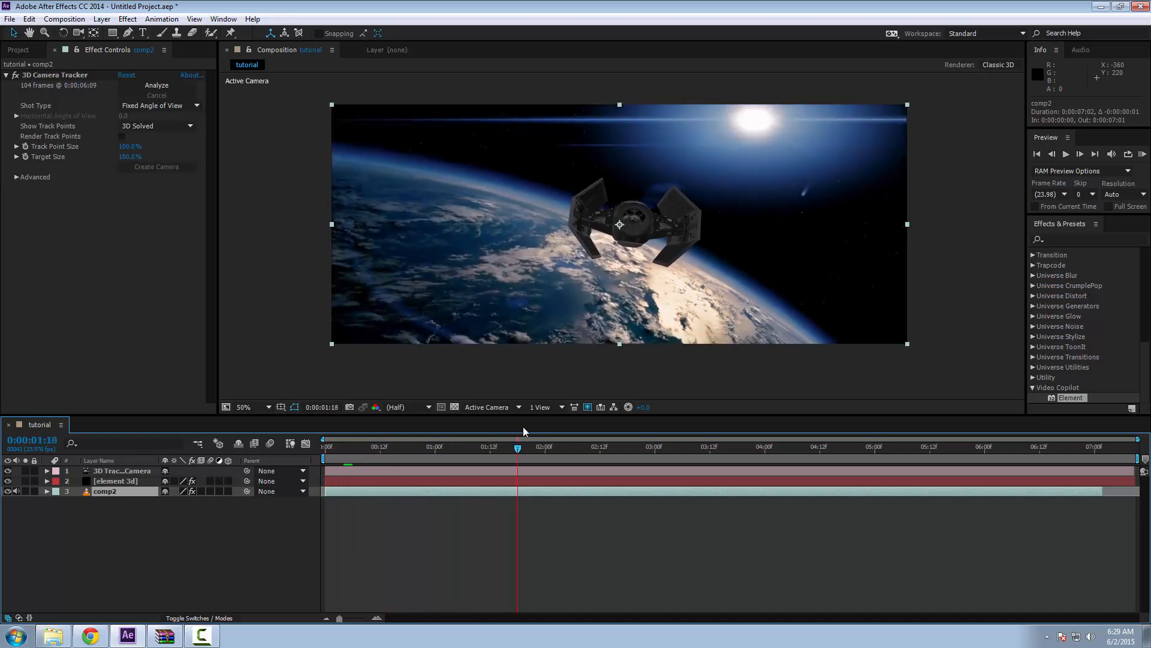
left_click_drag(518, 446, 1042, 446)
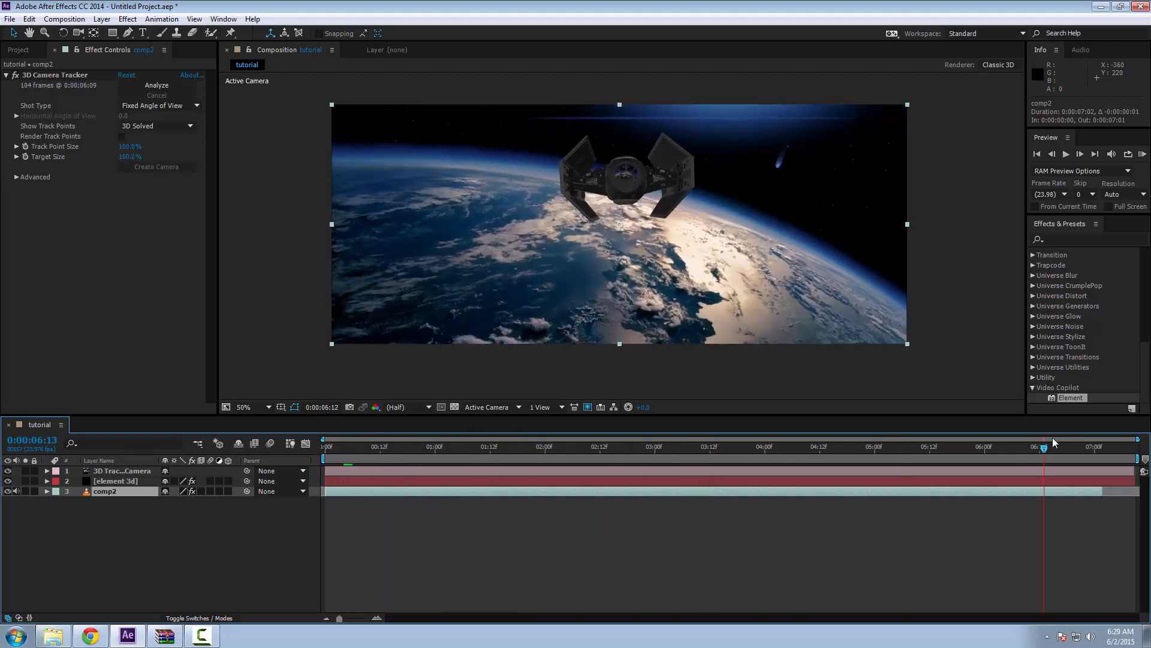
left_click_drag(1042, 446, 1093, 446)
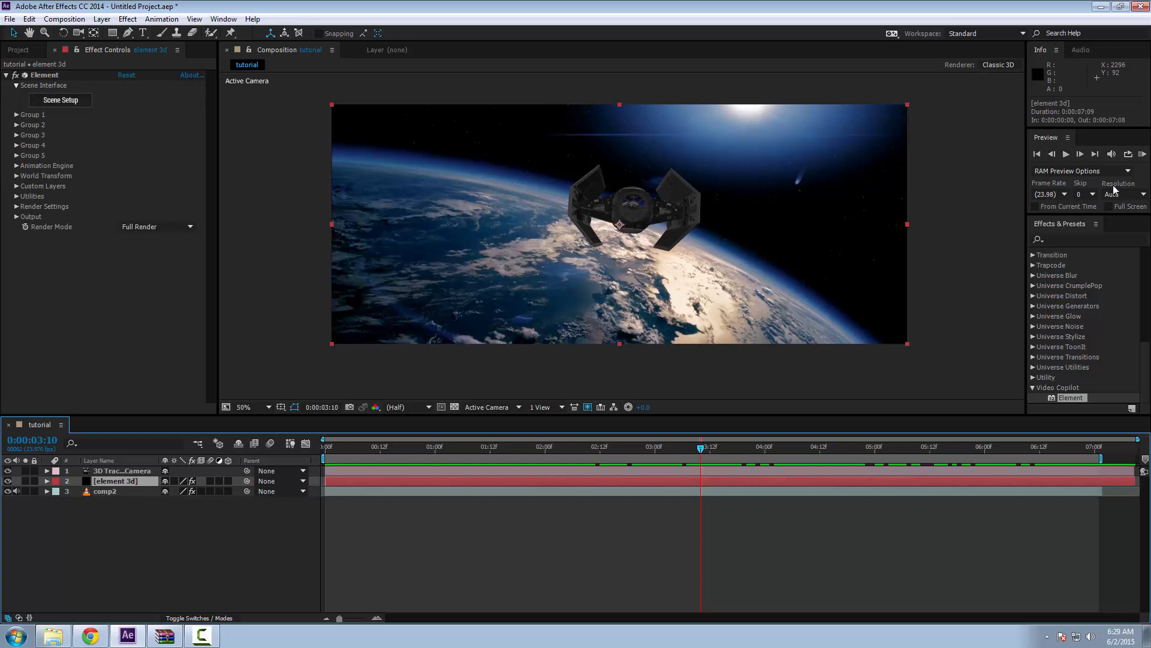
mouse_move(792, 102)
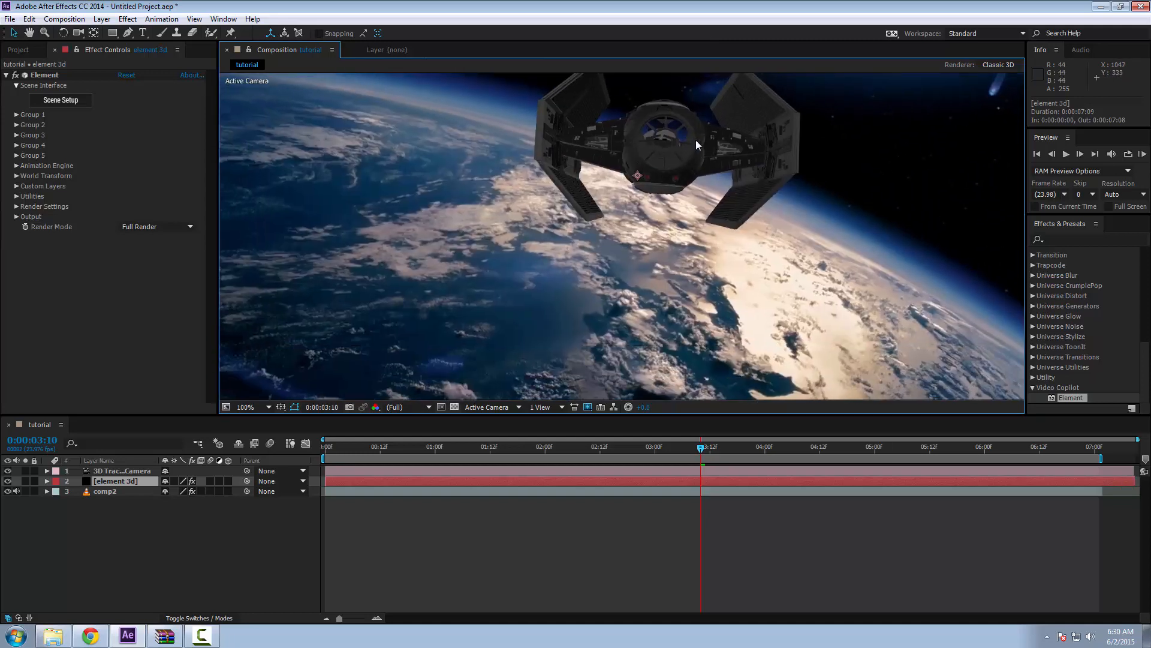
Pan the full-resolution view to center the TIE fighter over the Earth footage
left_click_drag(696, 145, 649, 263)
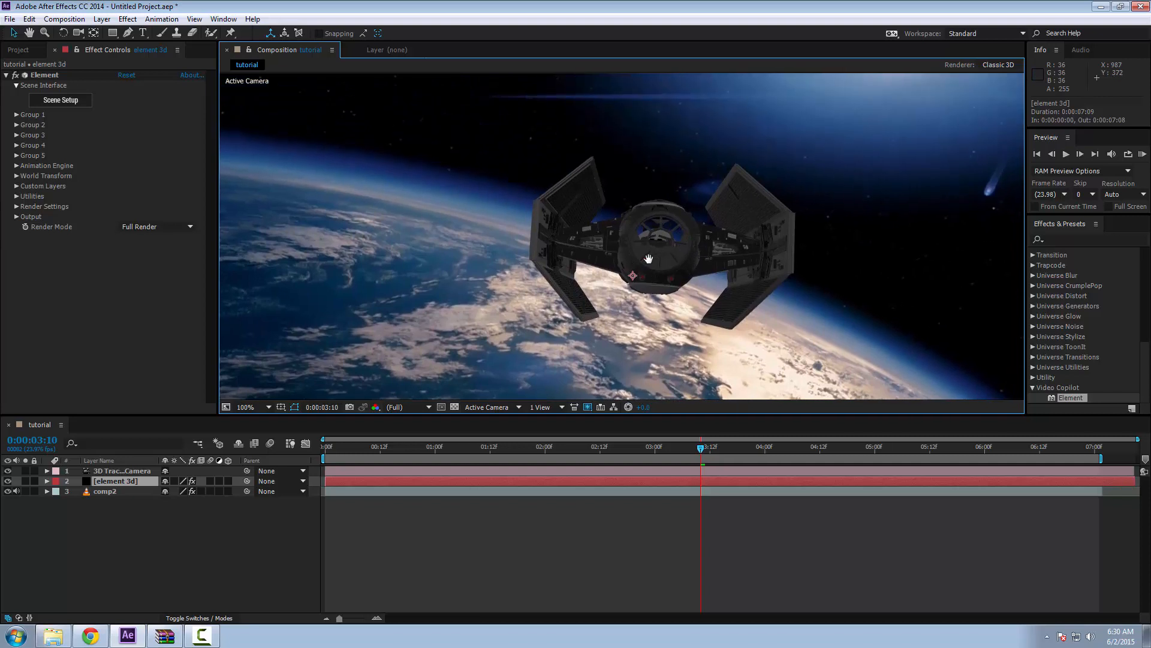
mouse_move(545, 153)
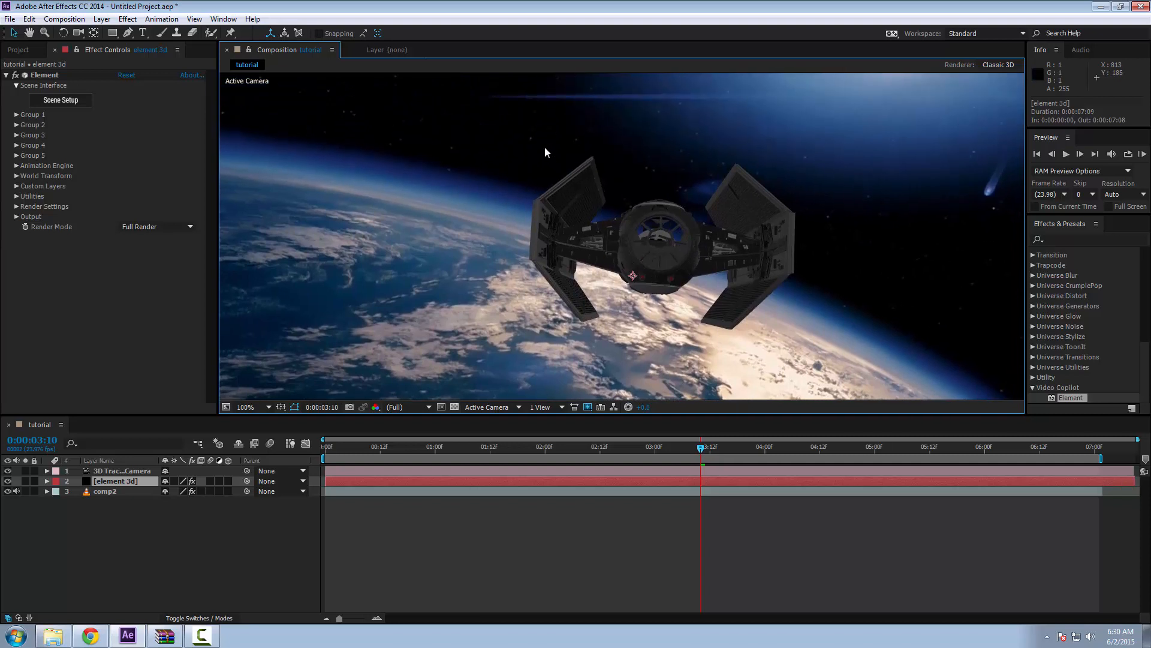
mouse_move(454, 190)
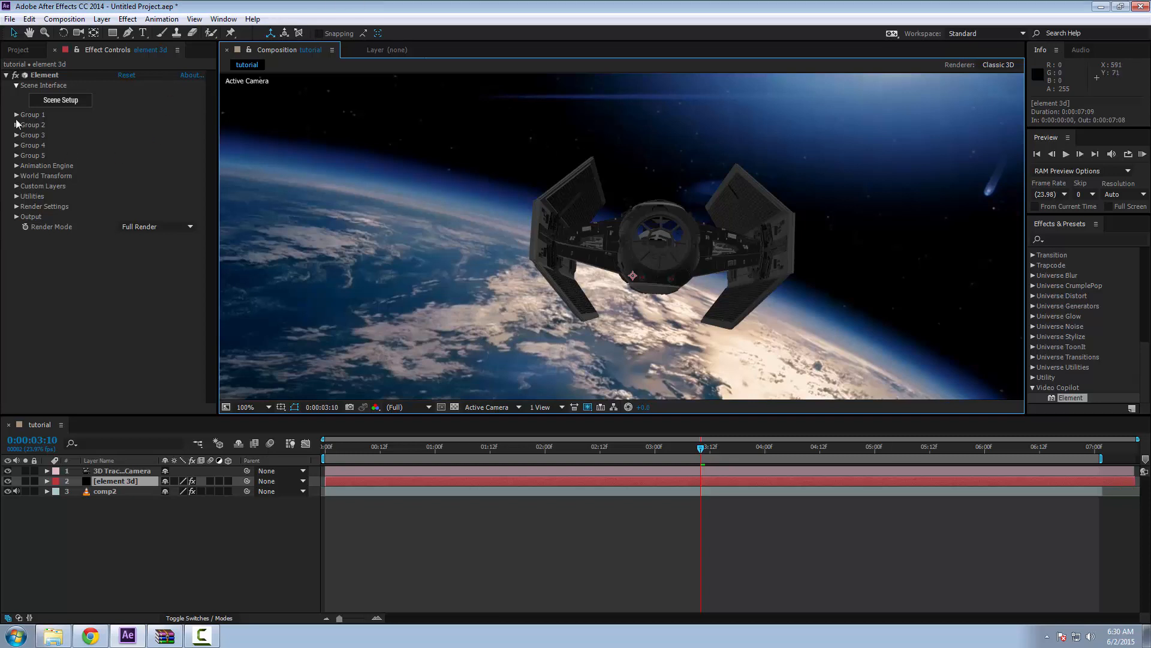
left_click(16, 115)
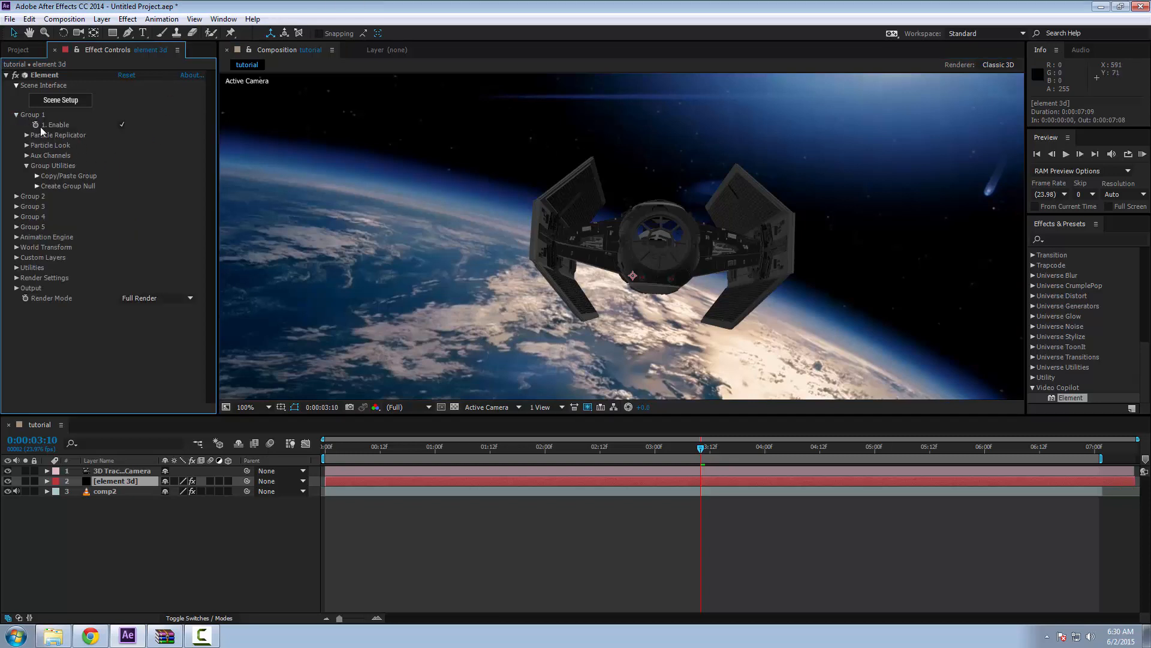
left_click(16, 115)
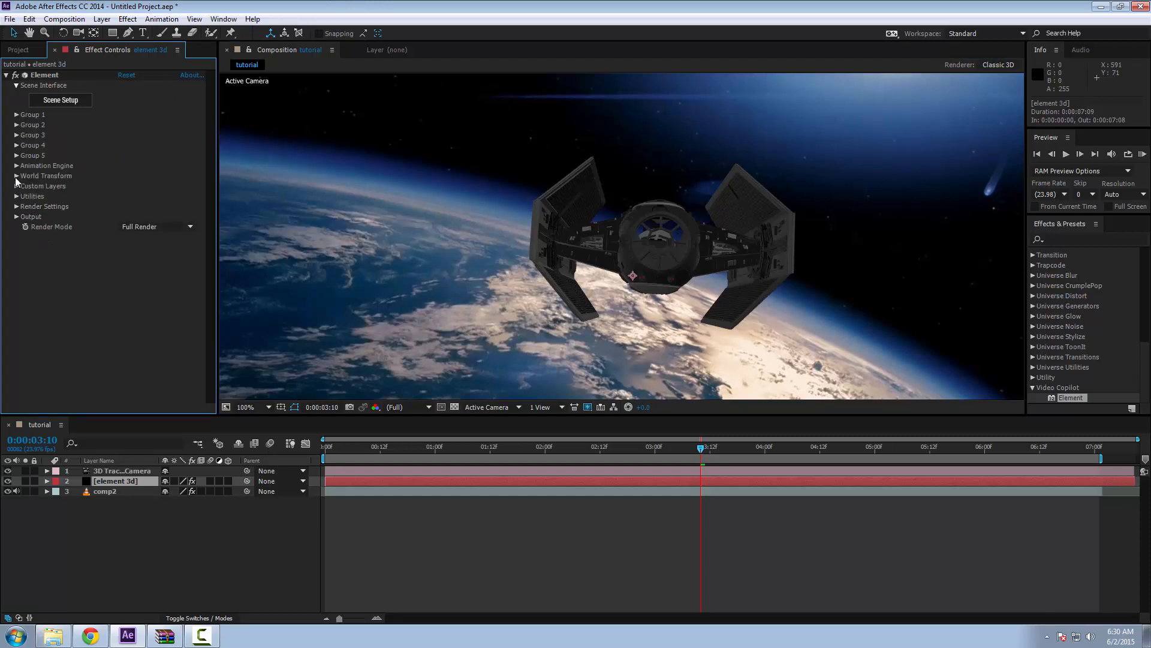
left_click(245, 406)
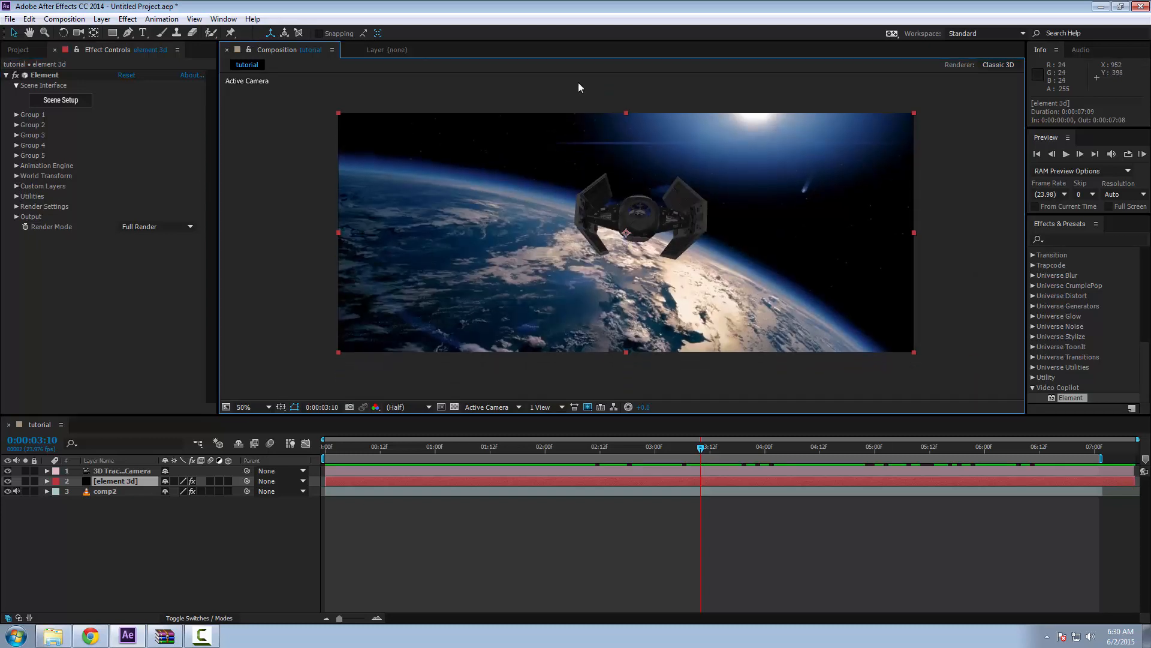
mouse_move(649, 185)
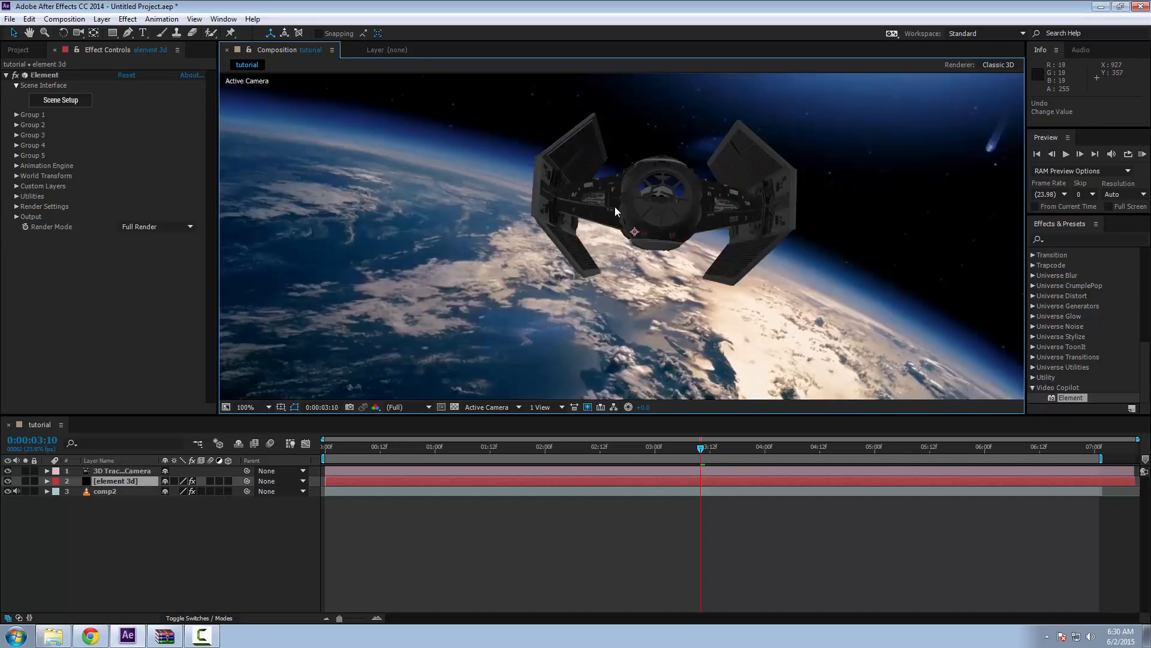
mouse_move(607, 215)
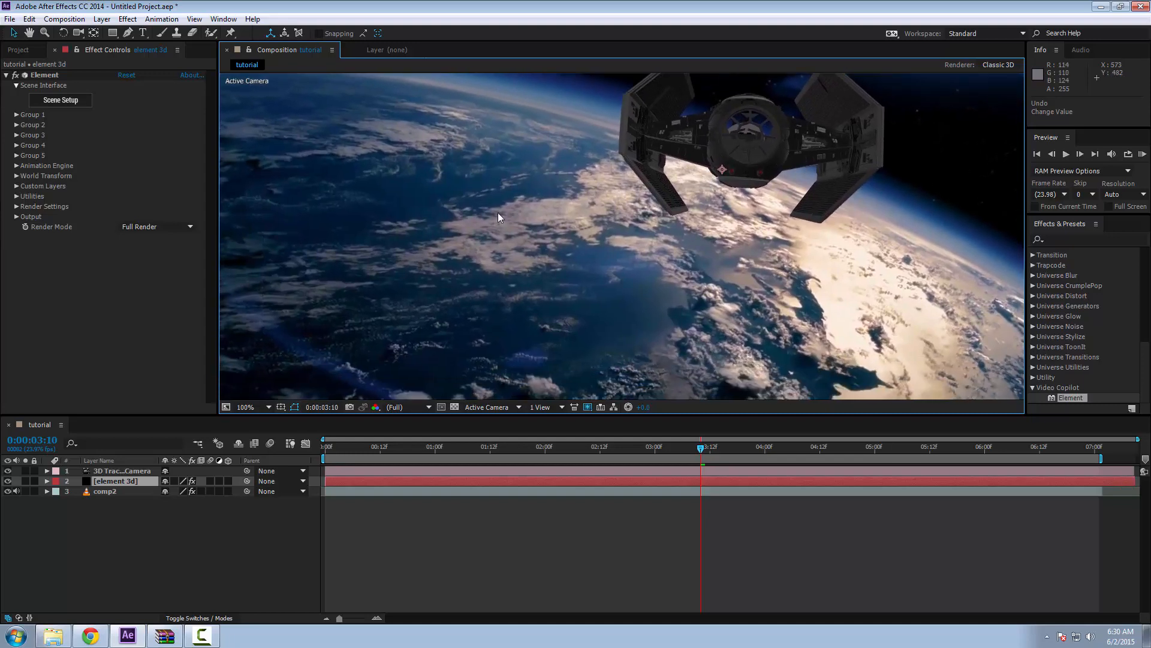
left_click(254, 407)
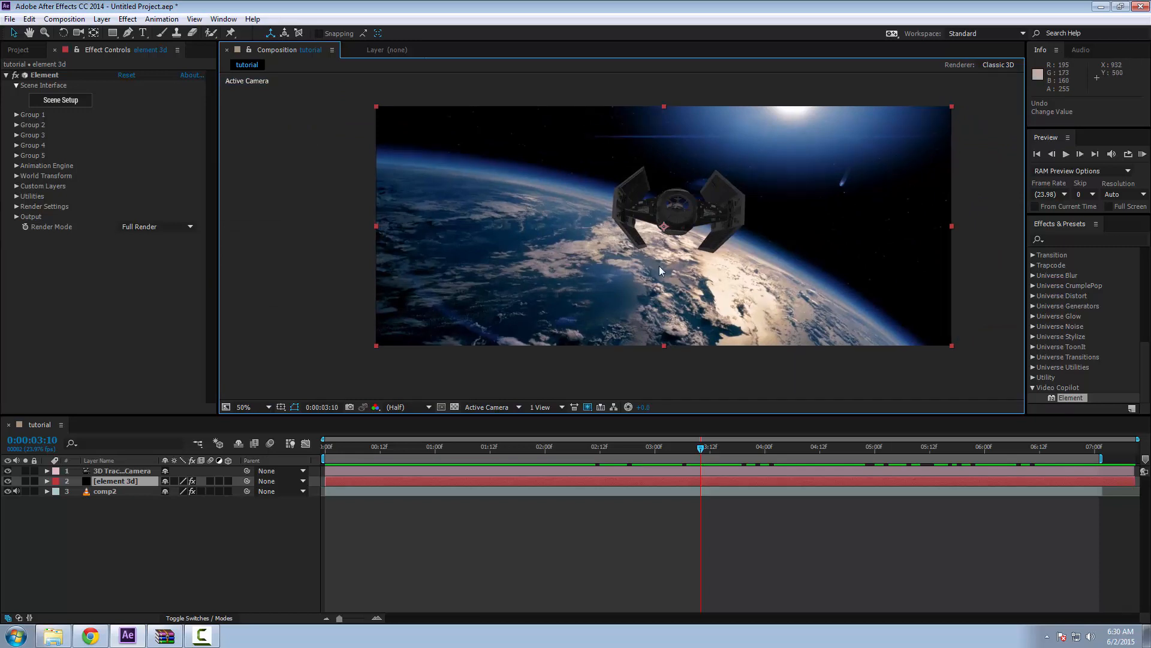
mouse_move(788, 257)
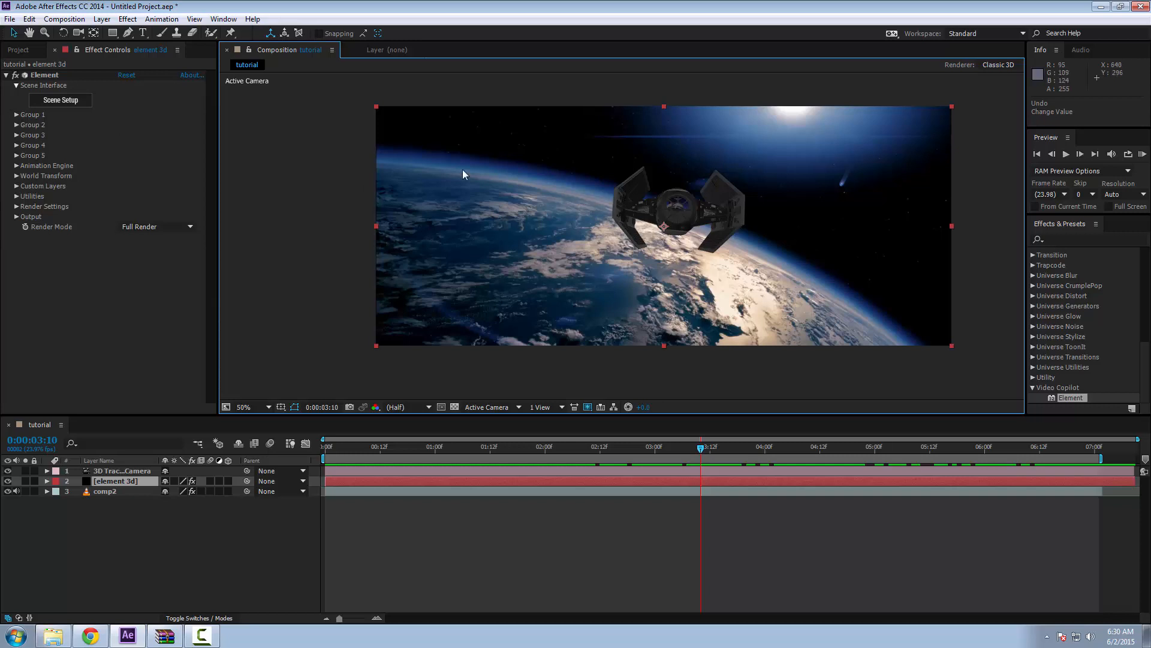
mouse_move(35, 122)
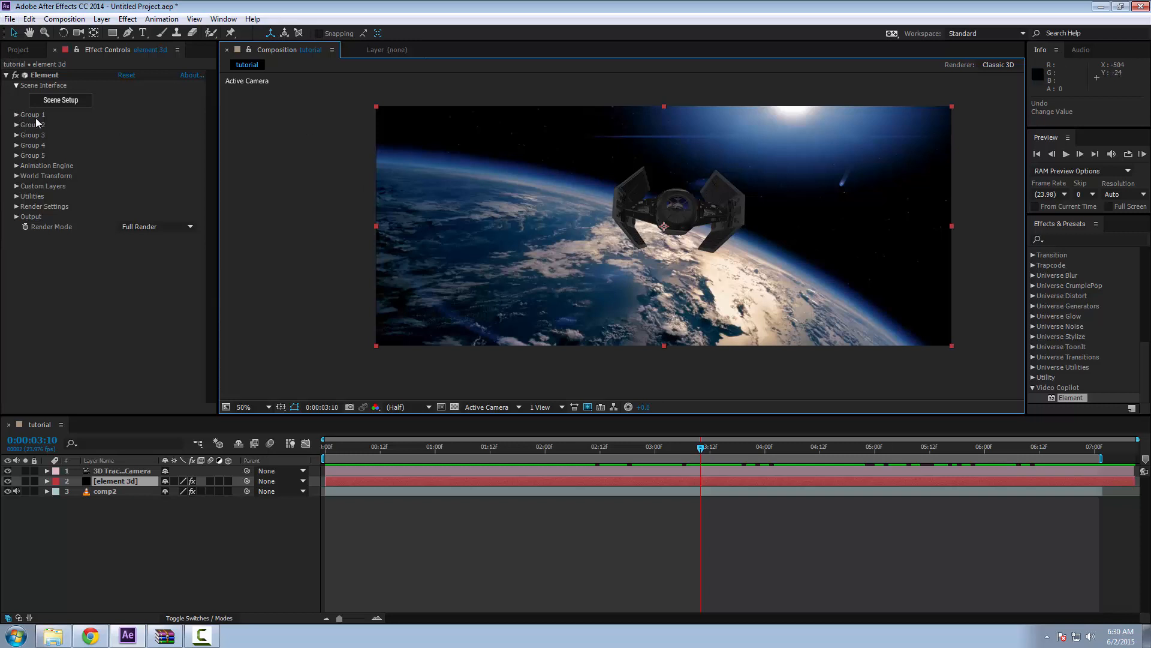
mouse_move(108, 74)
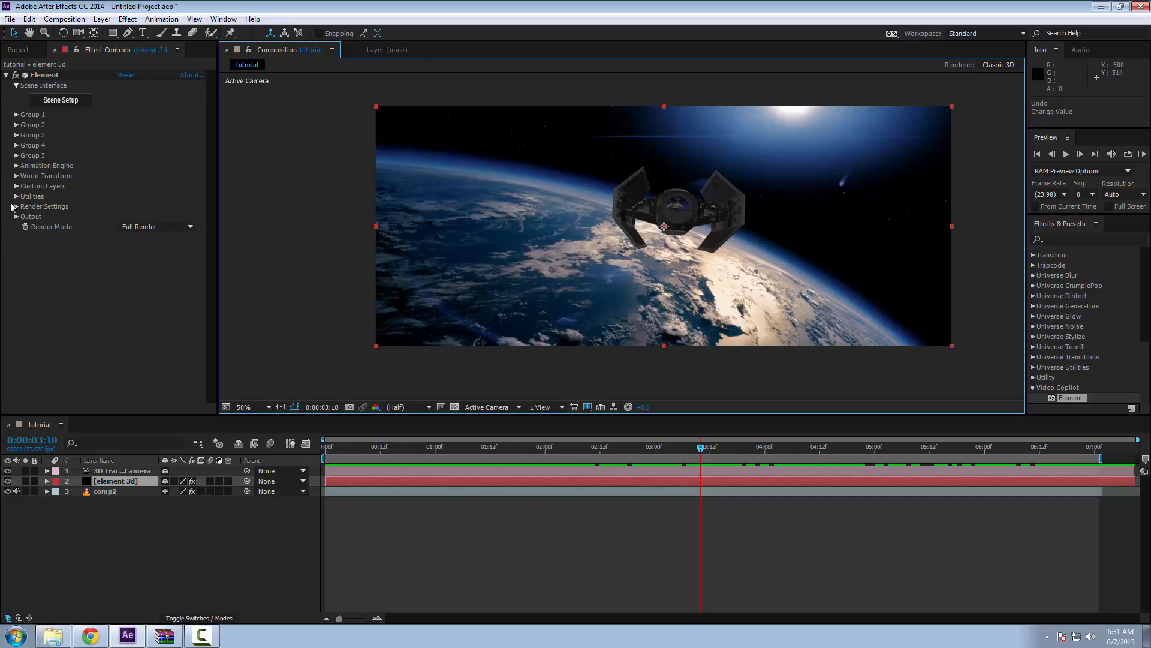
Set Physical Environment's Override Layer to 3. comp2 under Element's Render Settings
left_click(16, 206)
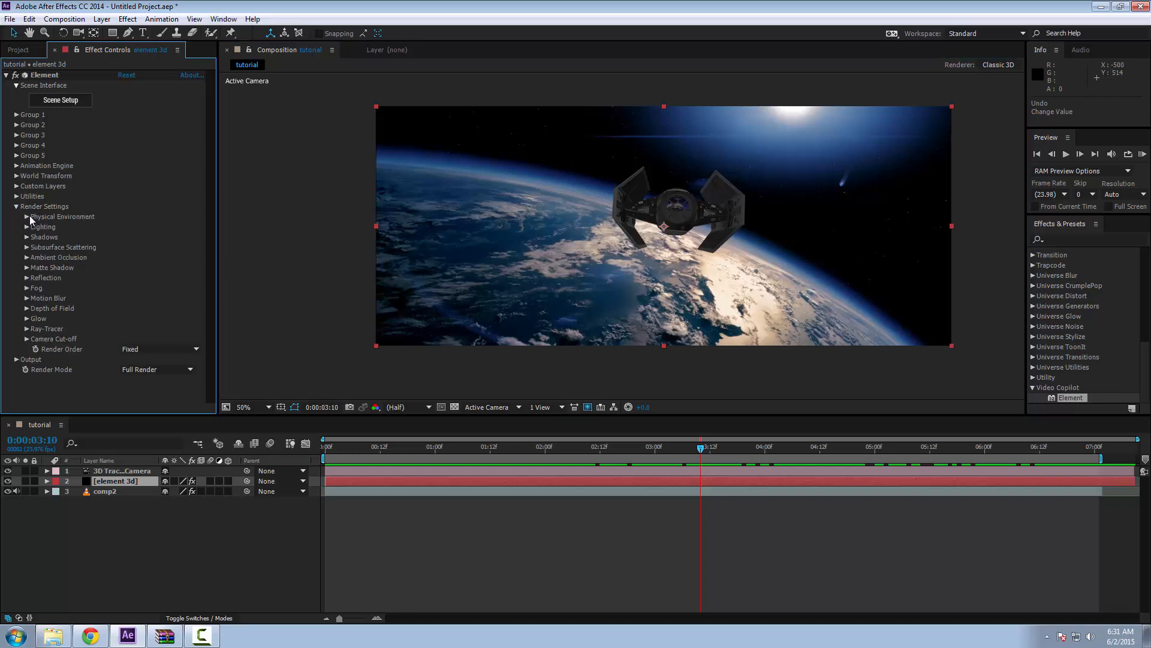
left_click(18, 216)
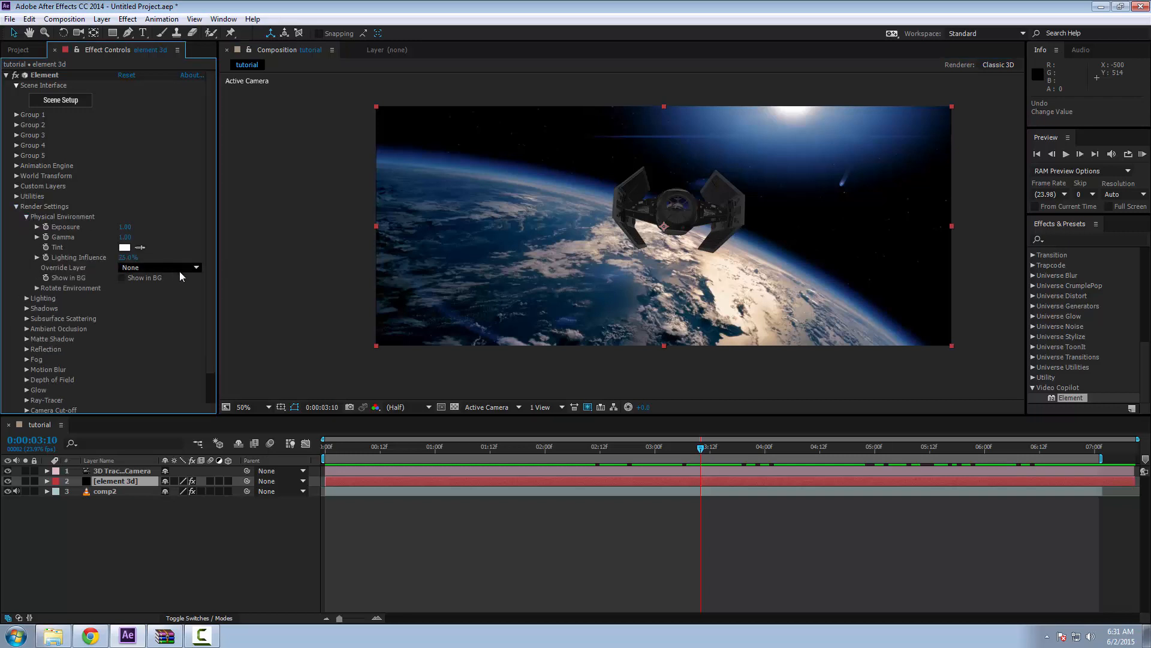
left_click(159, 266)
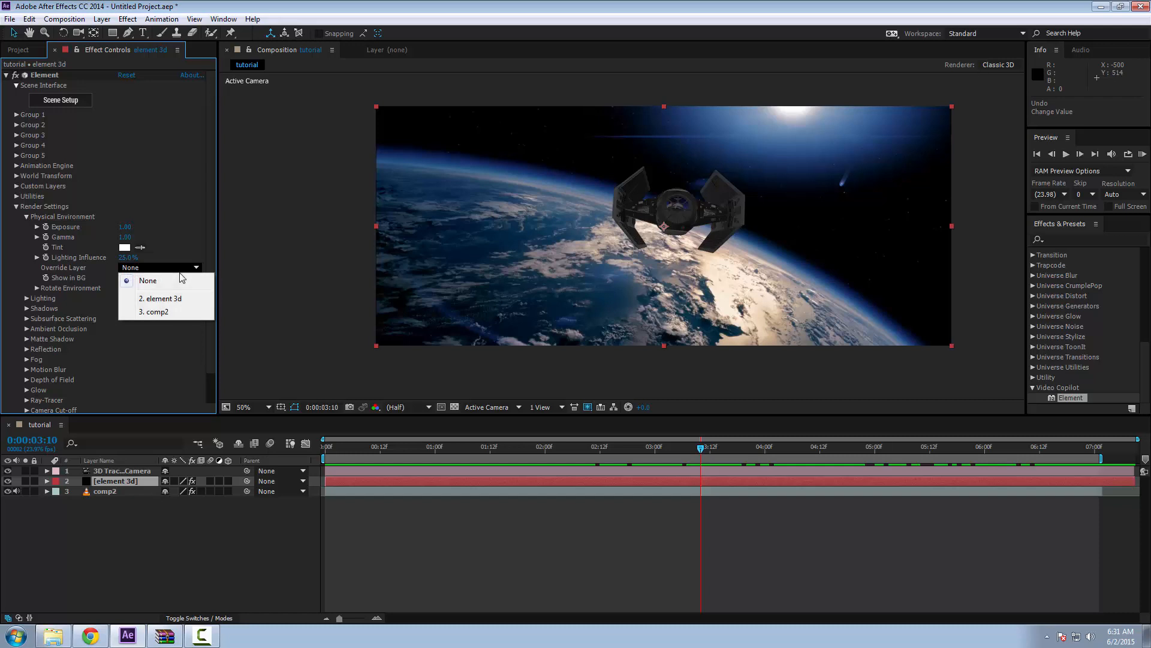
left_click(155, 312)
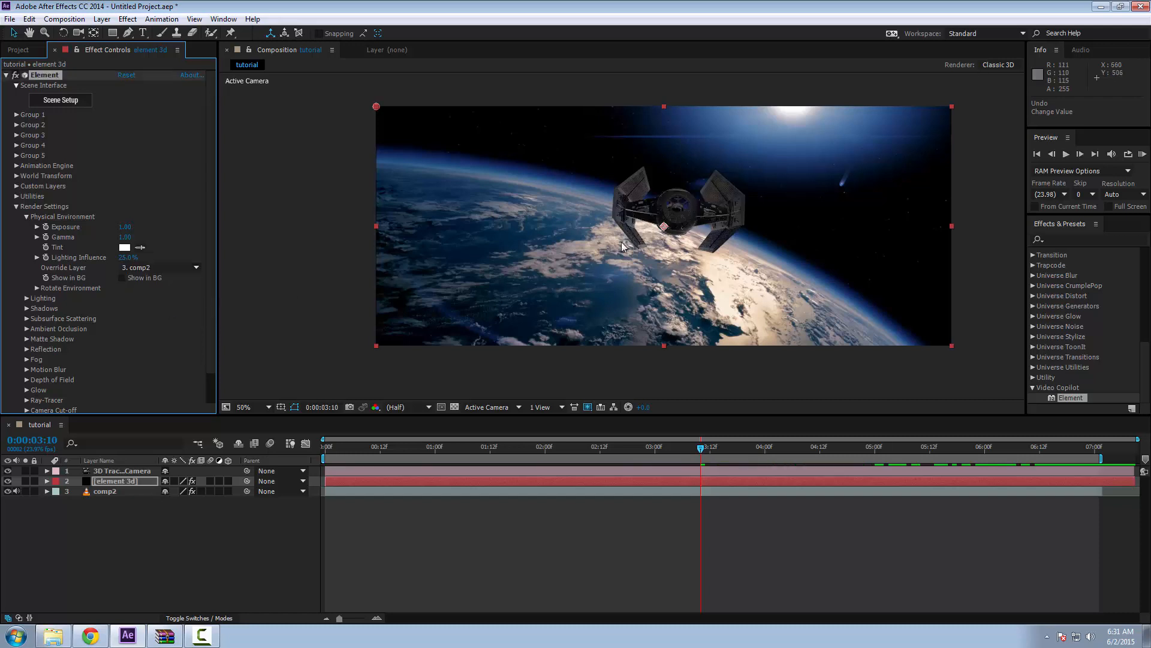
left_click(243, 406)
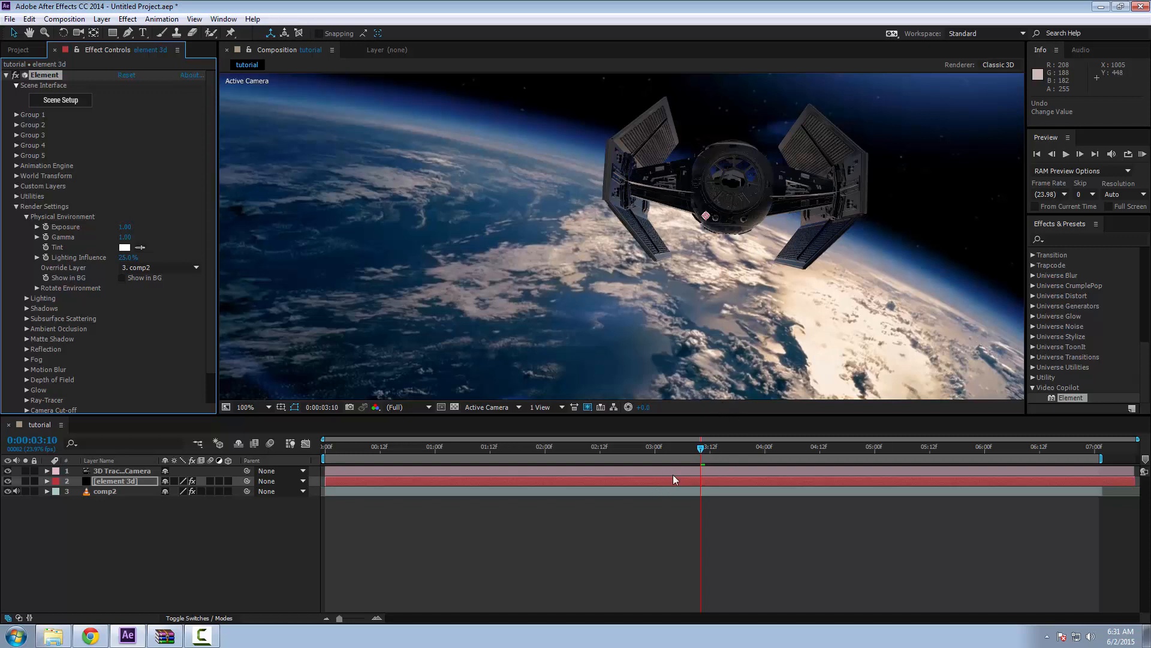
mouse_move(681, 349)
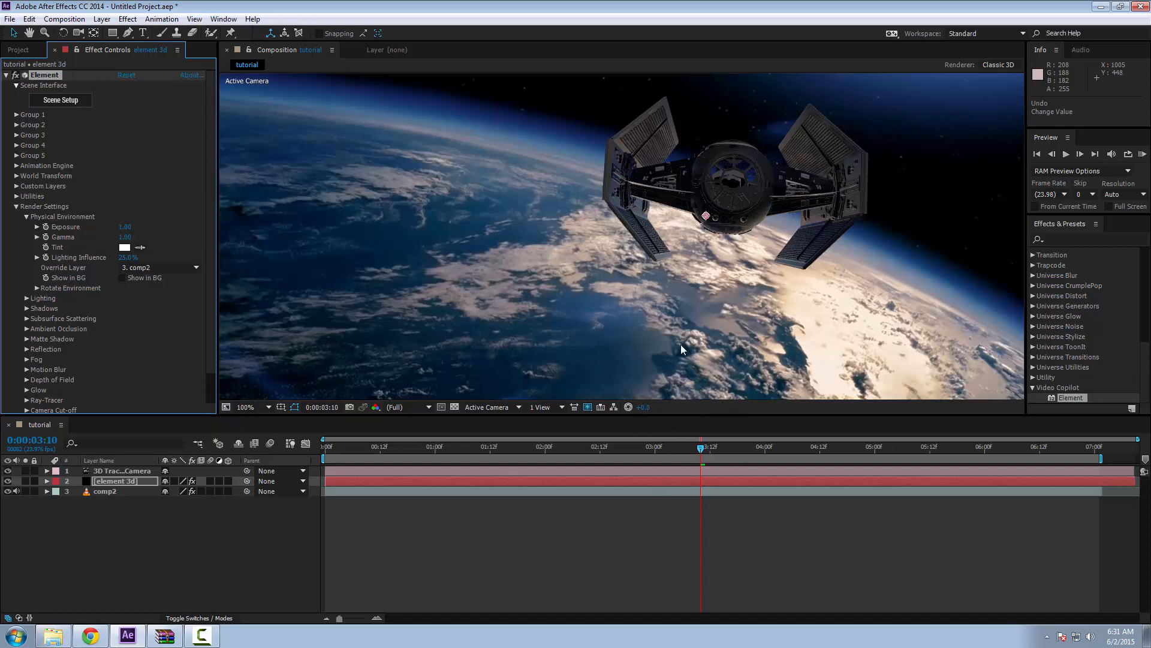
mouse_move(705, 379)
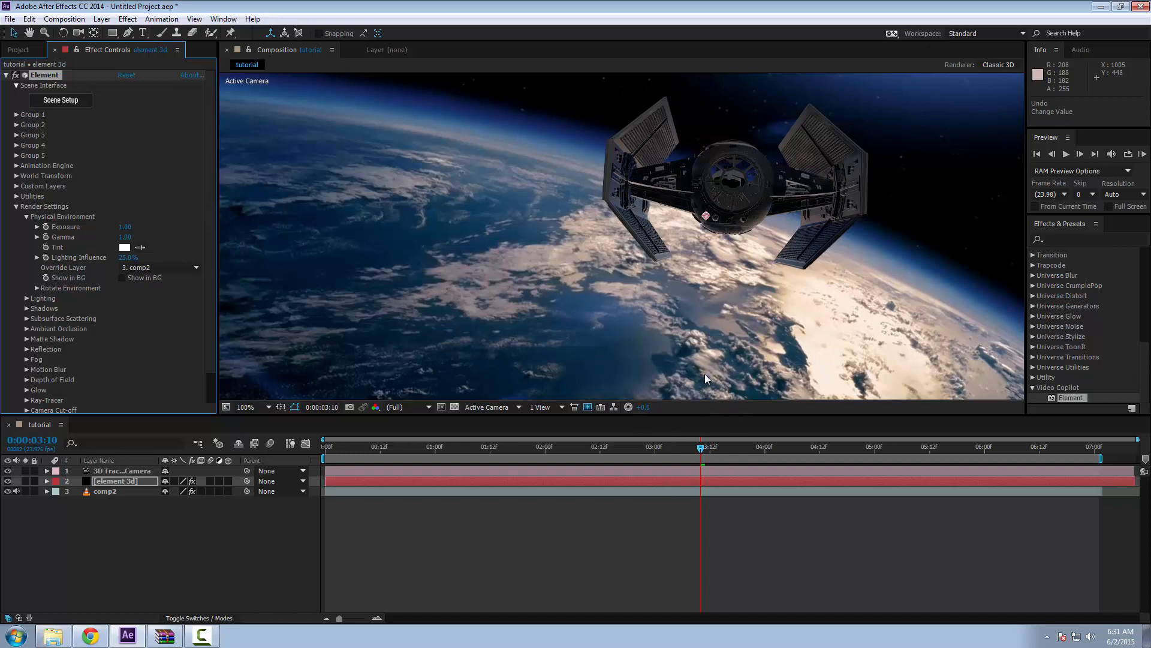
mouse_move(609, 452)
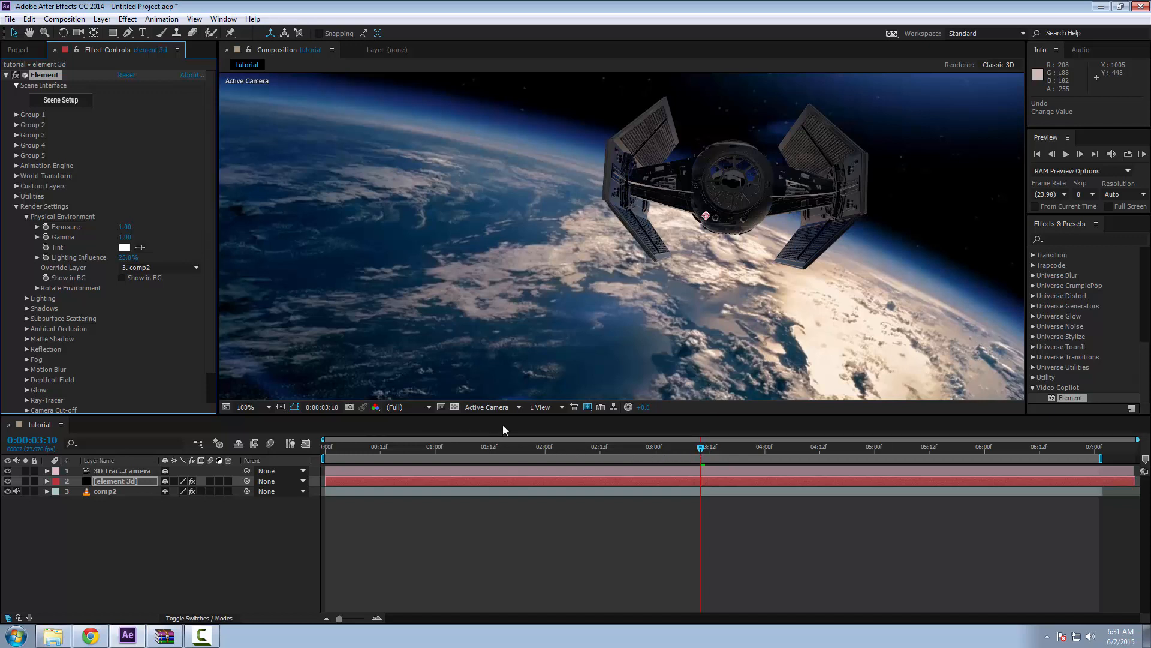
mouse_move(1092, 453)
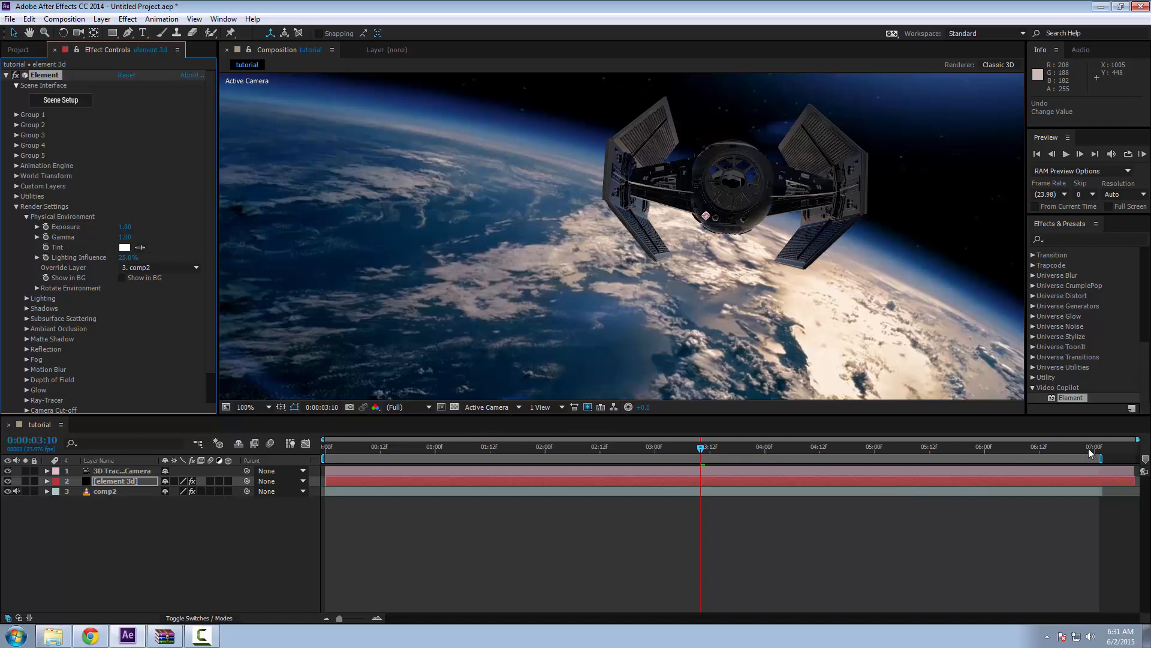
mouse_move(666, 453)
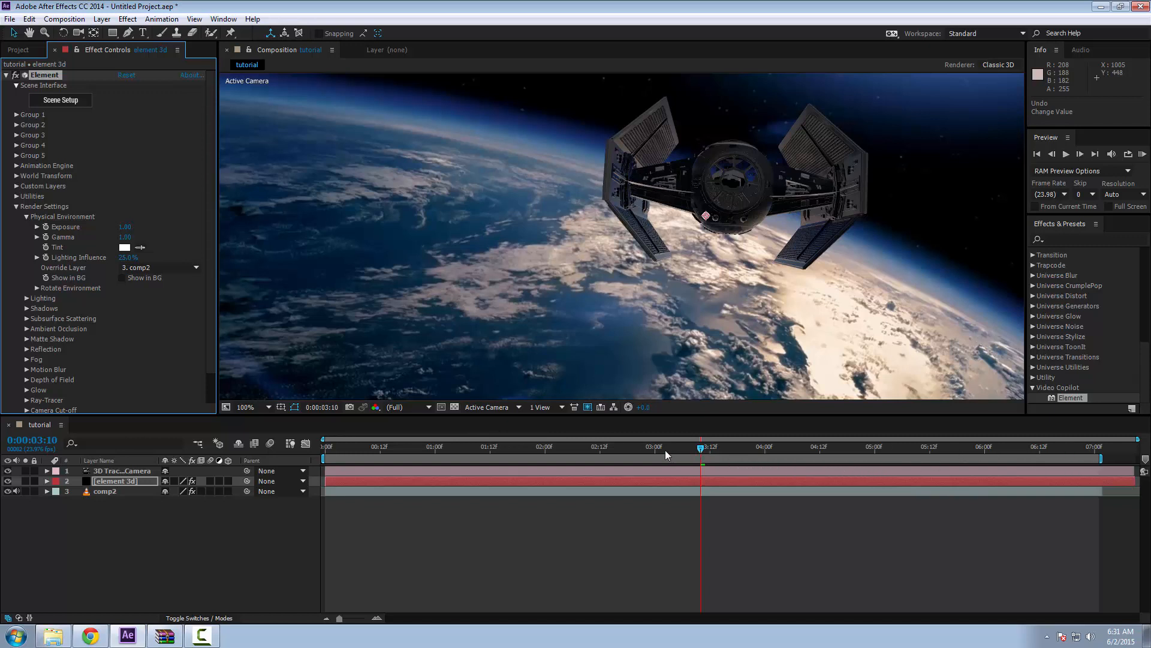
mouse_move(635, 219)
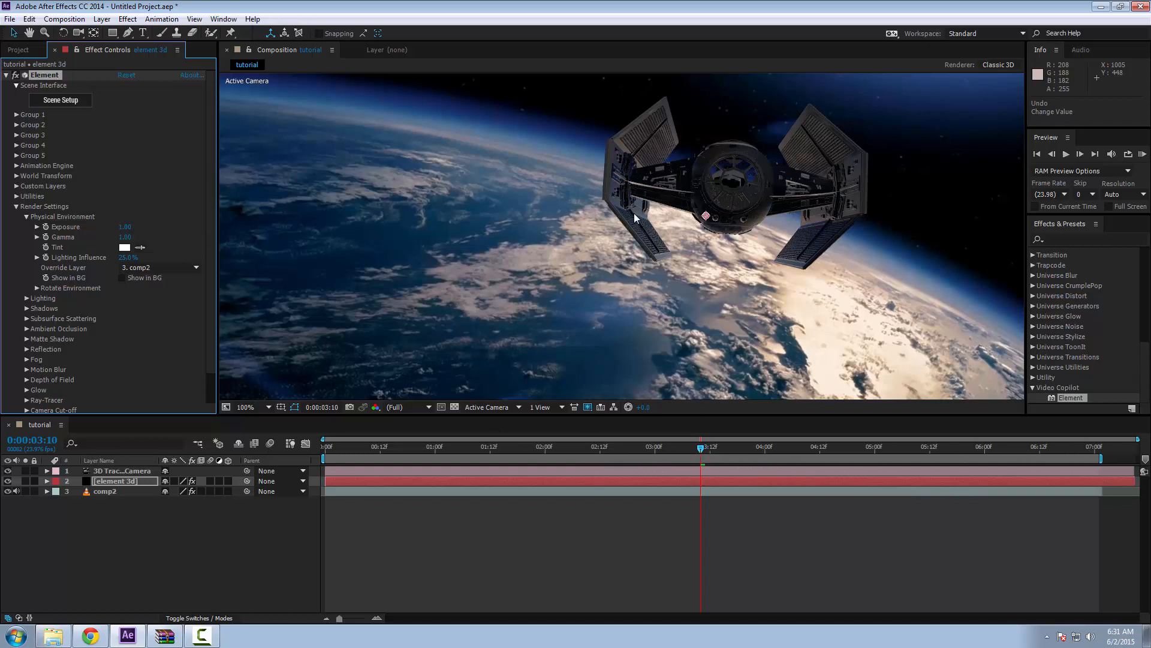
mouse_move(650, 449)
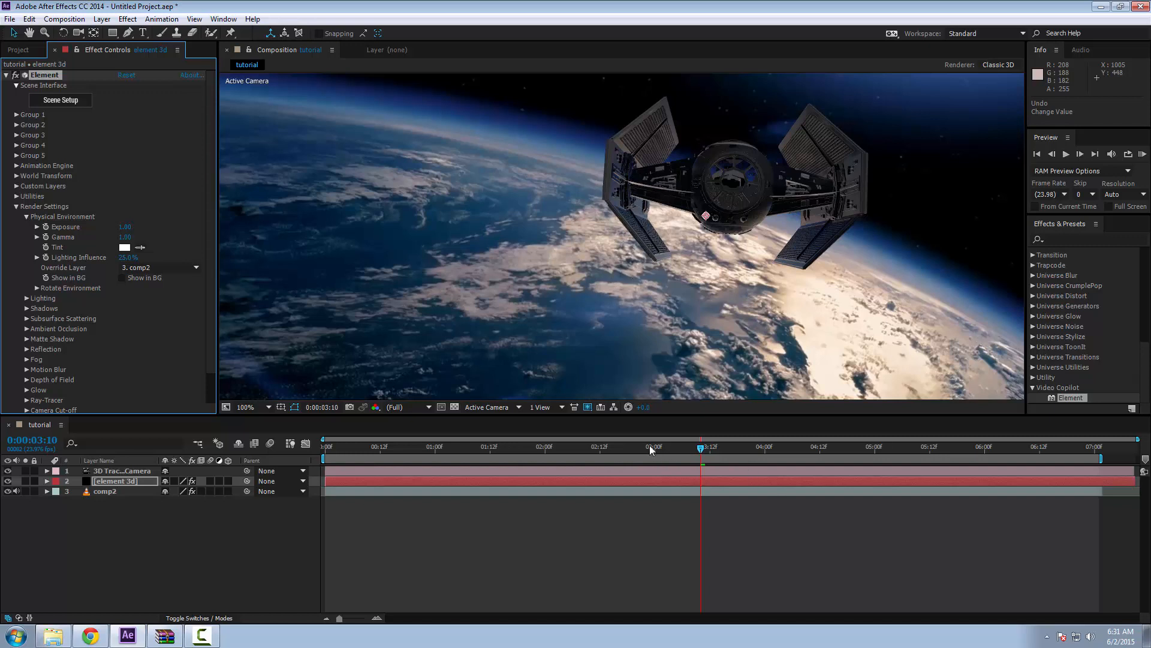
mouse_move(850, 440)
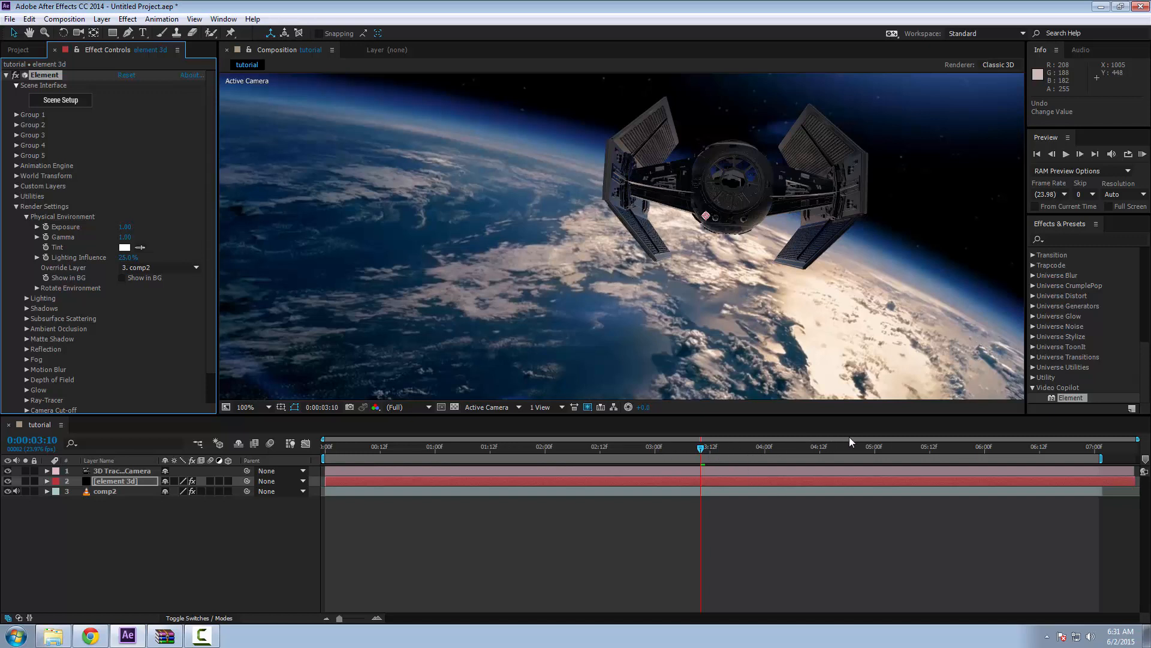
mouse_move(799, 307)
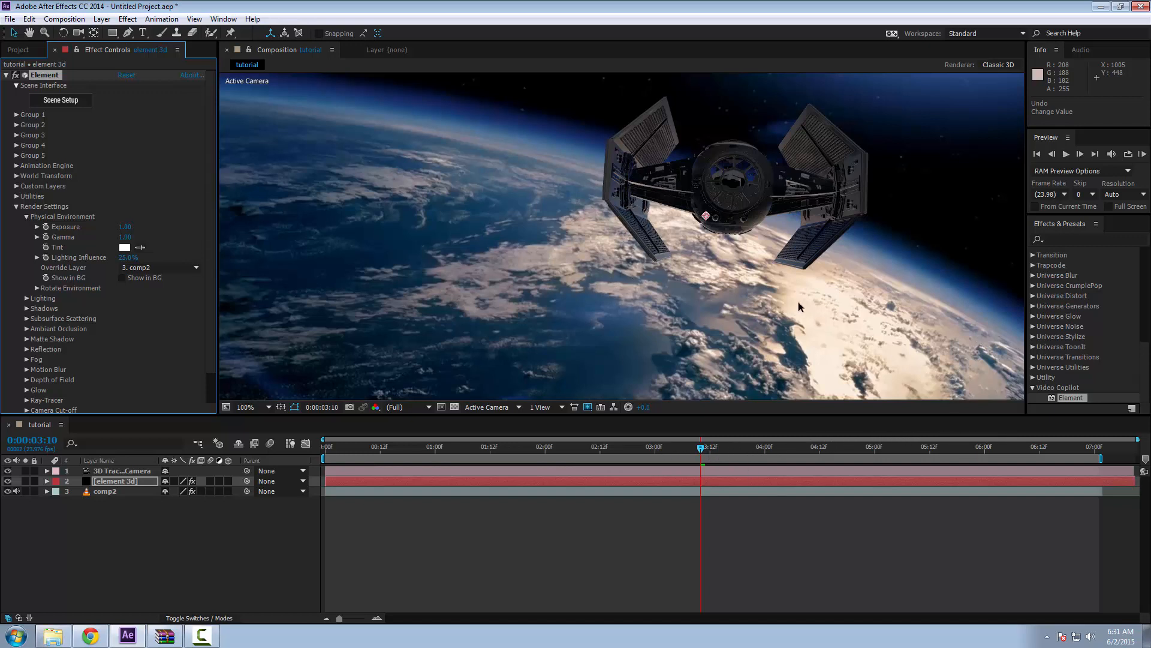
mouse_move(764, 135)
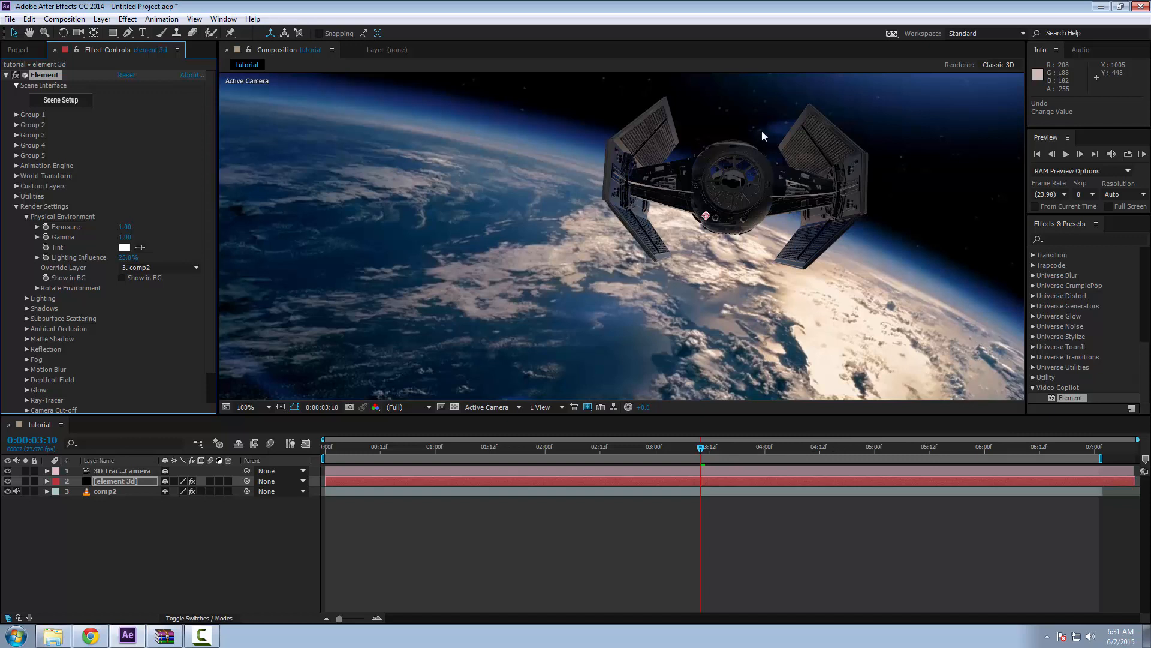
mouse_move(809, 210)
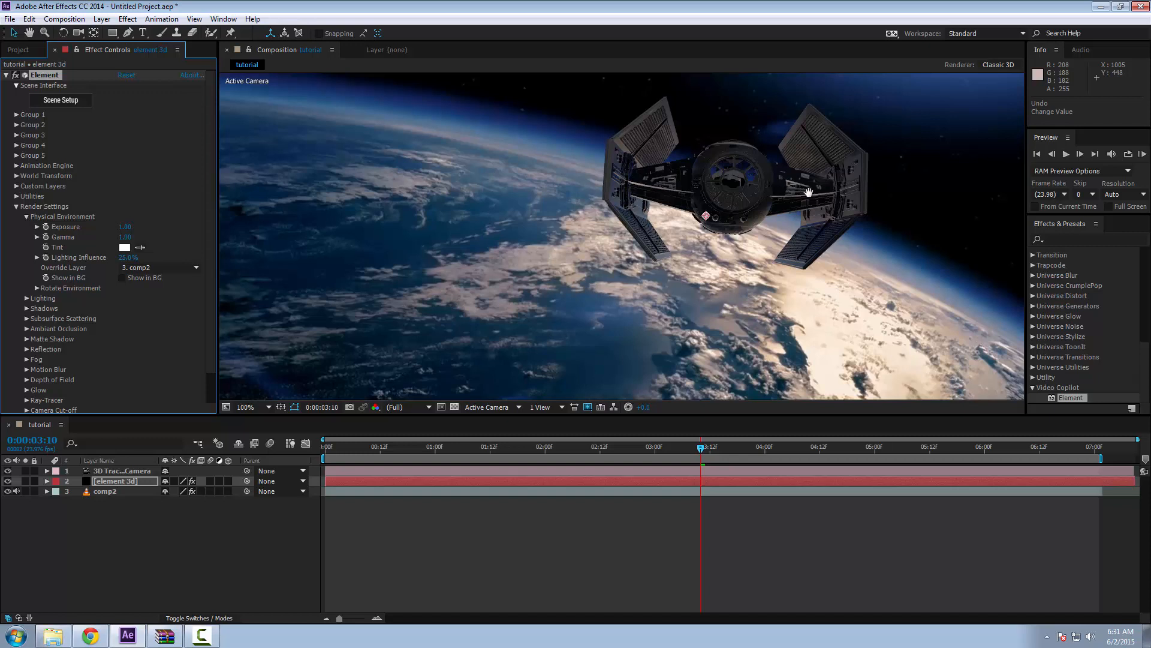
mouse_move(773, 478)
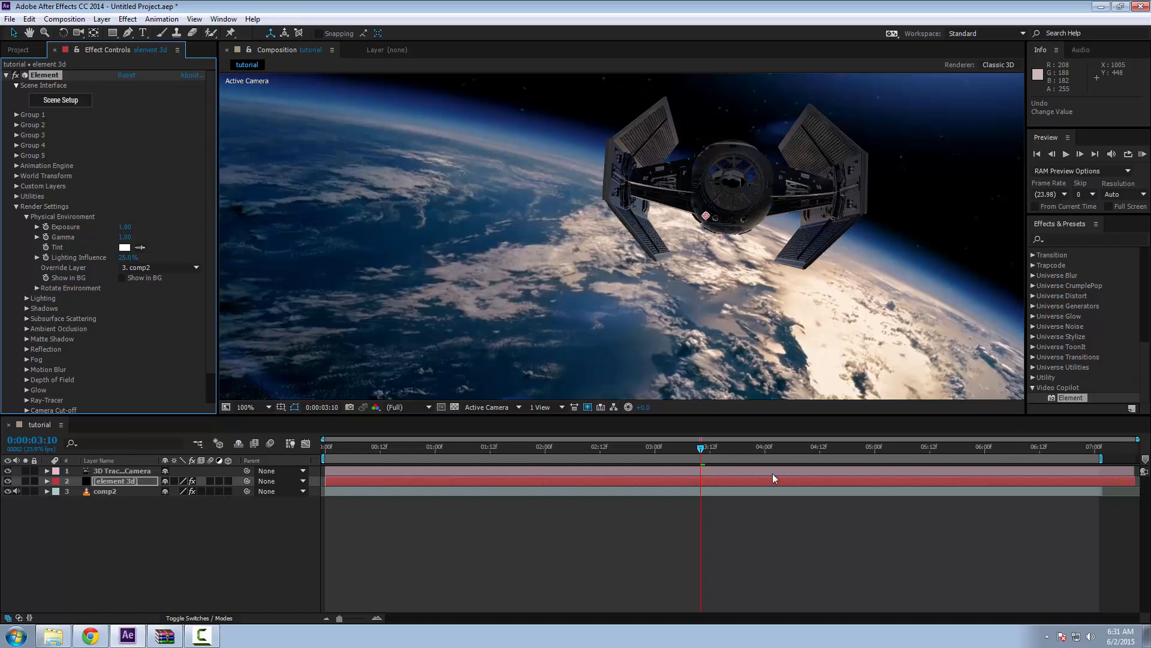
mouse_move(391, 462)
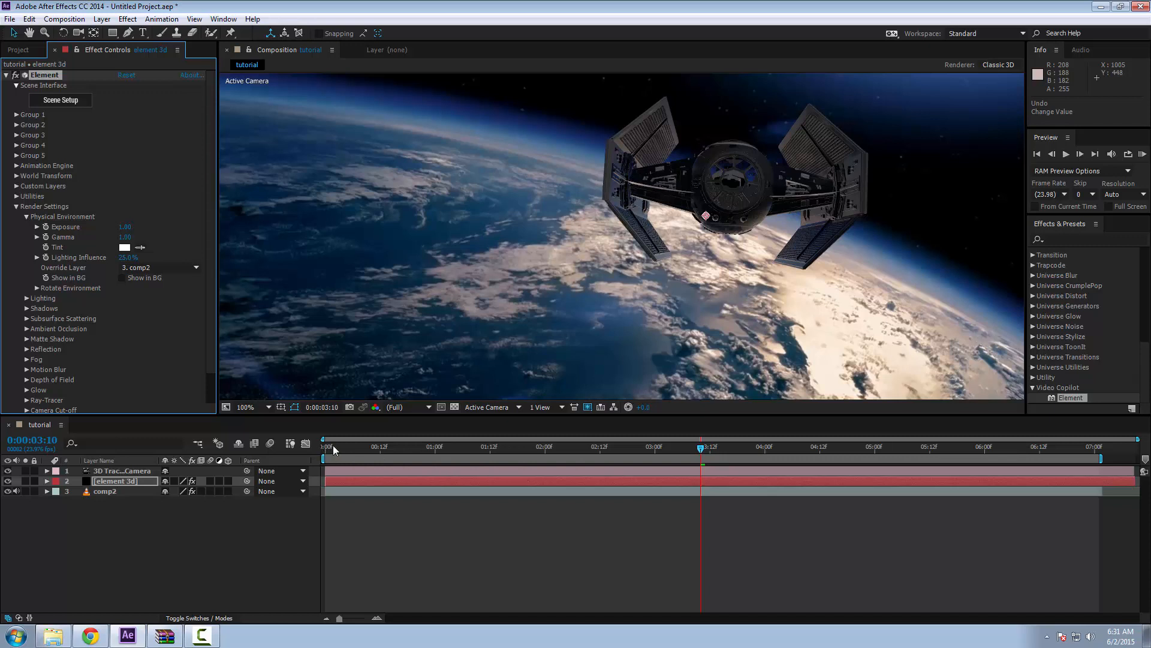
mouse_move(165, 295)
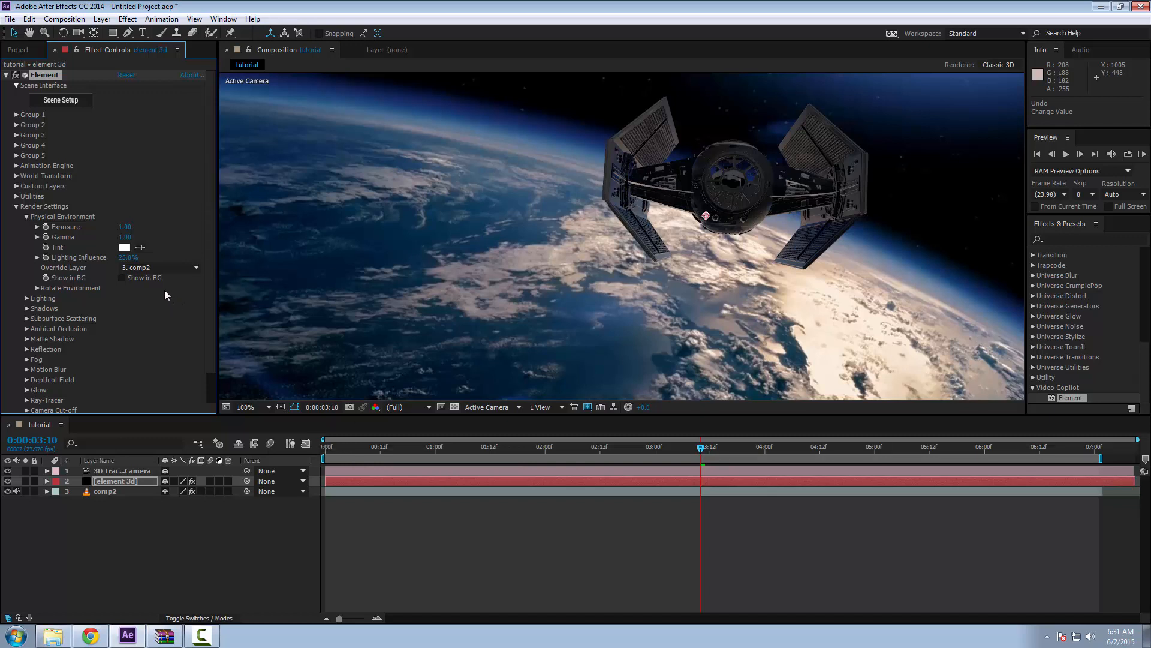
mouse_move(38, 273)
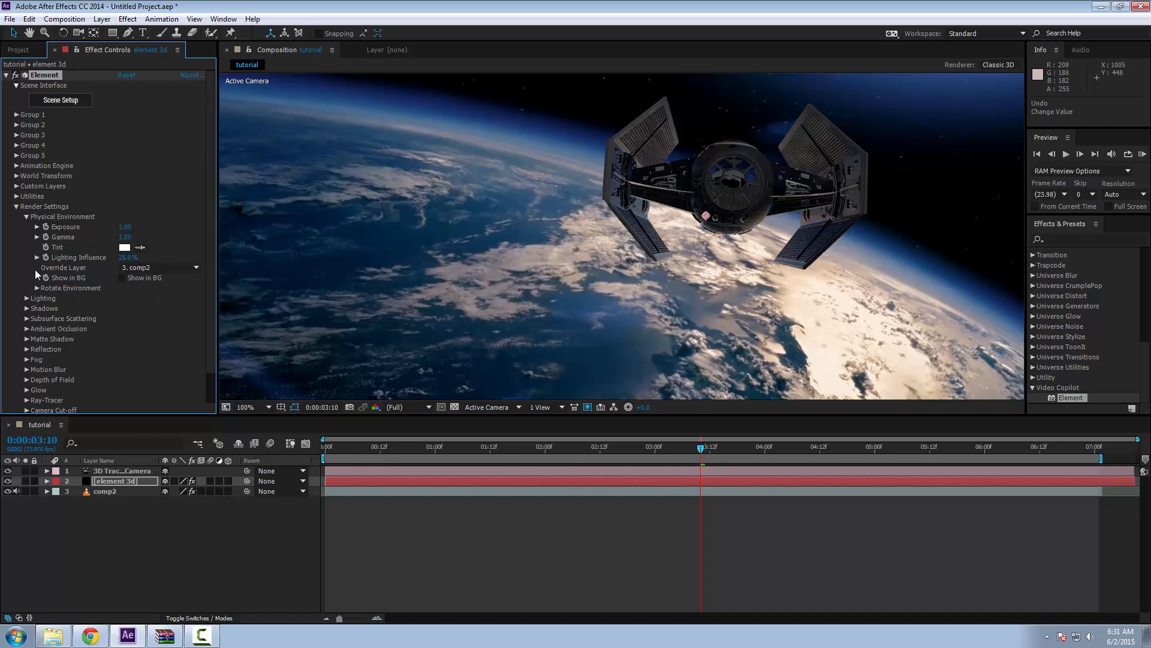
mouse_move(120, 338)
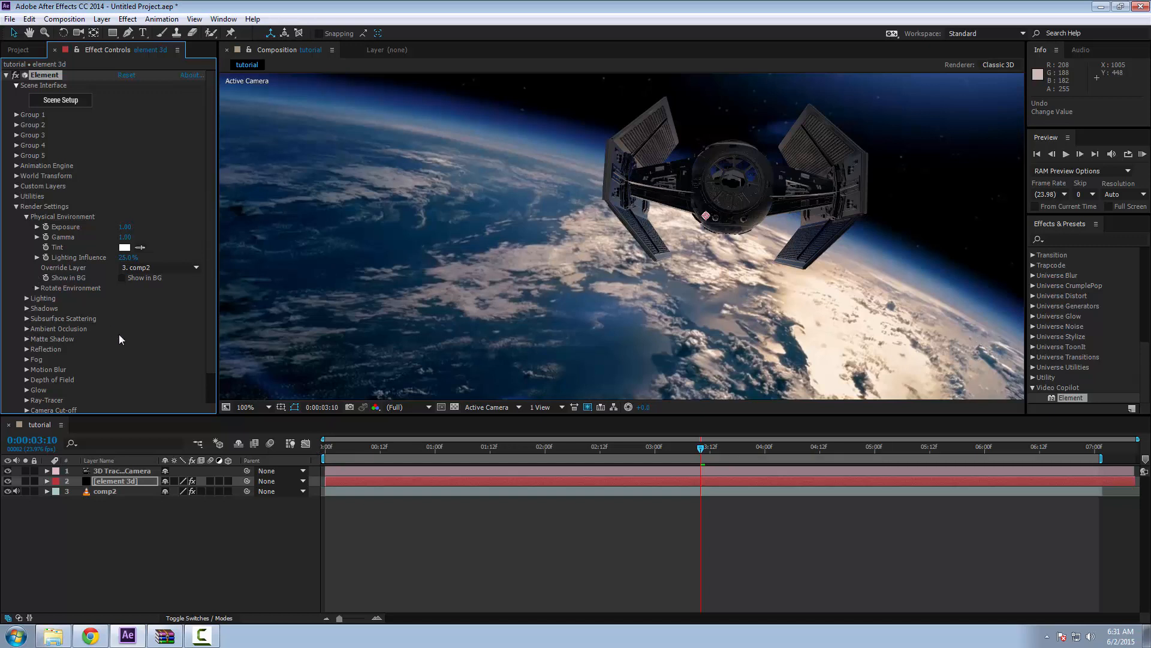
mouse_move(542, 466)
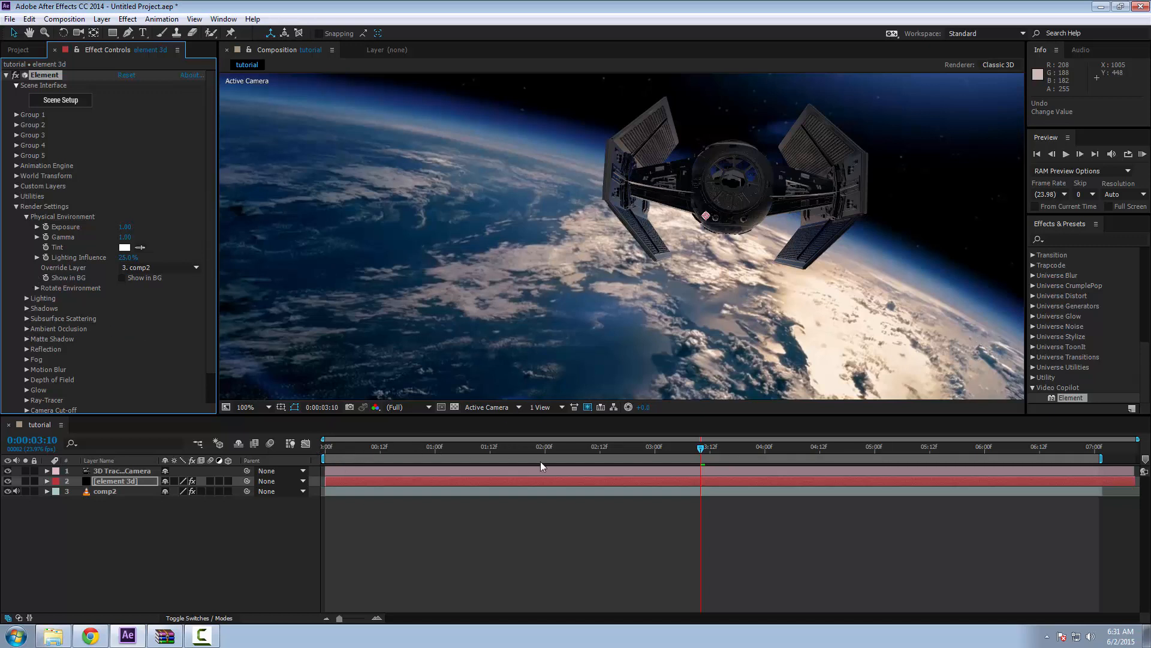
mouse_move(114, 339)
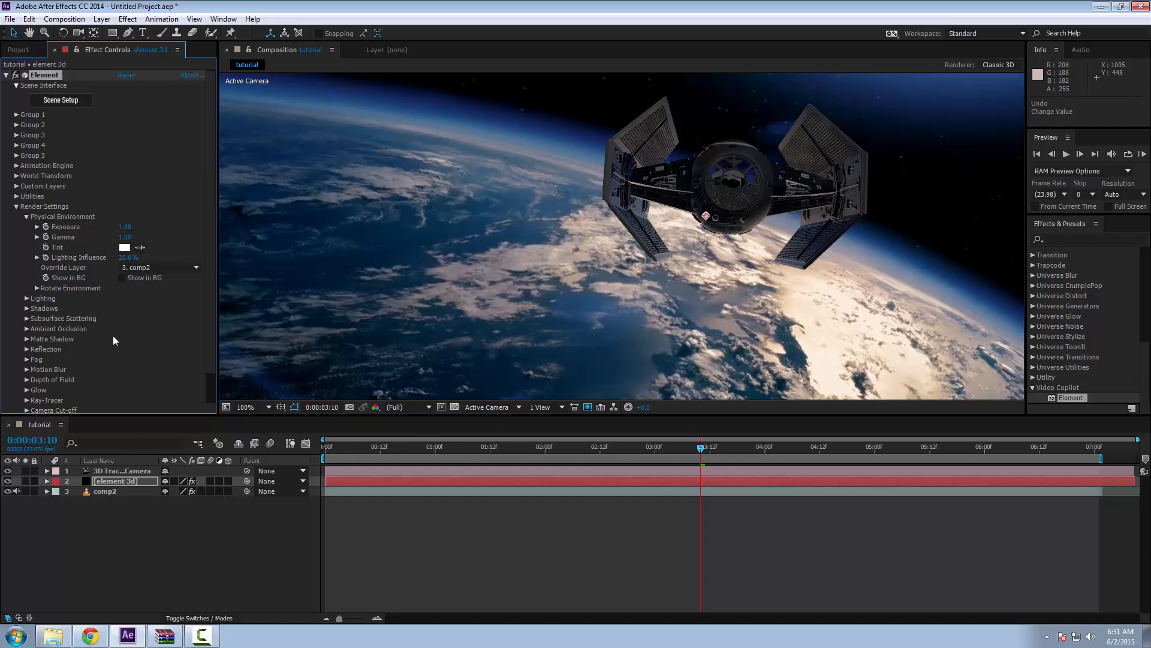
mouse_move(473, 143)
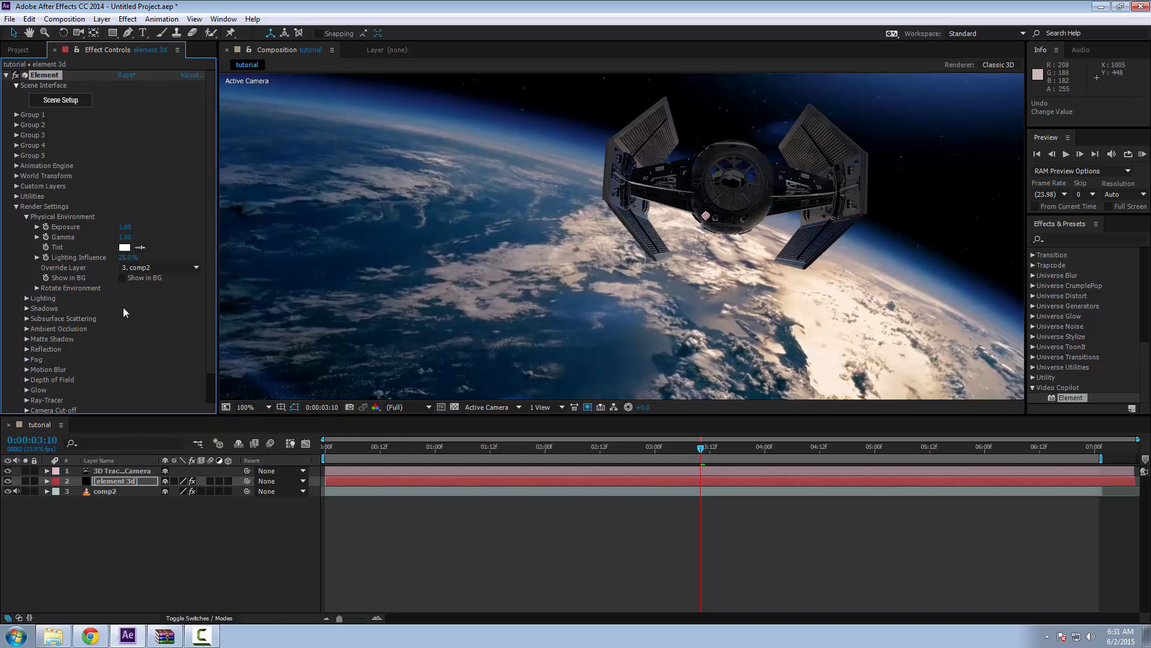
mouse_move(681, 446)
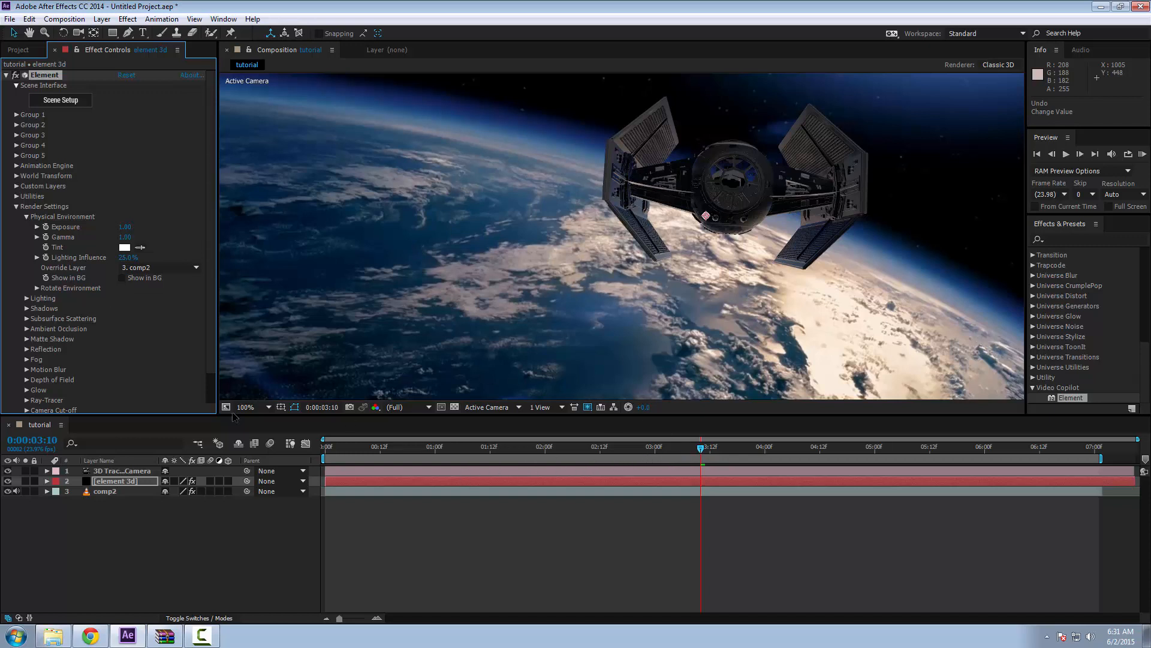
mouse_move(27, 362)
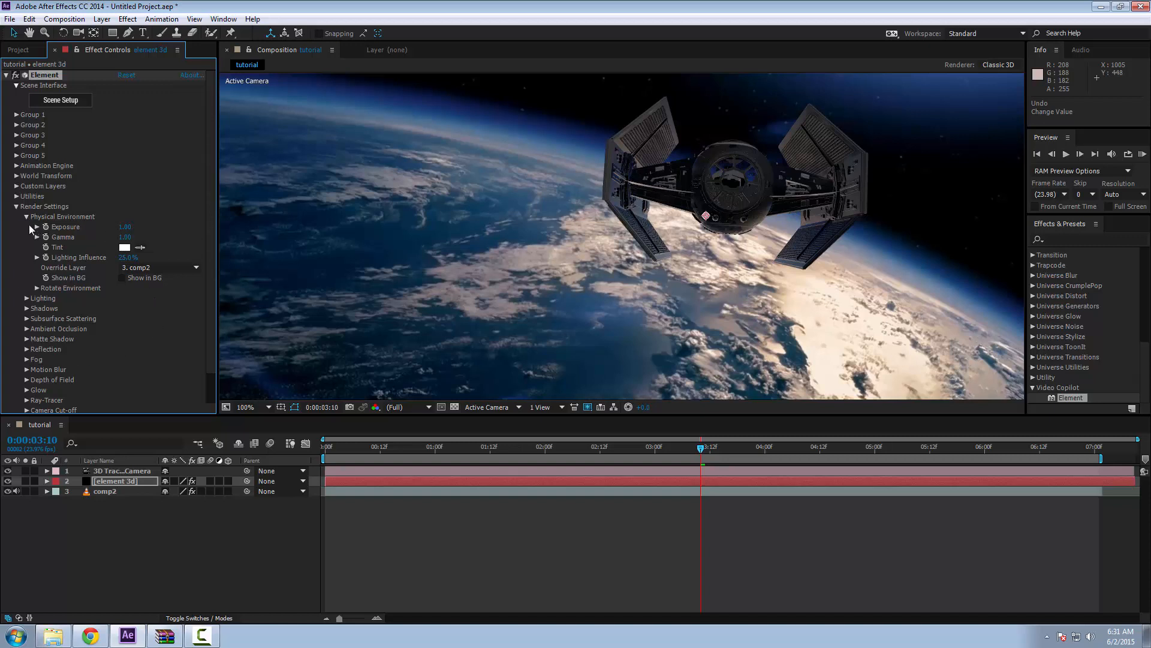
mouse_move(31, 259)
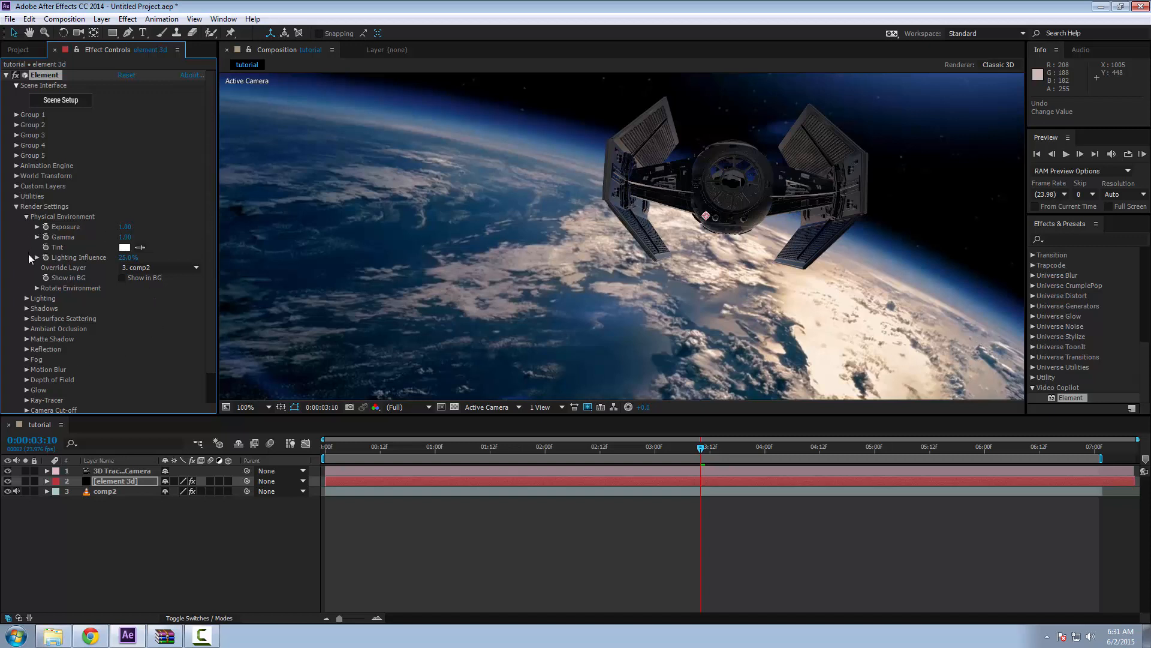
mouse_move(29, 388)
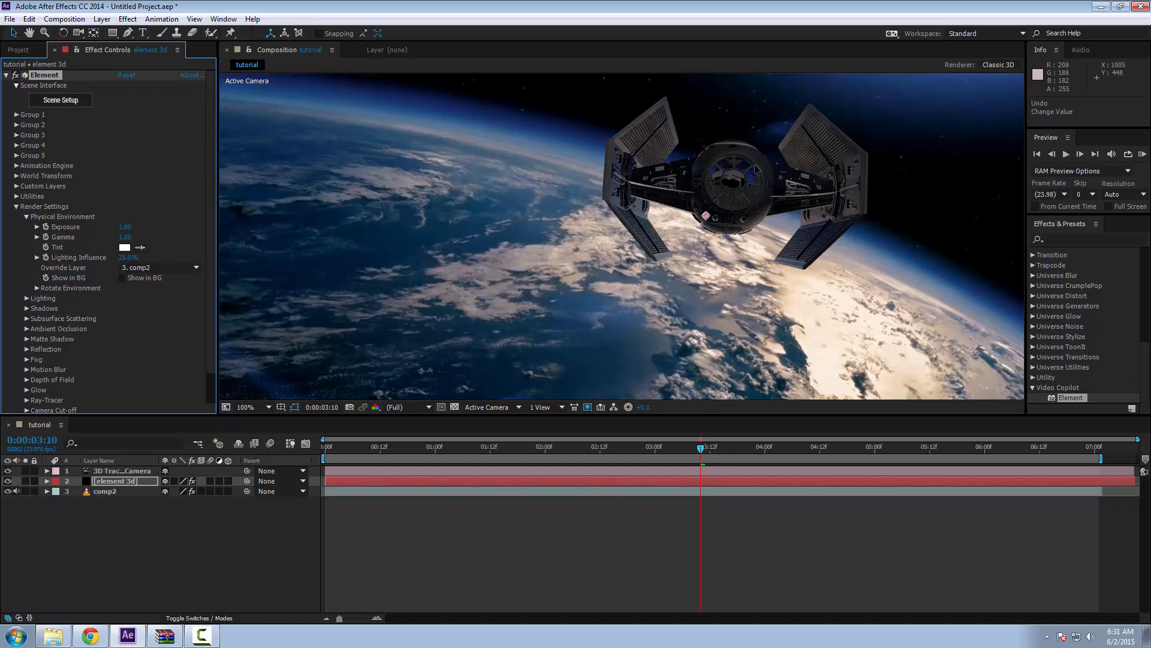
mouse_move(179, 366)
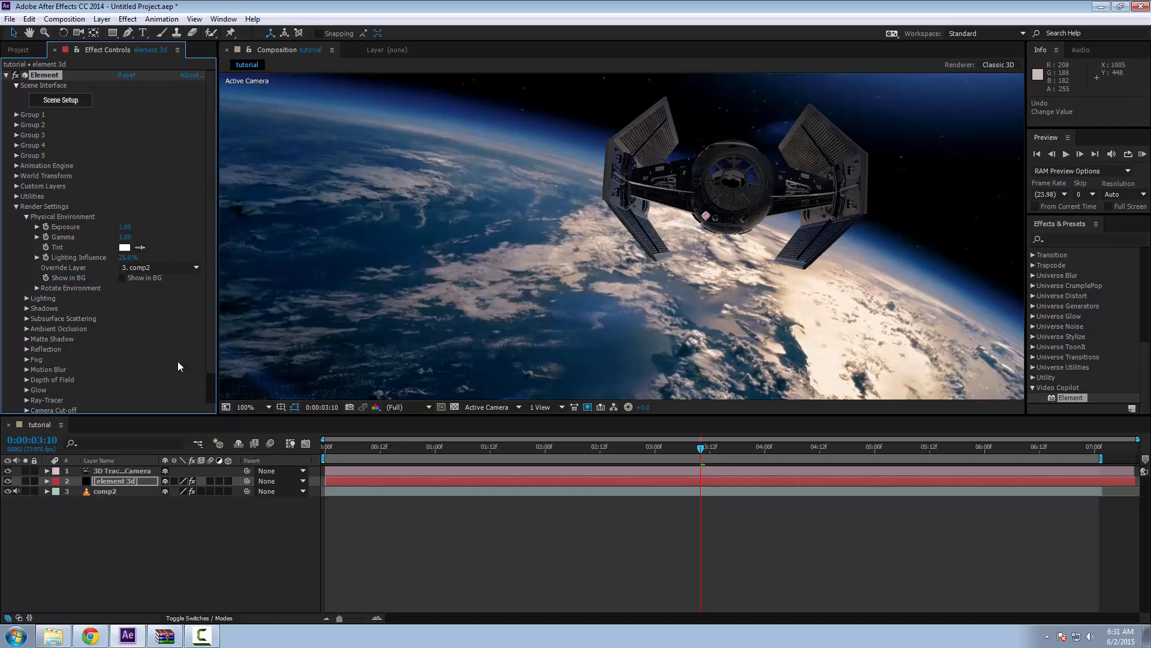
mouse_move(394, 338)
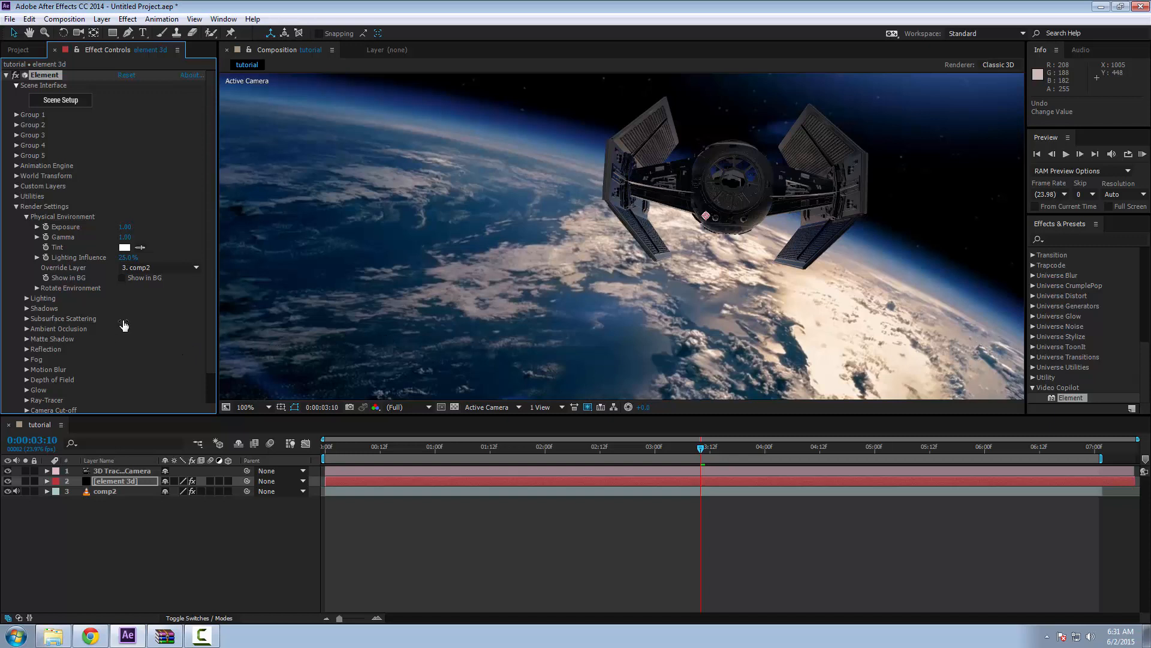
mouse_move(124, 325)
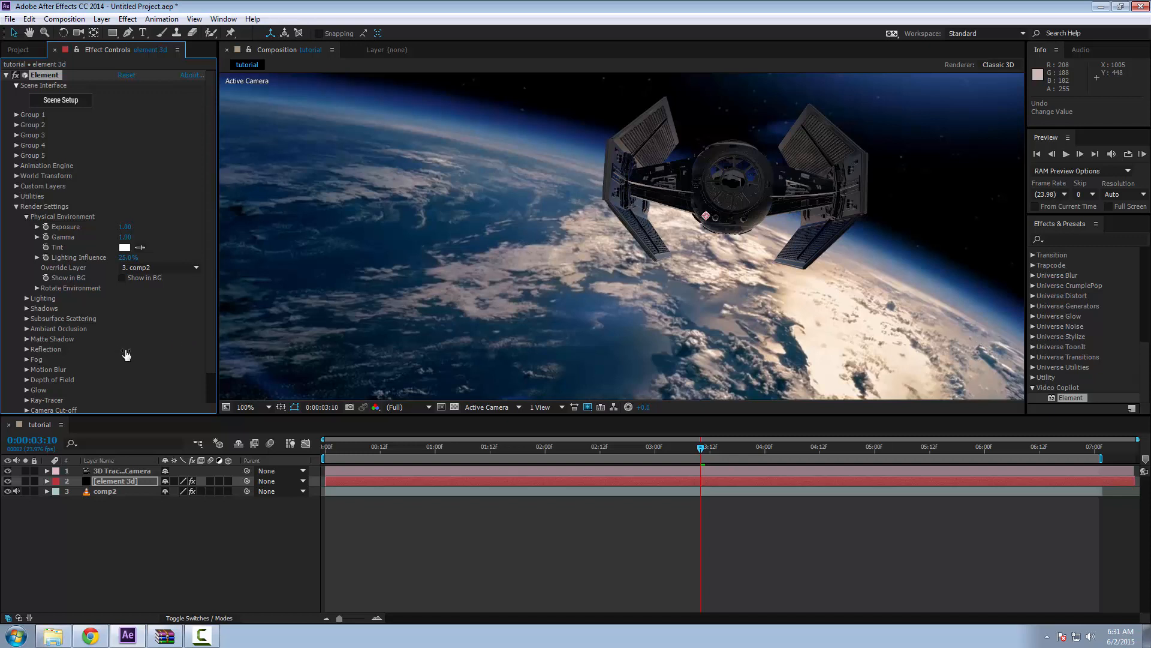
mouse_move(120, 345)
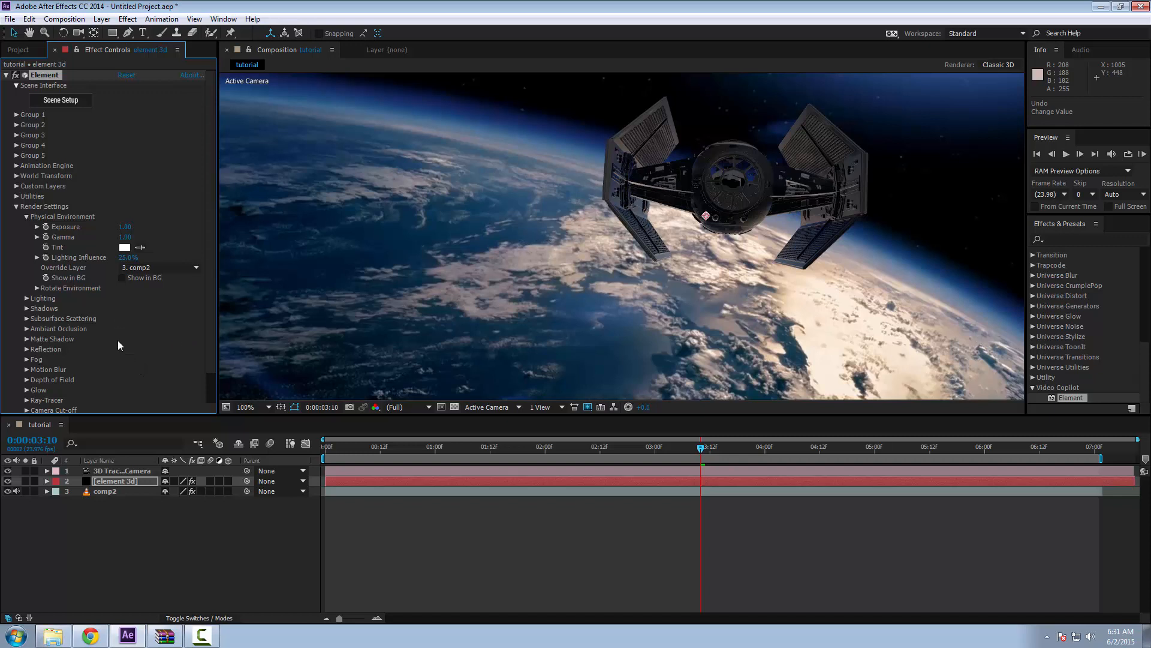
mouse_move(303, 316)
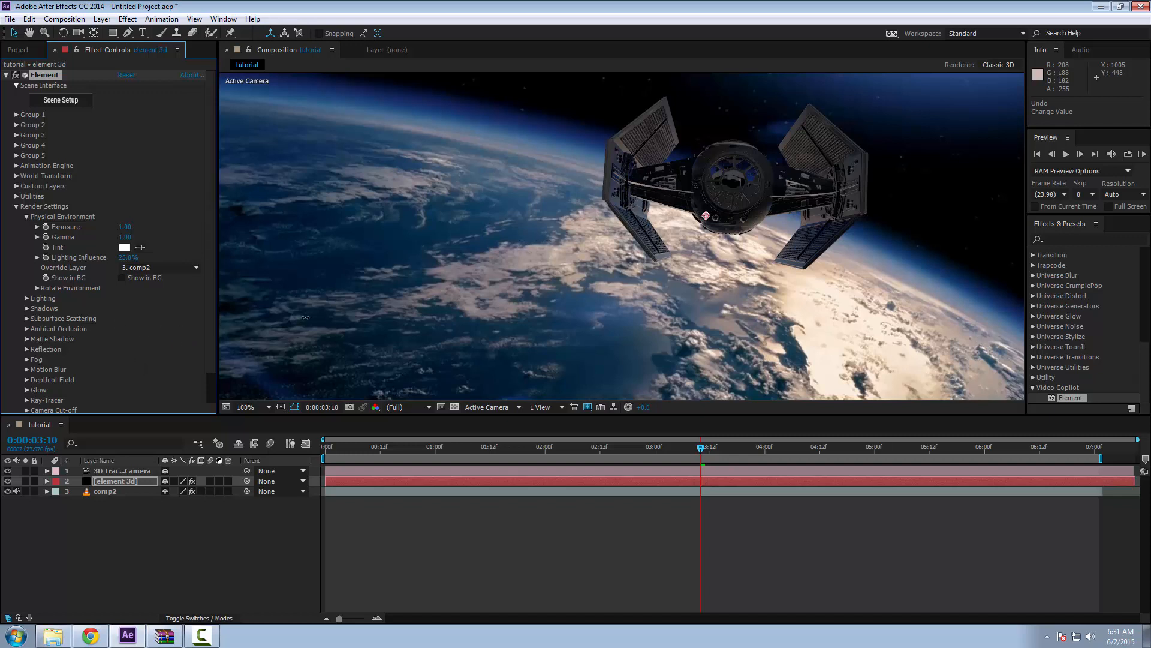
mouse_move(637, 457)
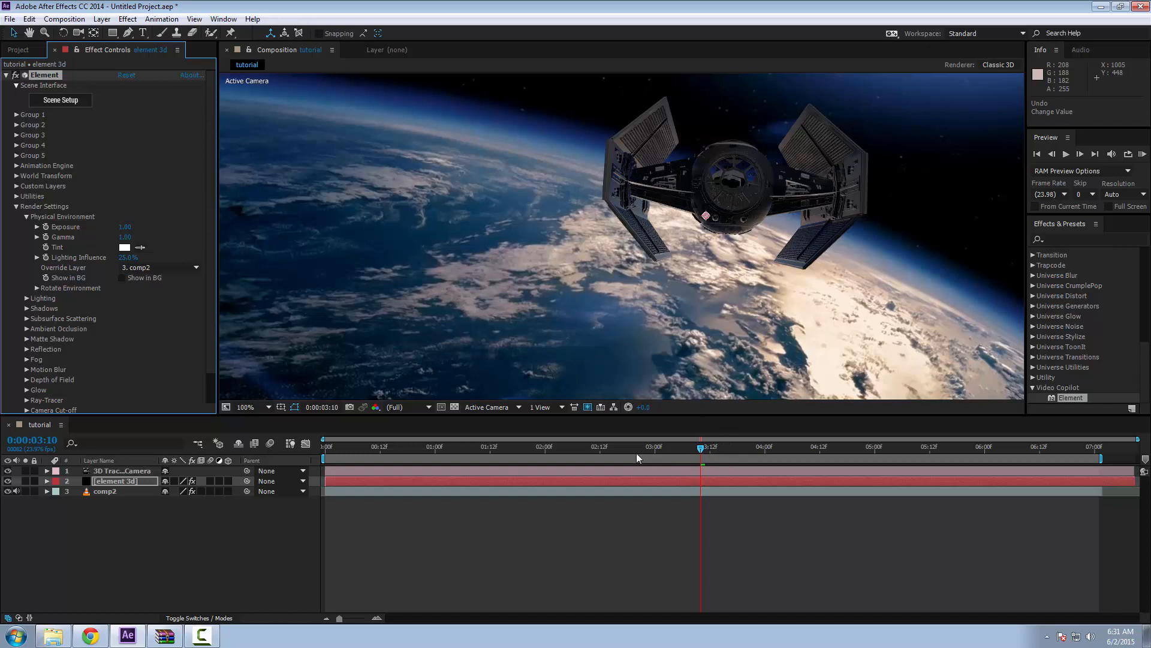
mouse_move(758, 443)
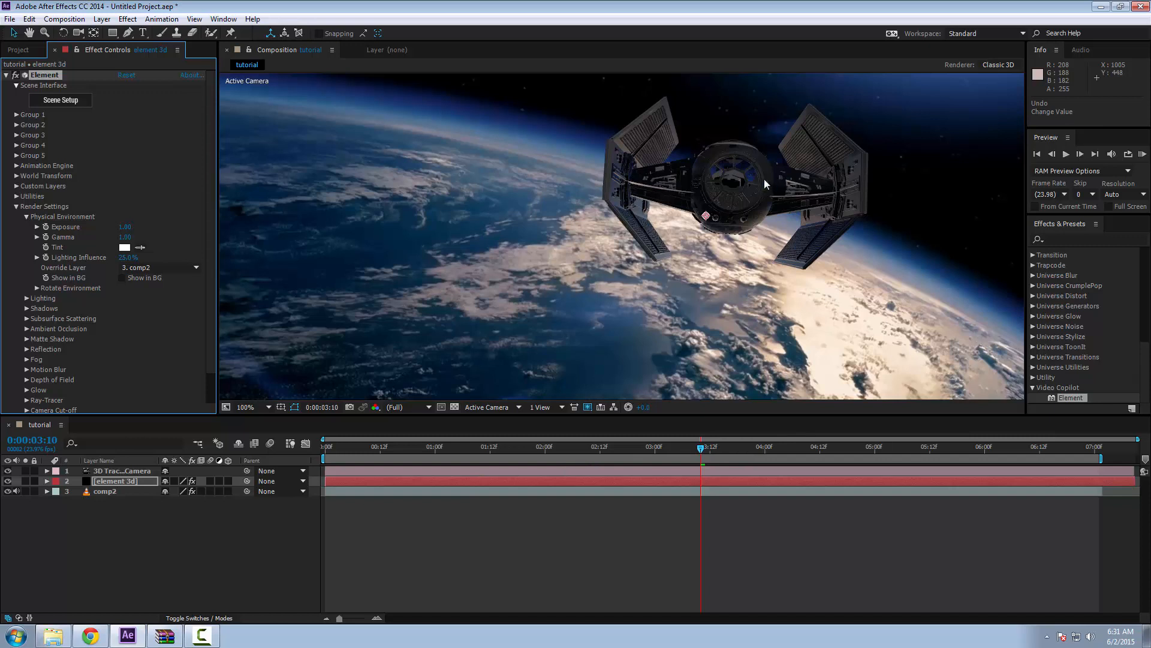
mouse_move(100, 367)
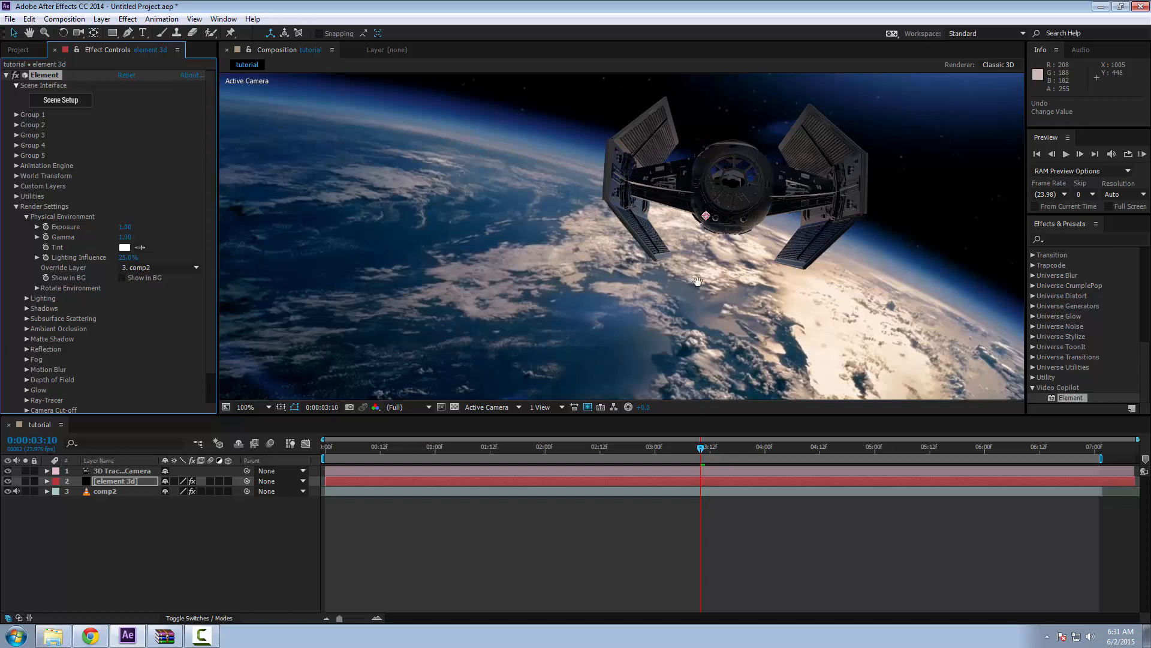
mouse_move(92, 301)
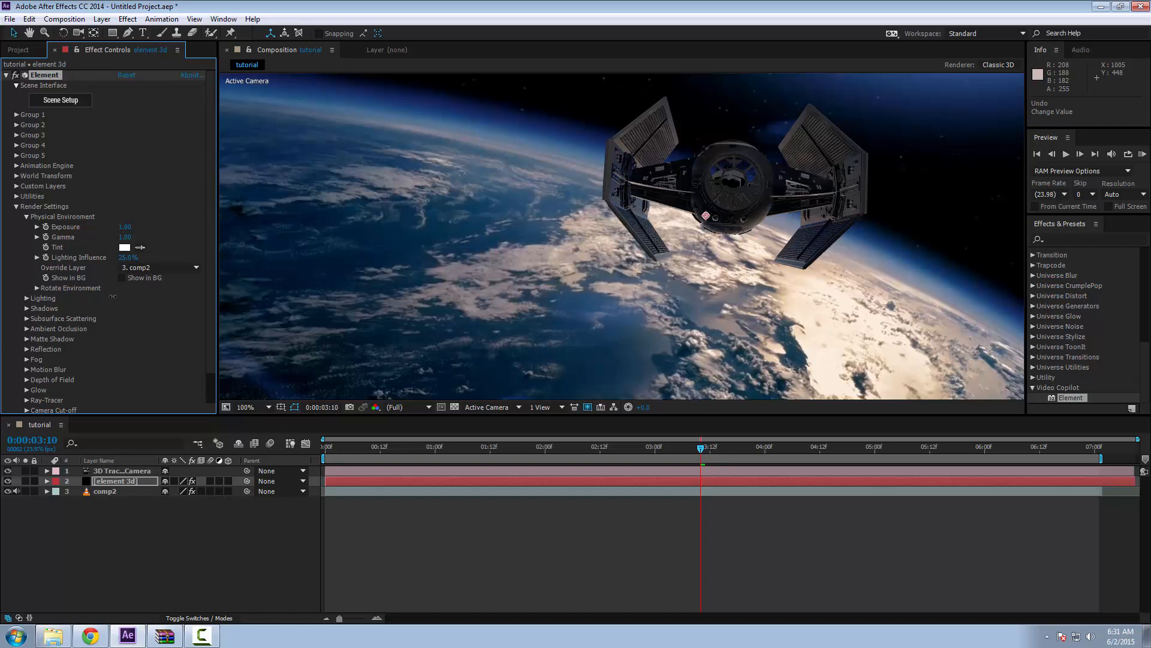
mouse_move(93, 334)
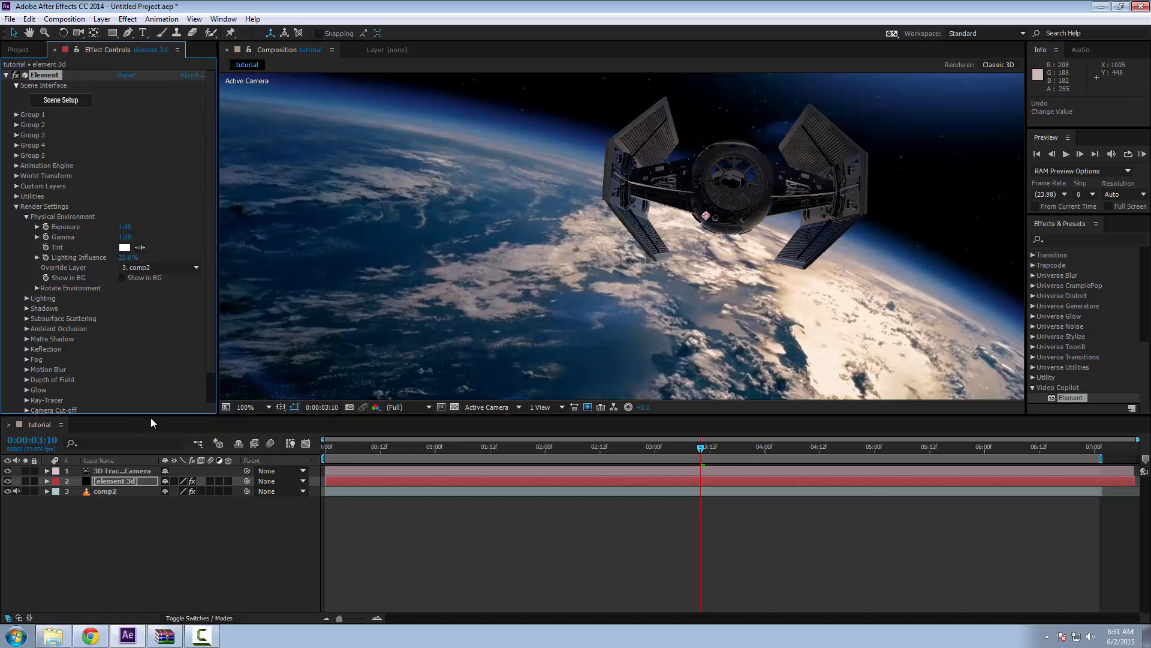
mouse_move(100, 320)
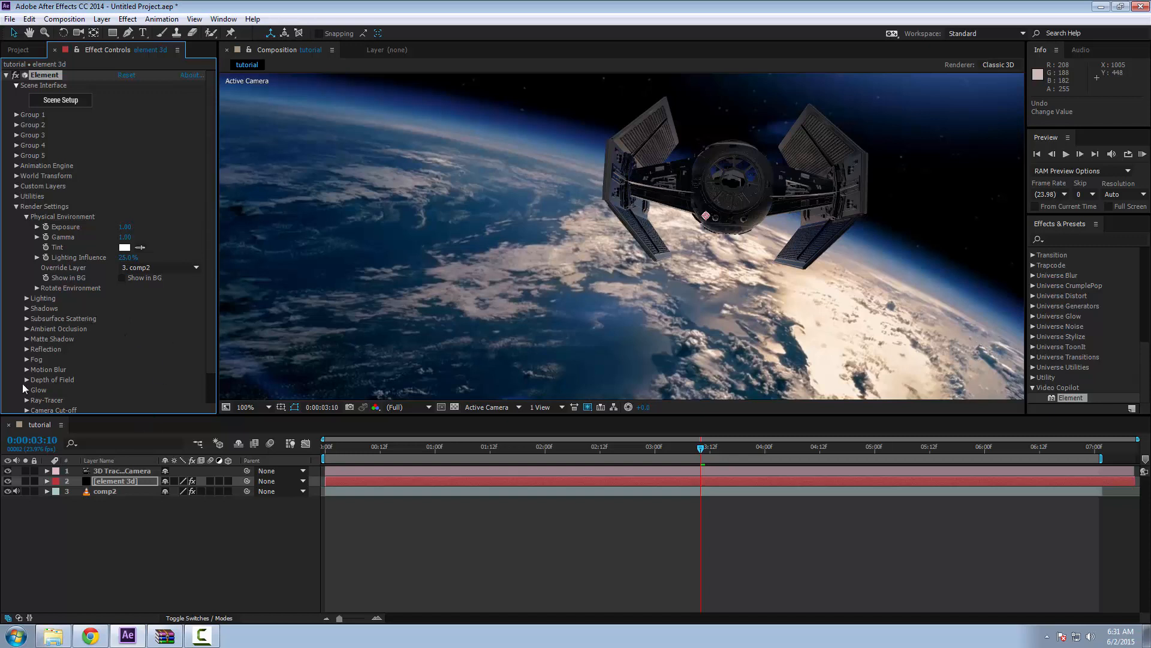
mouse_move(45, 335)
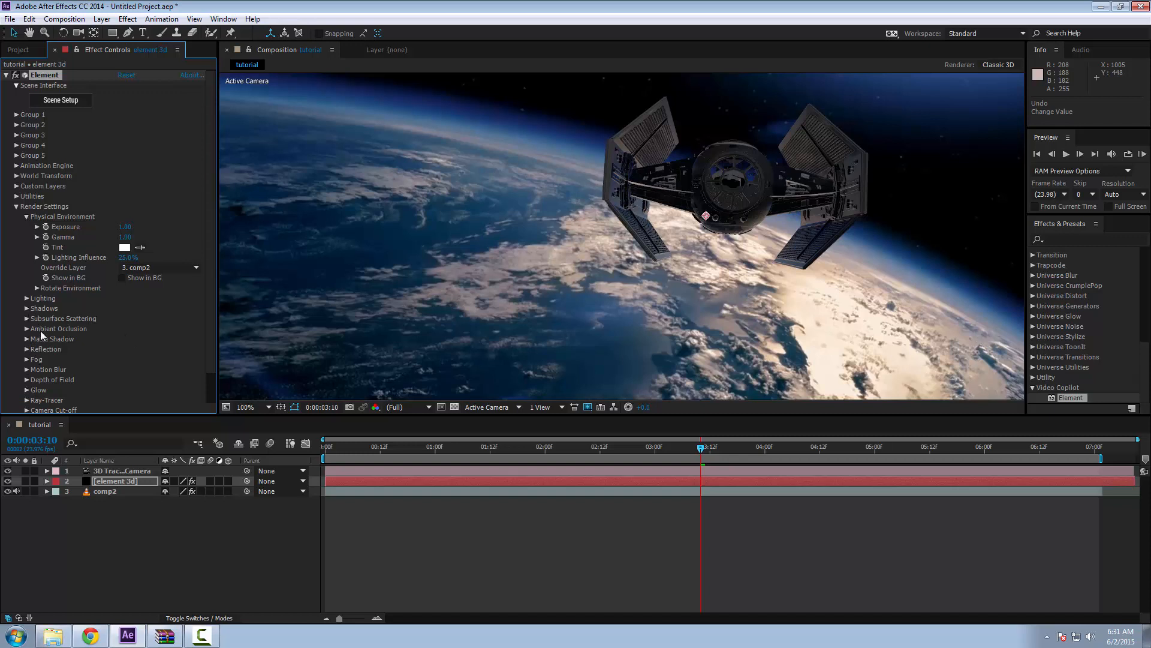
mouse_move(34, 342)
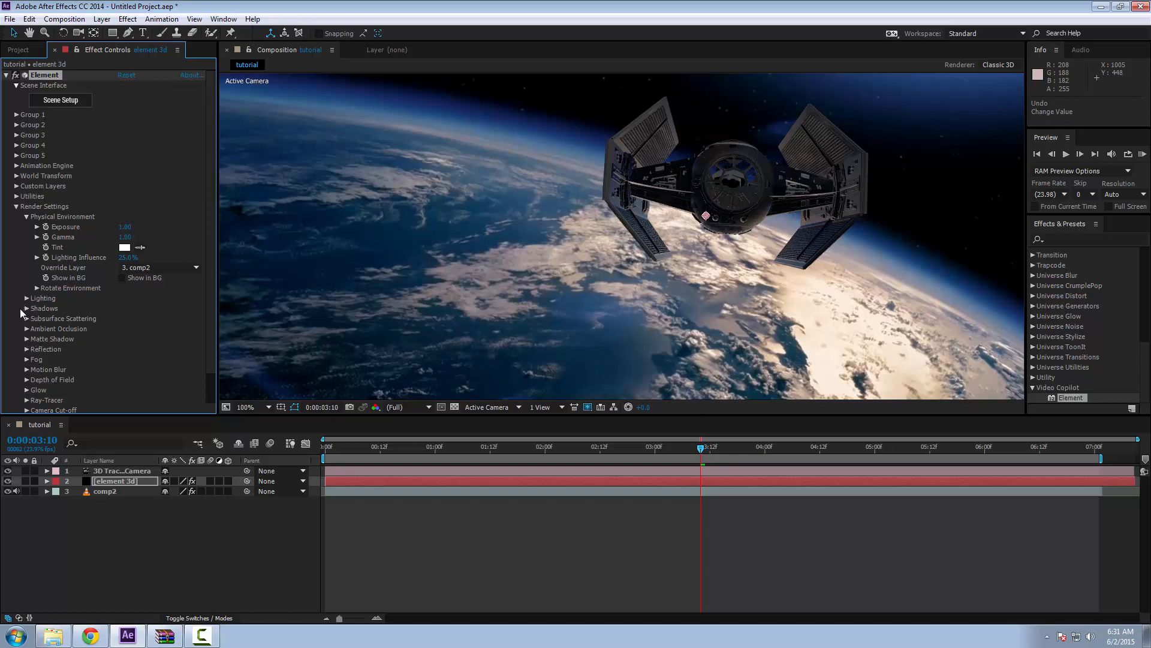
mouse_move(12, 307)
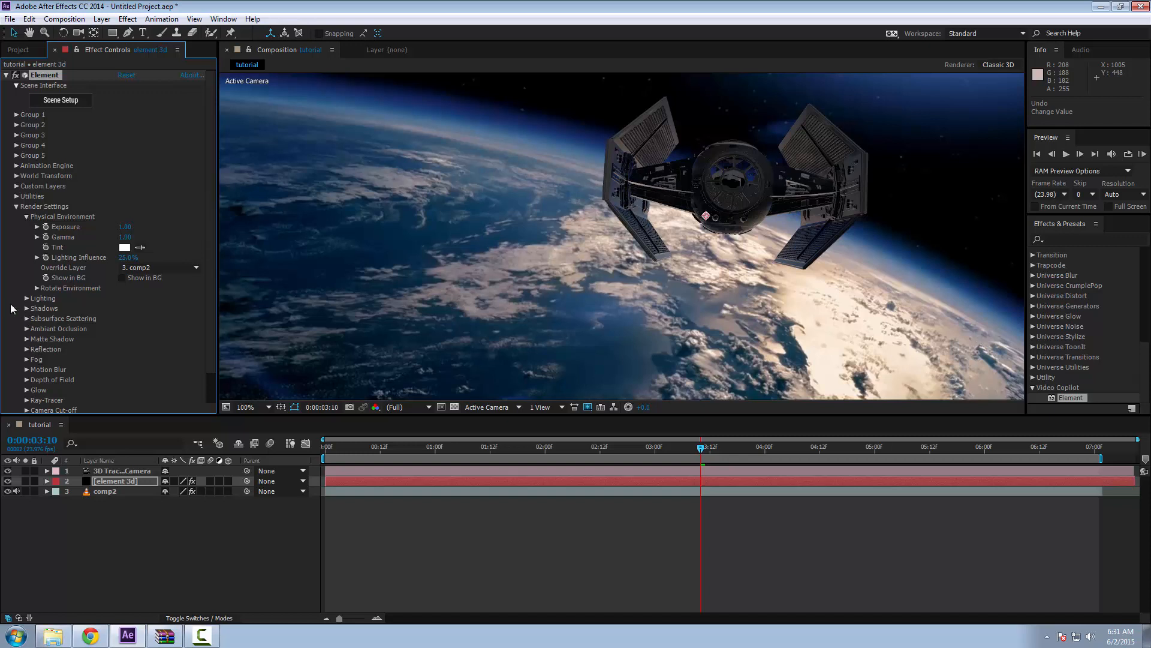
mouse_move(87, 381)
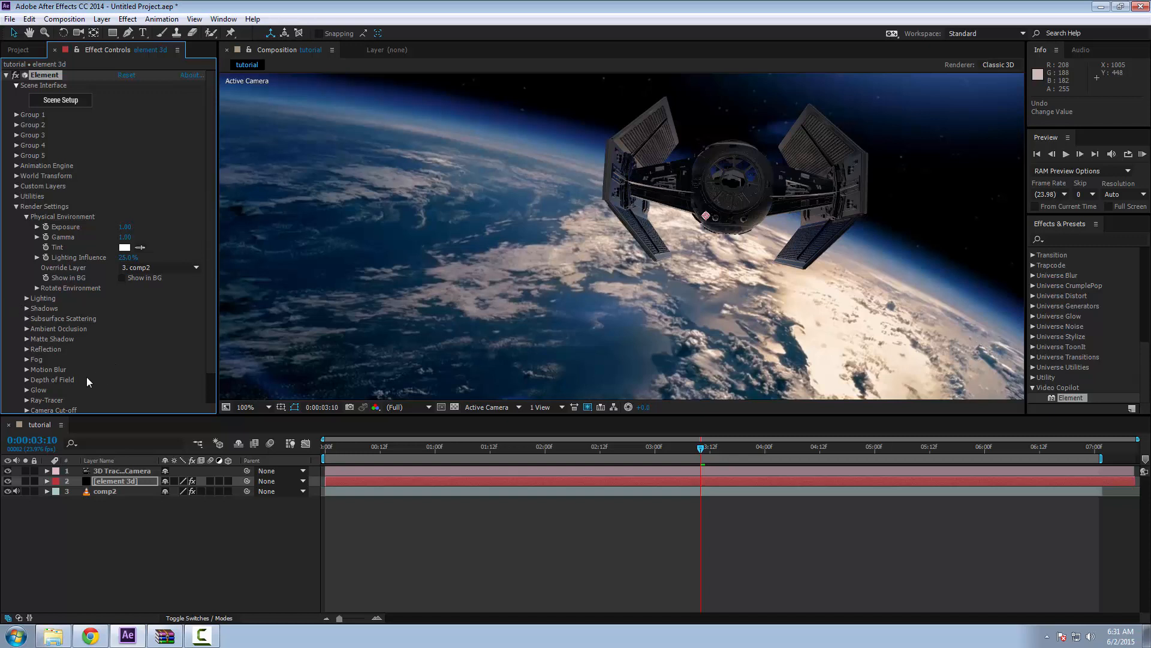
mouse_move(135, 345)
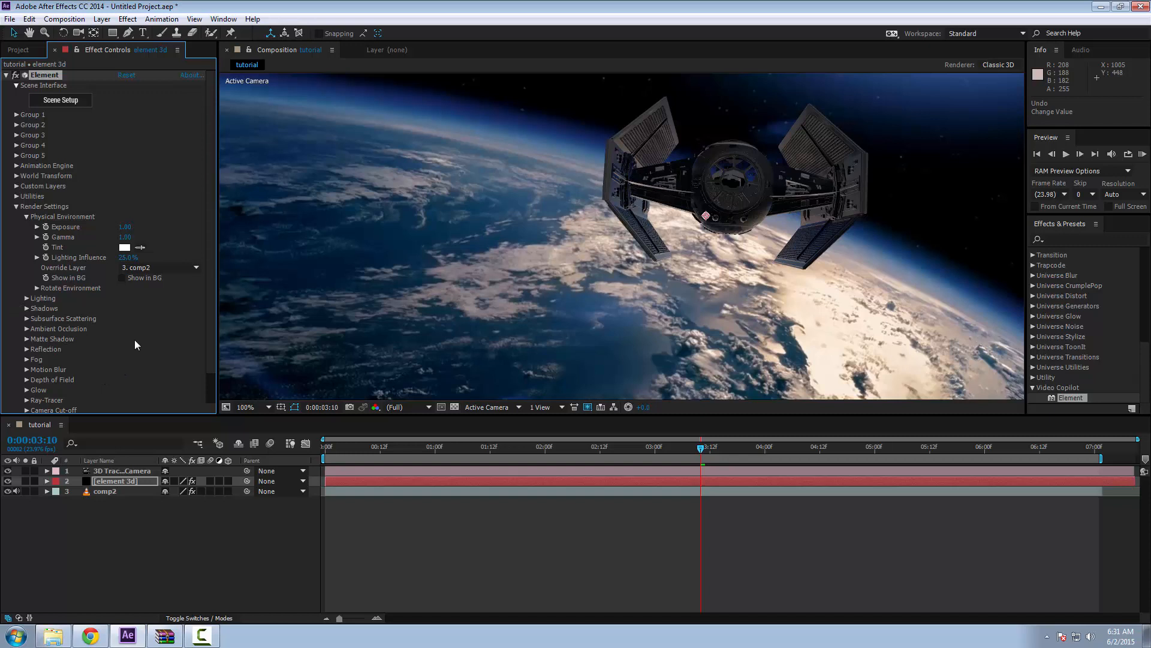
mouse_move(634, 299)
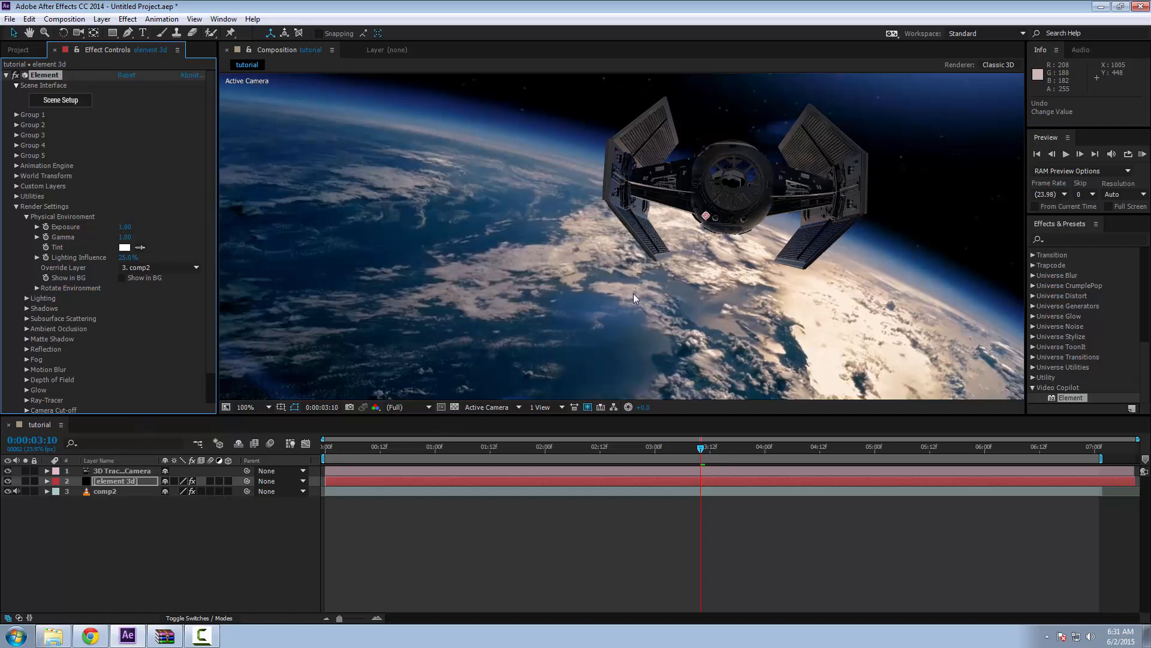
mouse_move(519, 292)
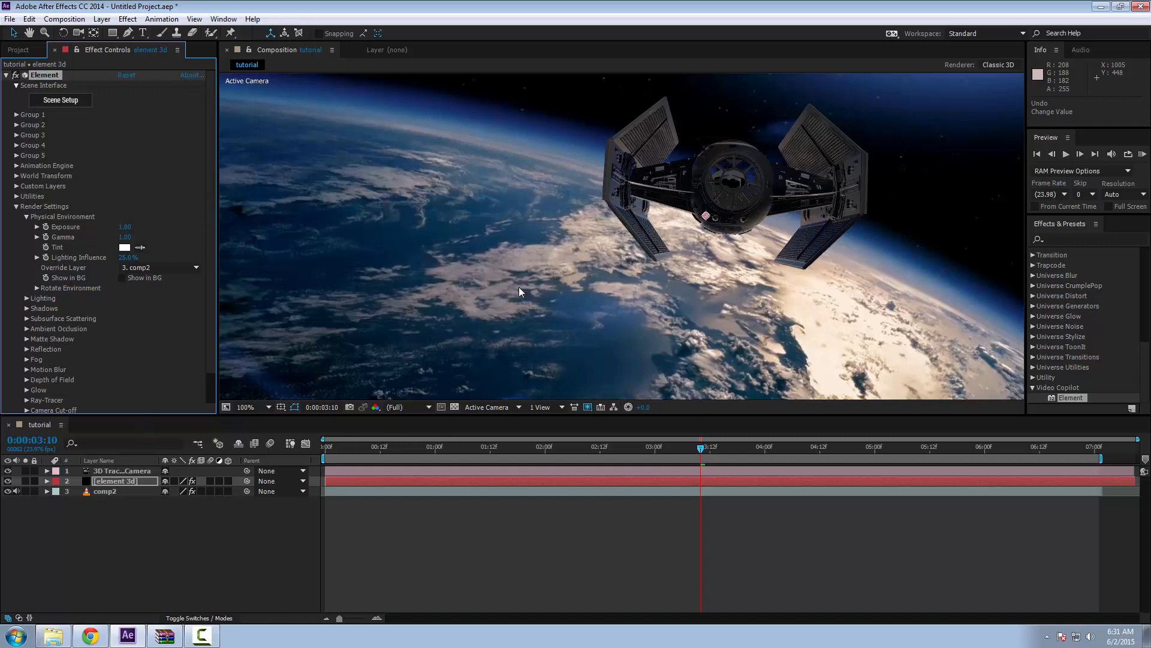
mouse_move(42, 224)
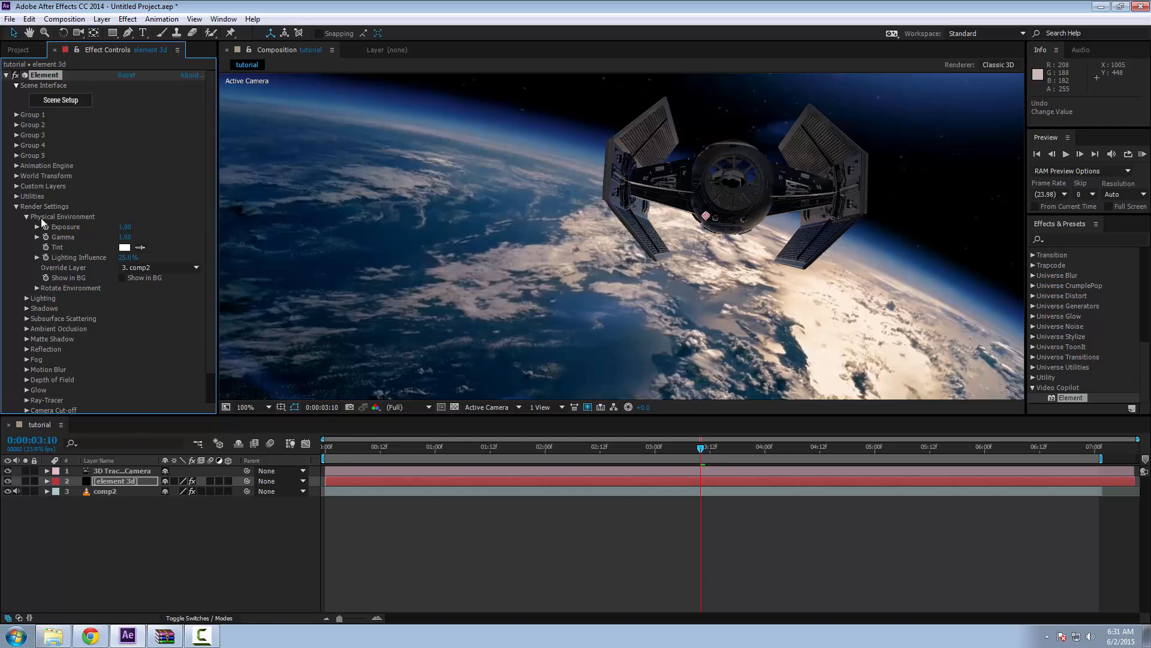
mouse_move(25, 372)
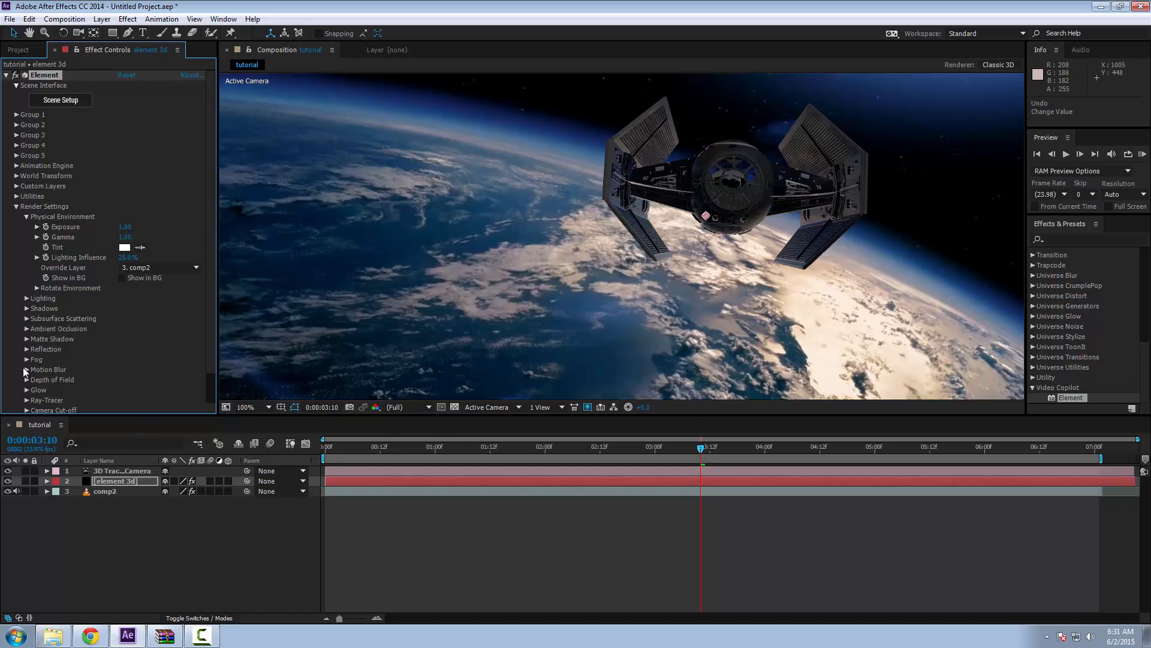
mouse_move(25, 372)
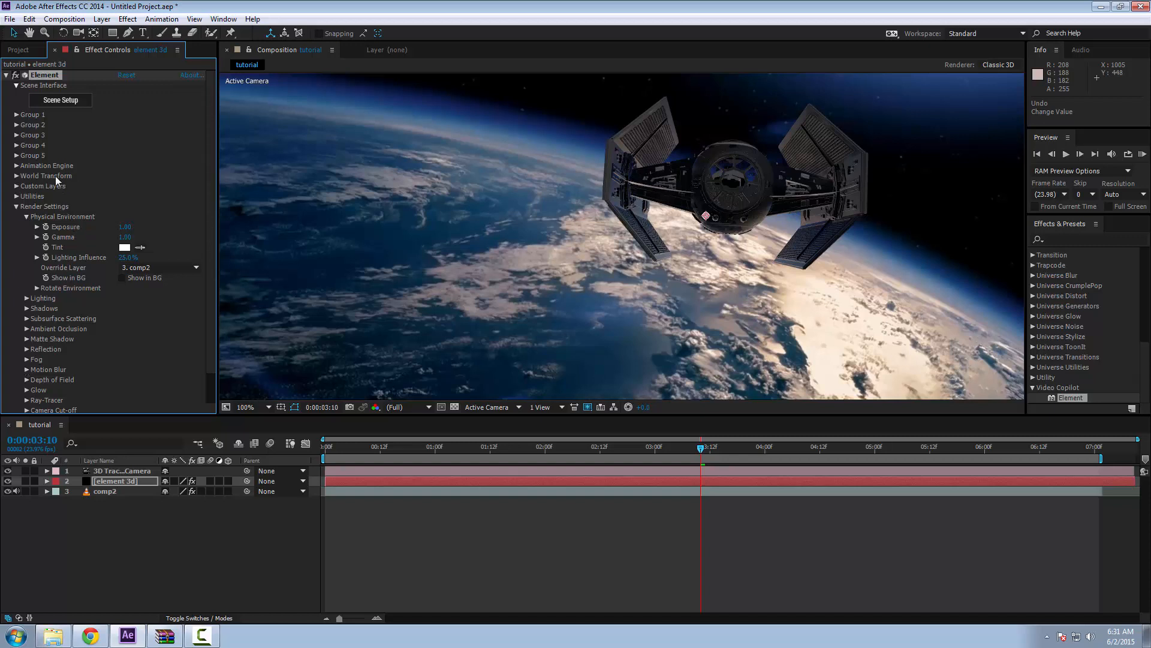
mouse_move(28, 197)
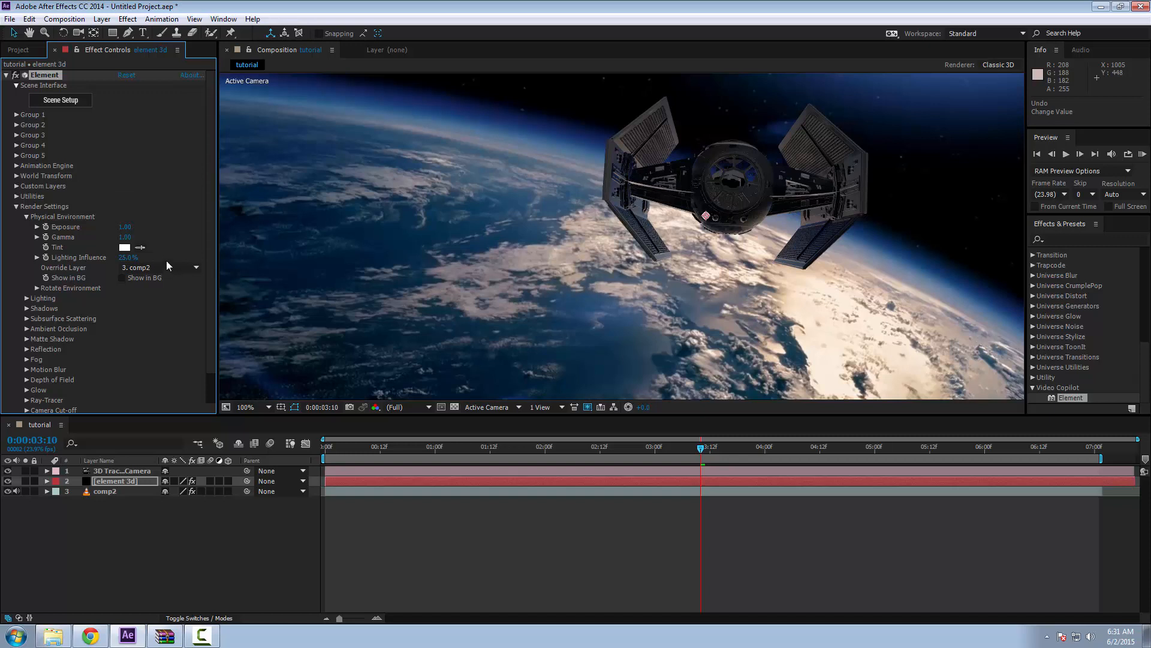
mouse_move(619, 317)
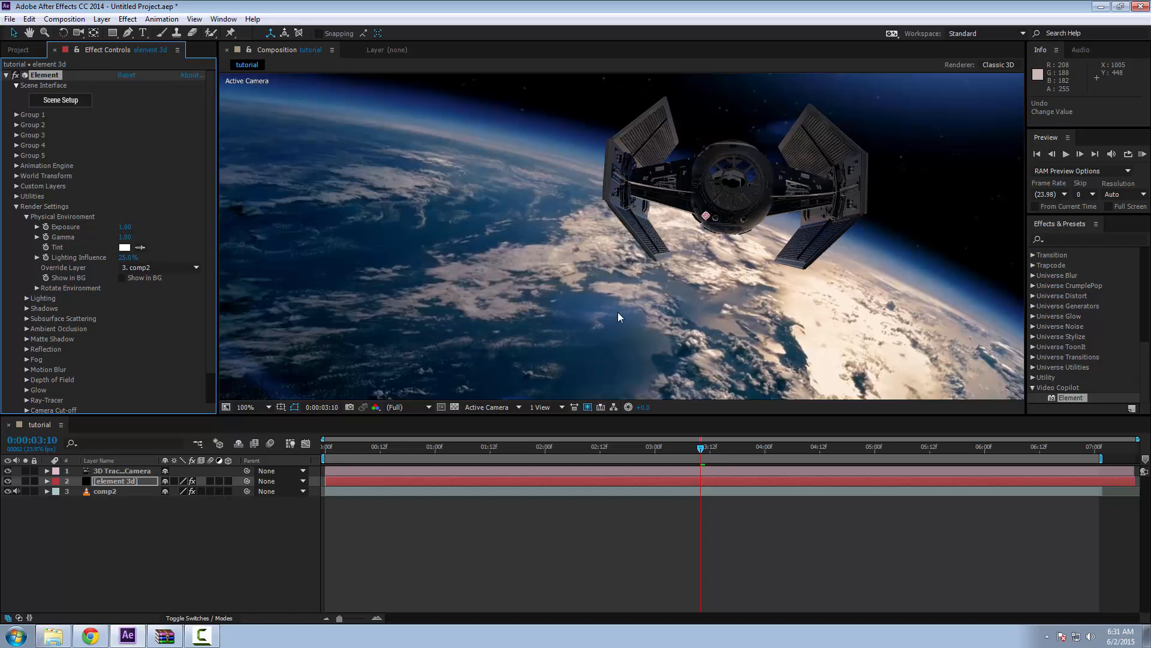
mouse_move(132, 202)
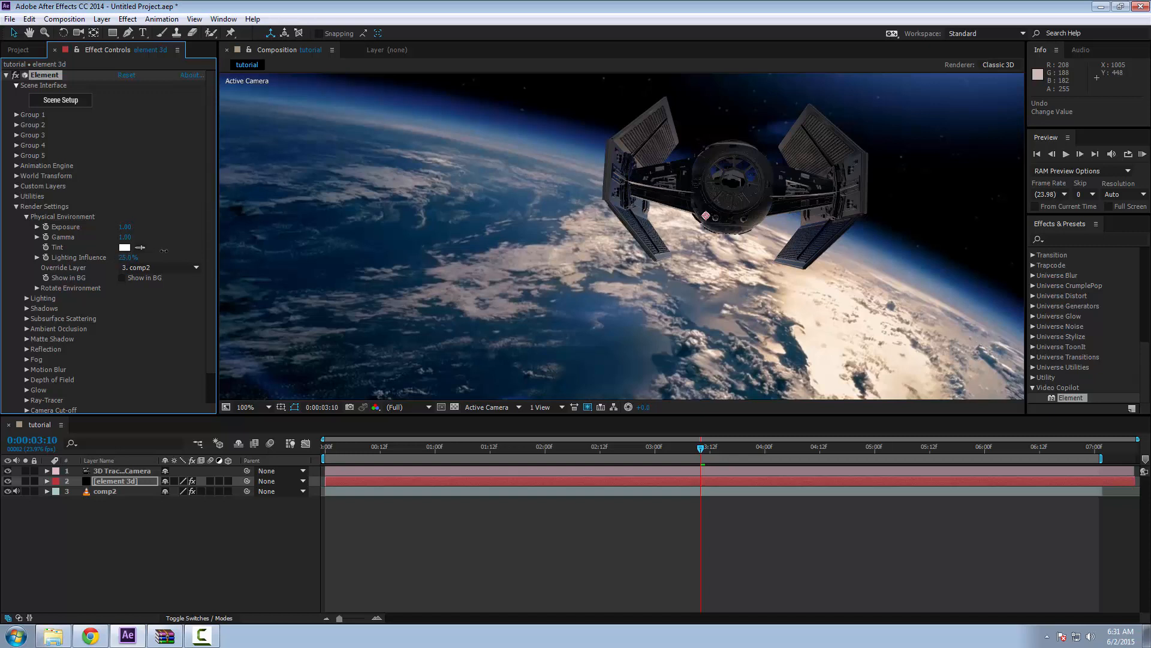
mouse_move(719, 191)
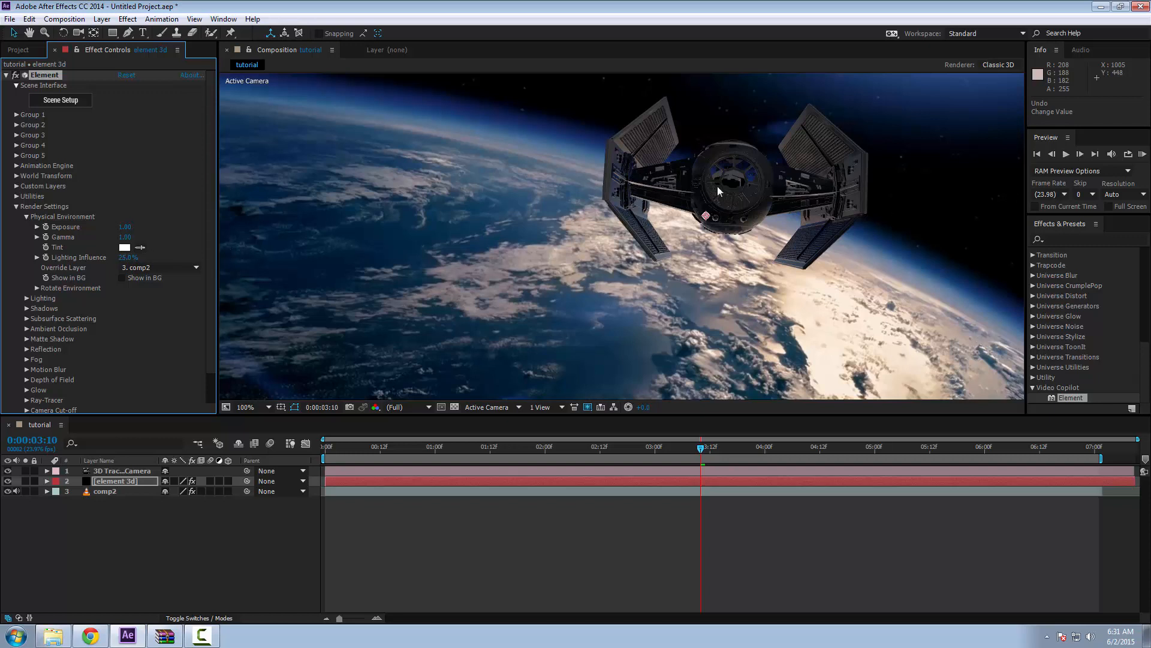
mouse_move(789, 453)
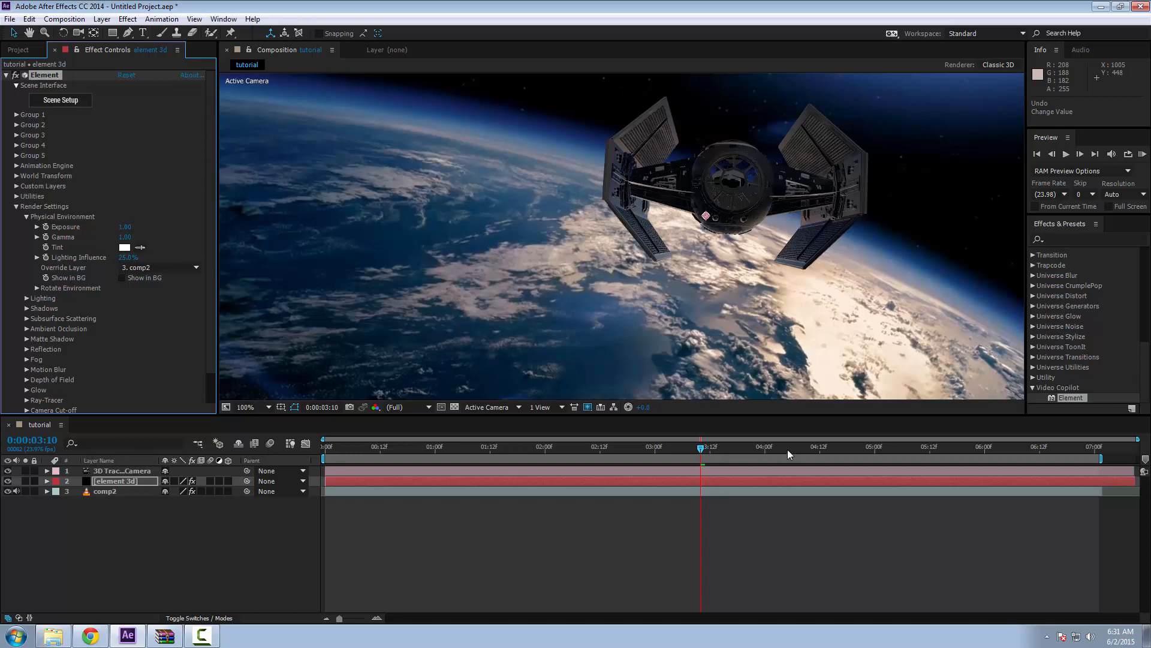
mouse_move(584, 367)
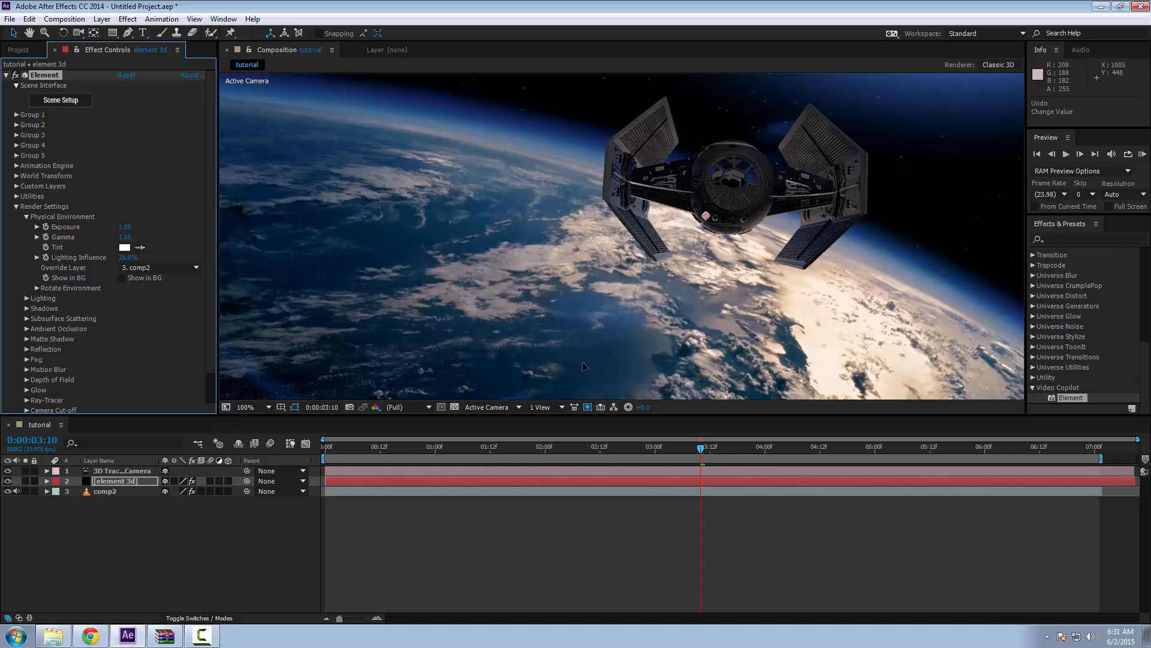
mouse_move(661, 287)
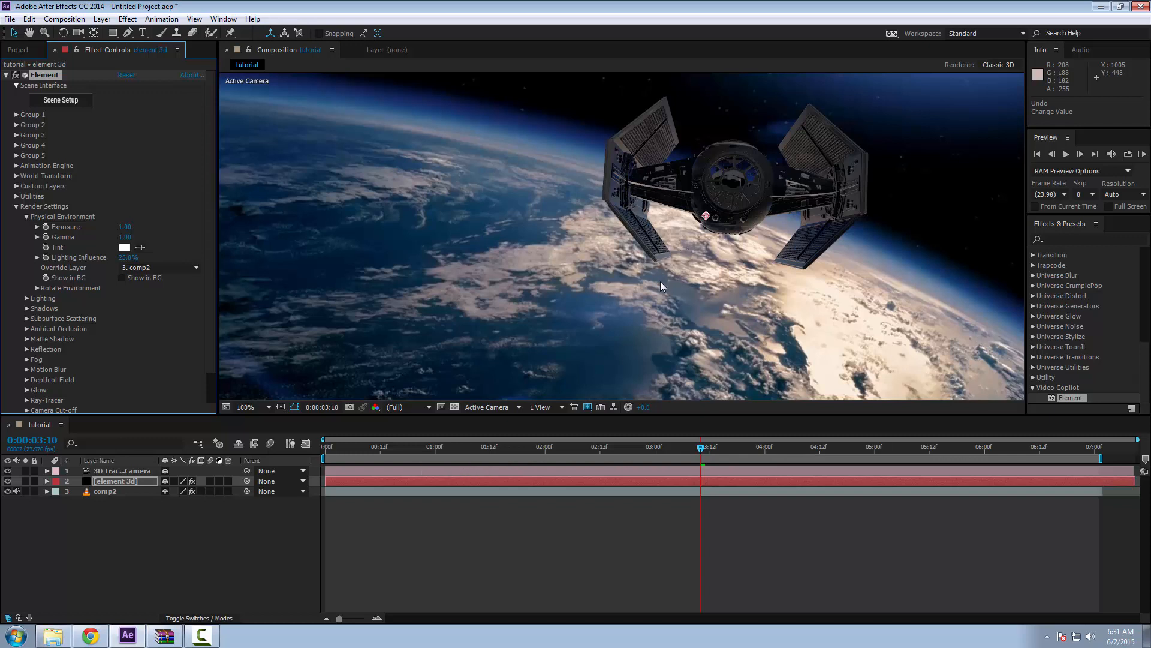
mouse_move(636, 317)
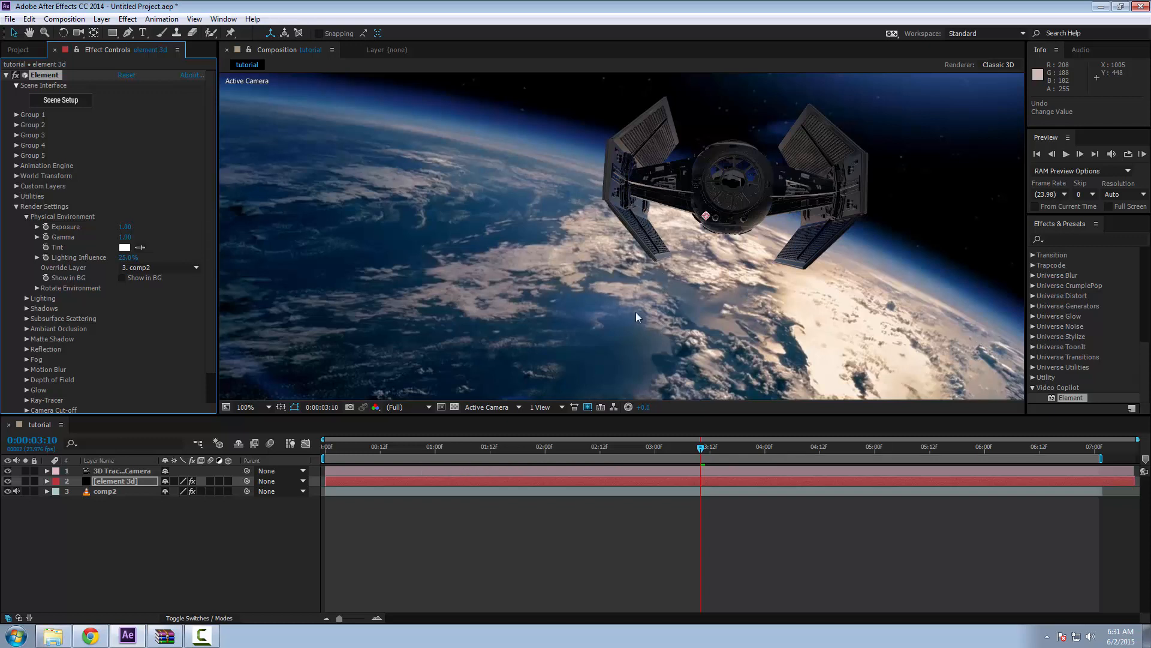
mouse_move(648, 275)
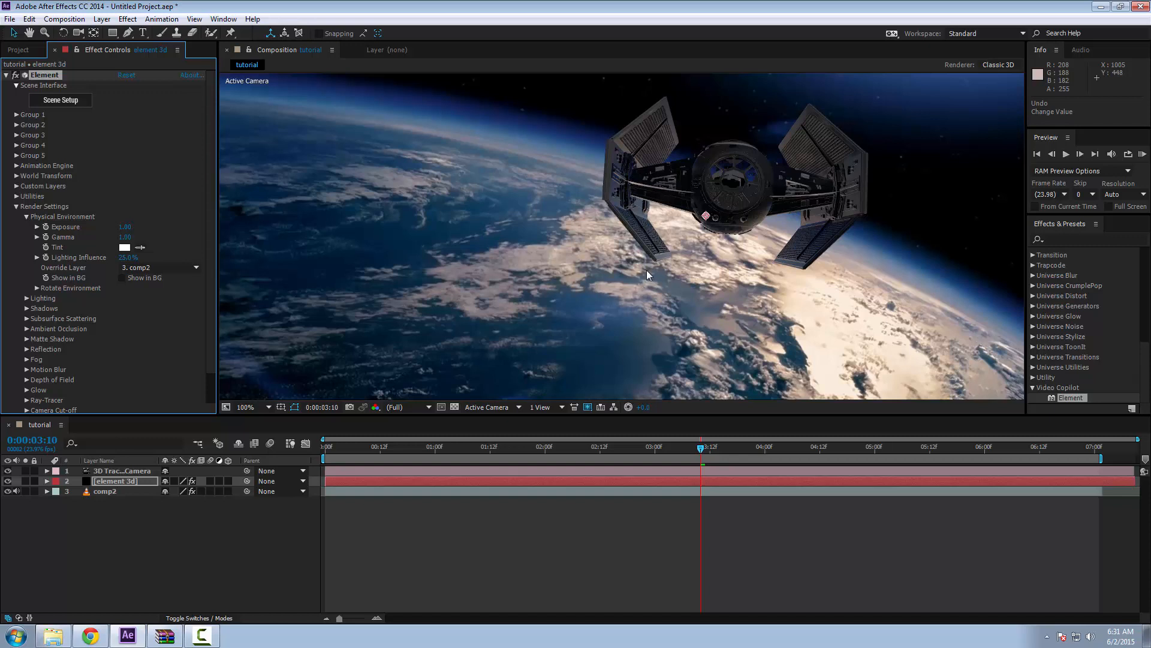
mouse_move(660, 254)
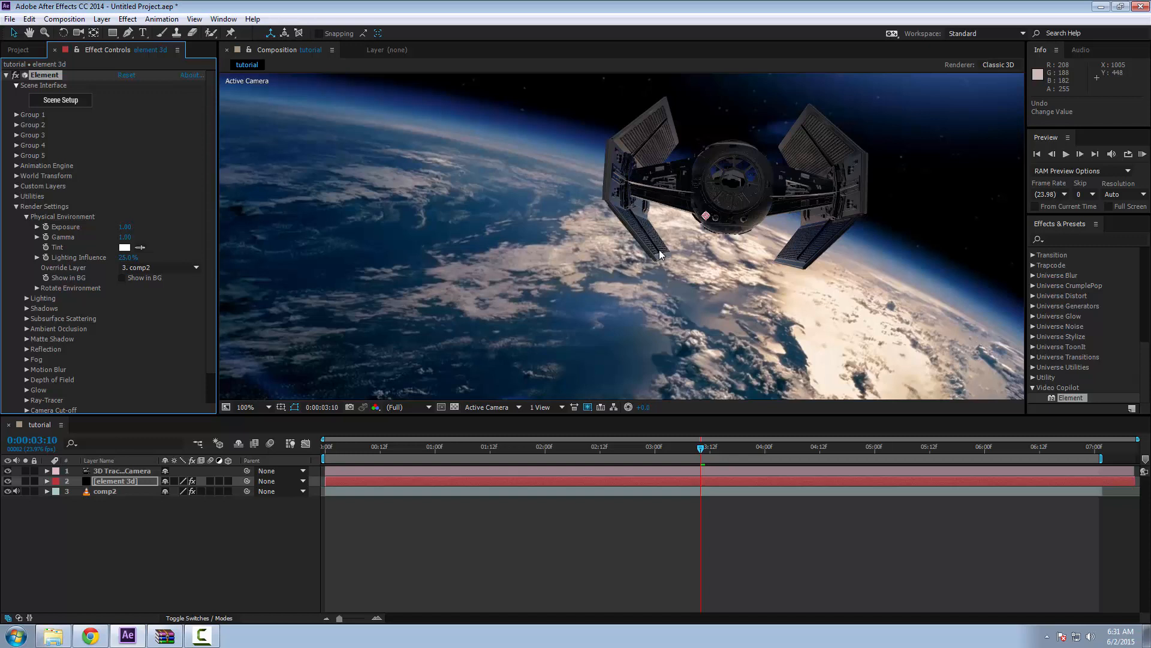
mouse_move(438, 270)
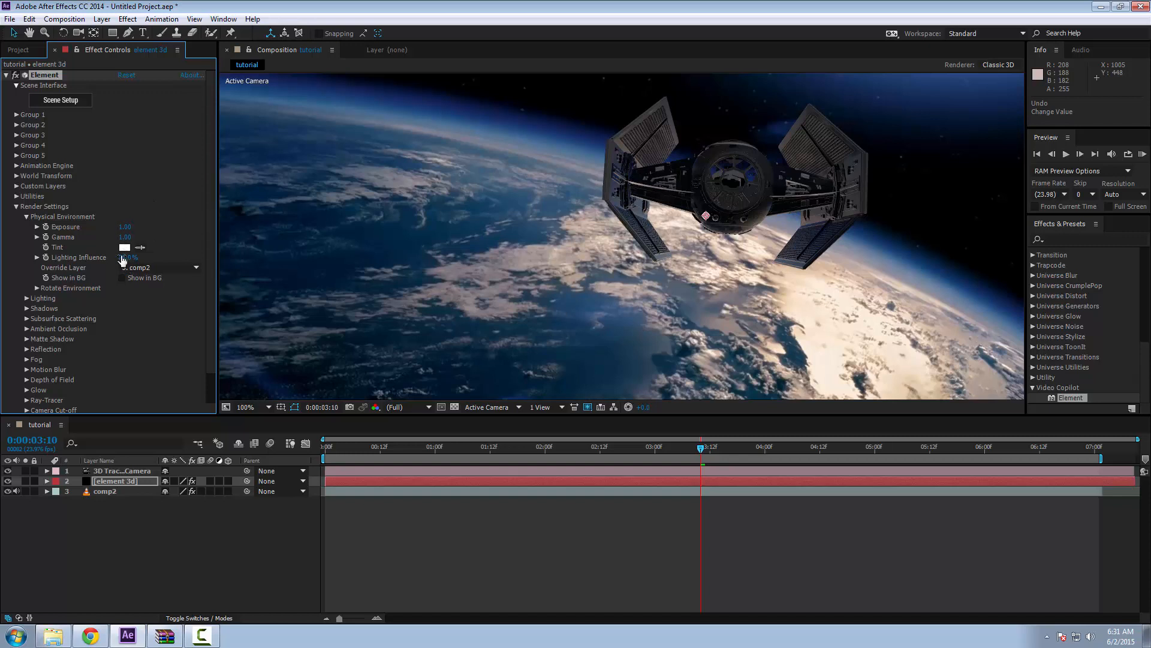
left_click_drag(128, 257, 134, 256)
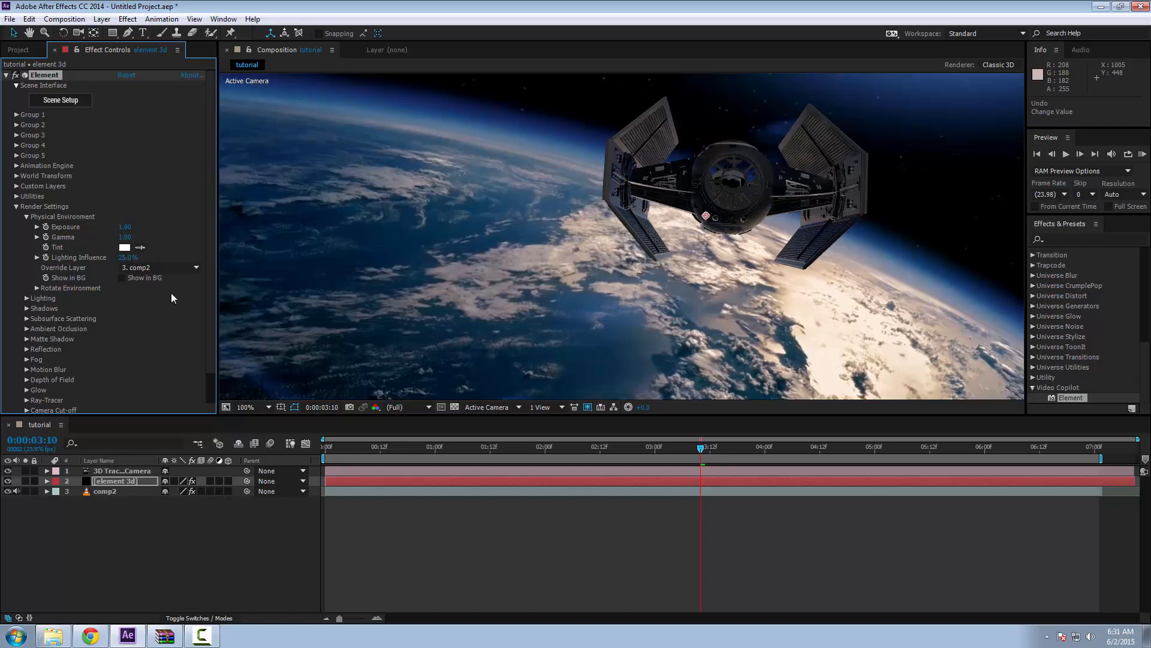
mouse_move(788, 322)
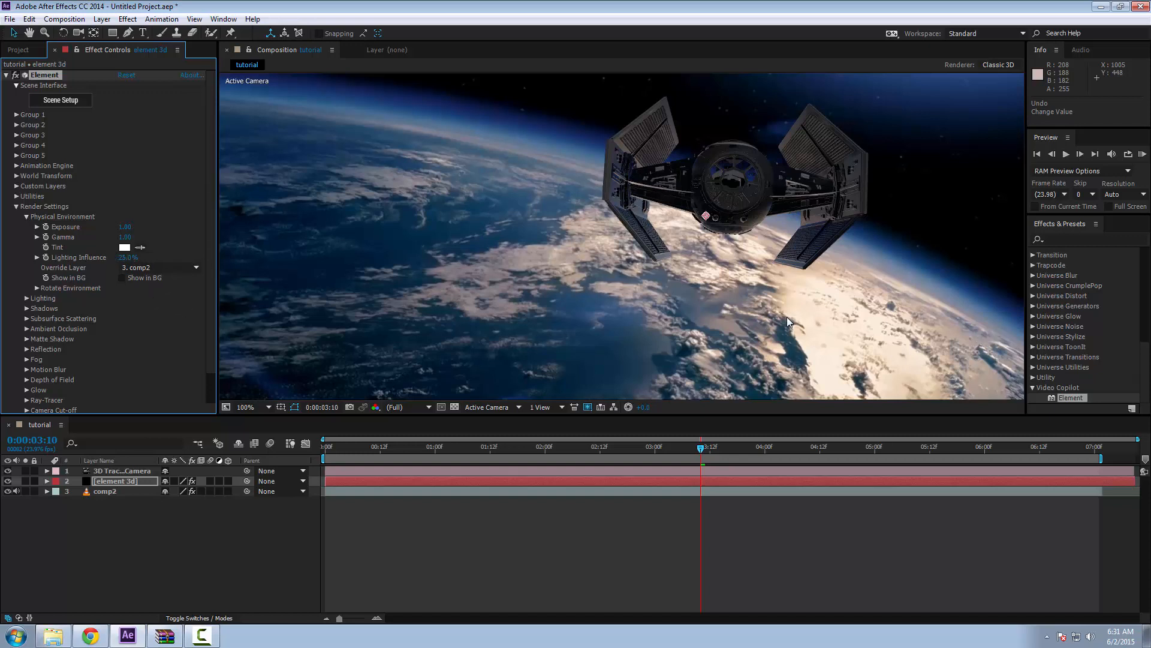
mouse_move(678, 283)
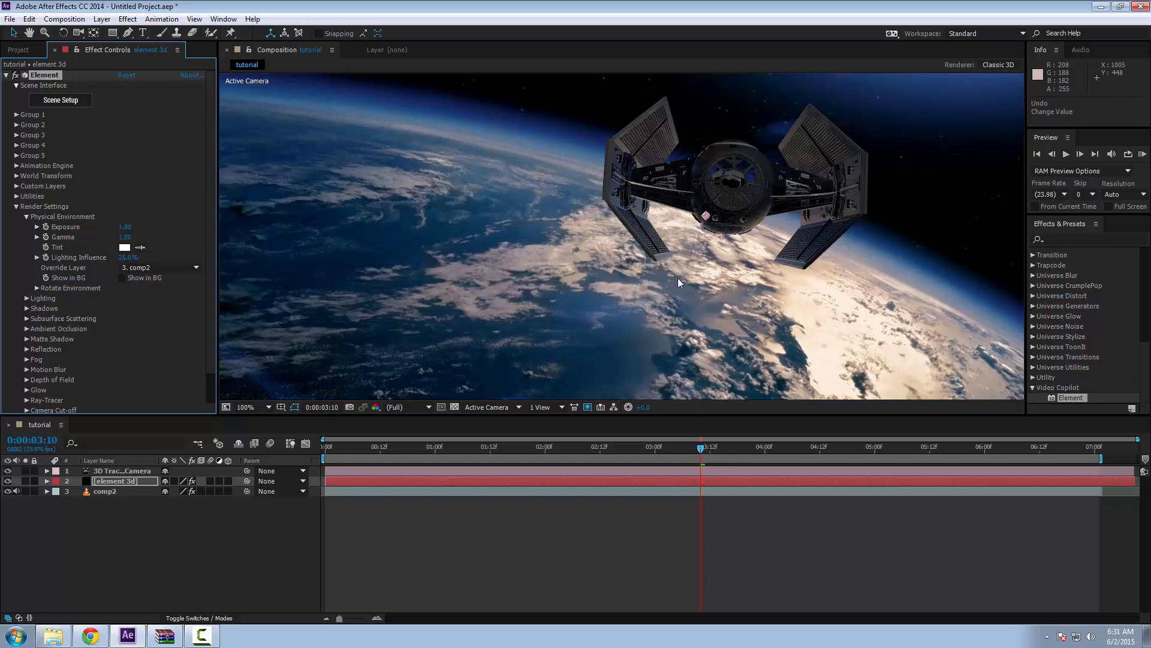
mouse_move(325, 457)
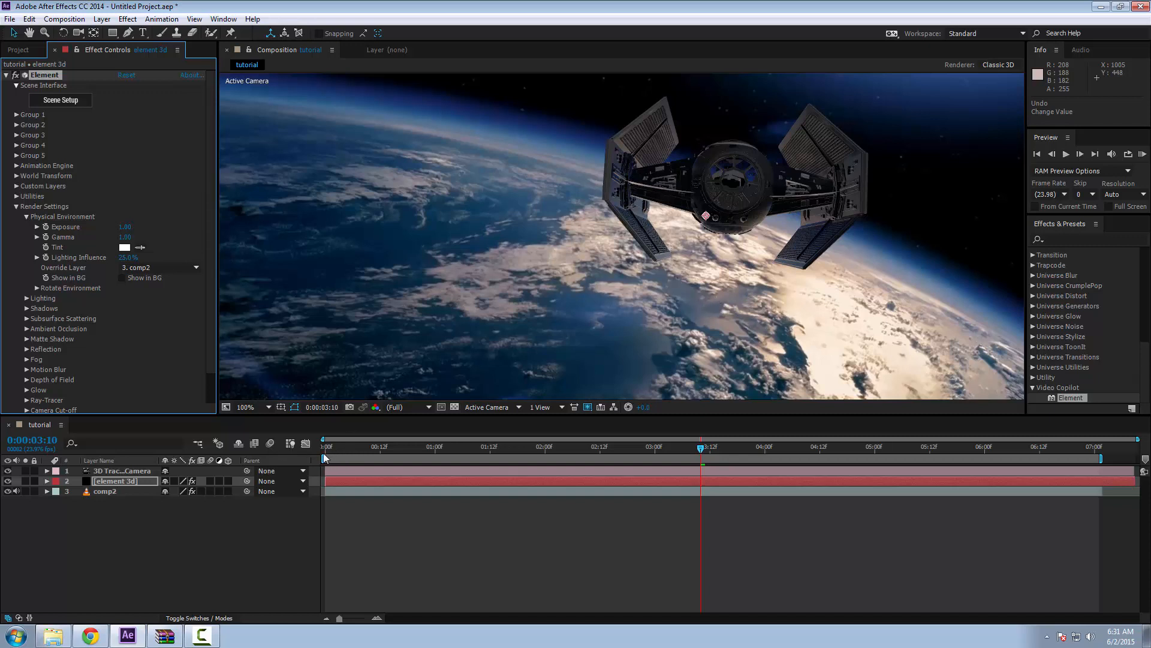
mouse_move(544, 357)
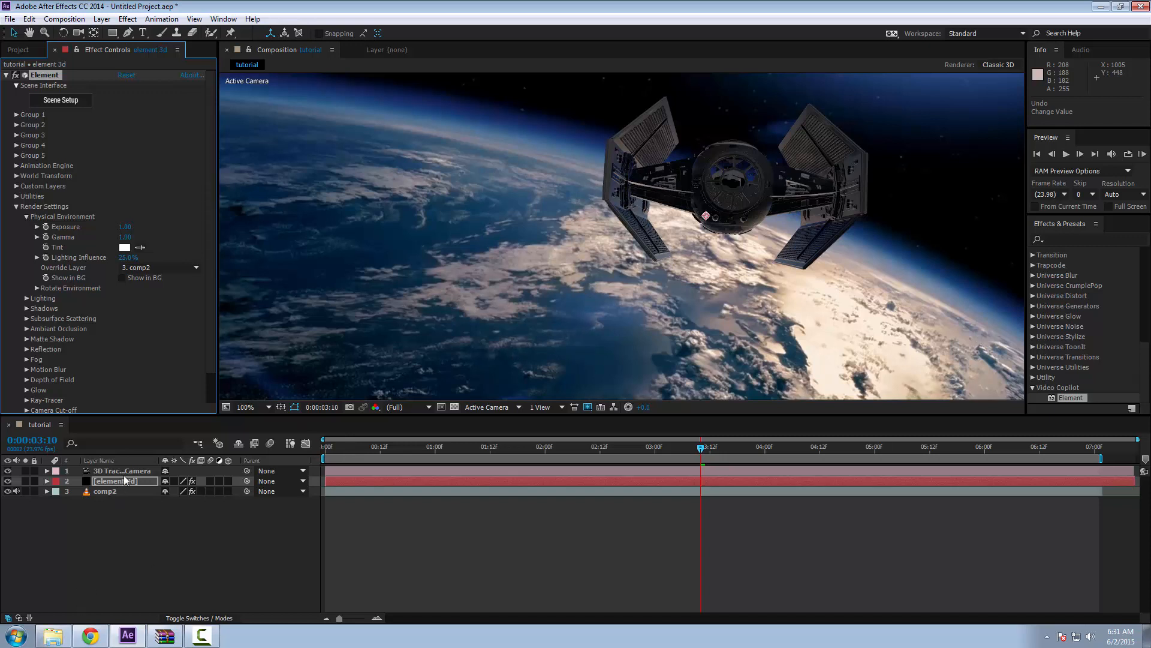
mouse_move(86, 493)
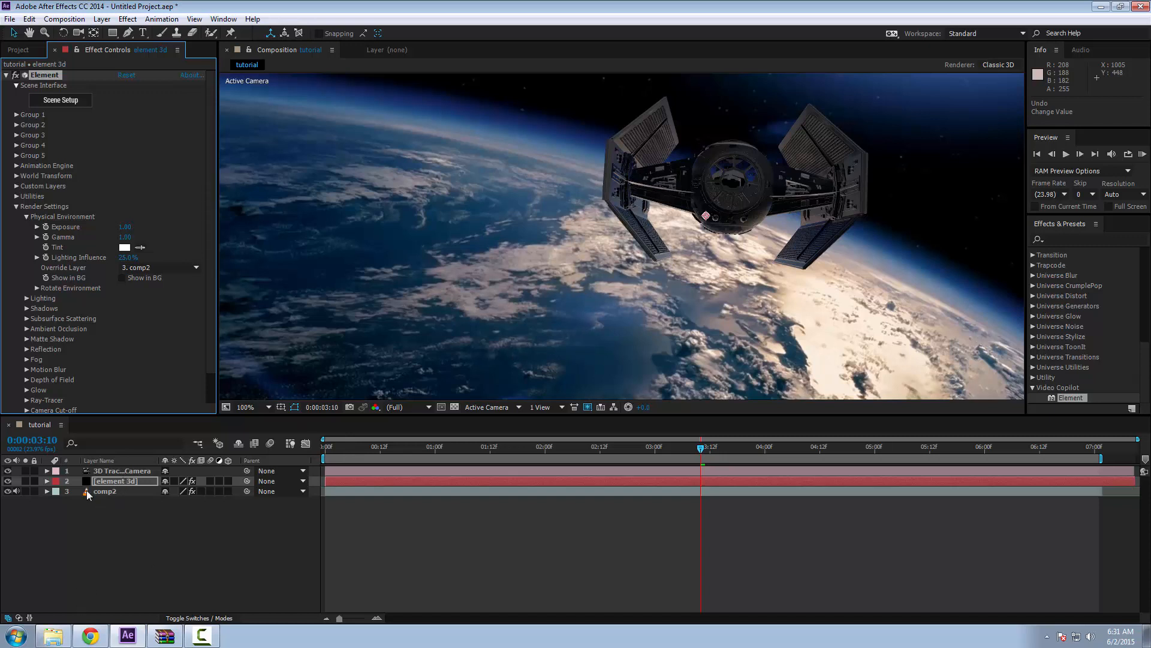